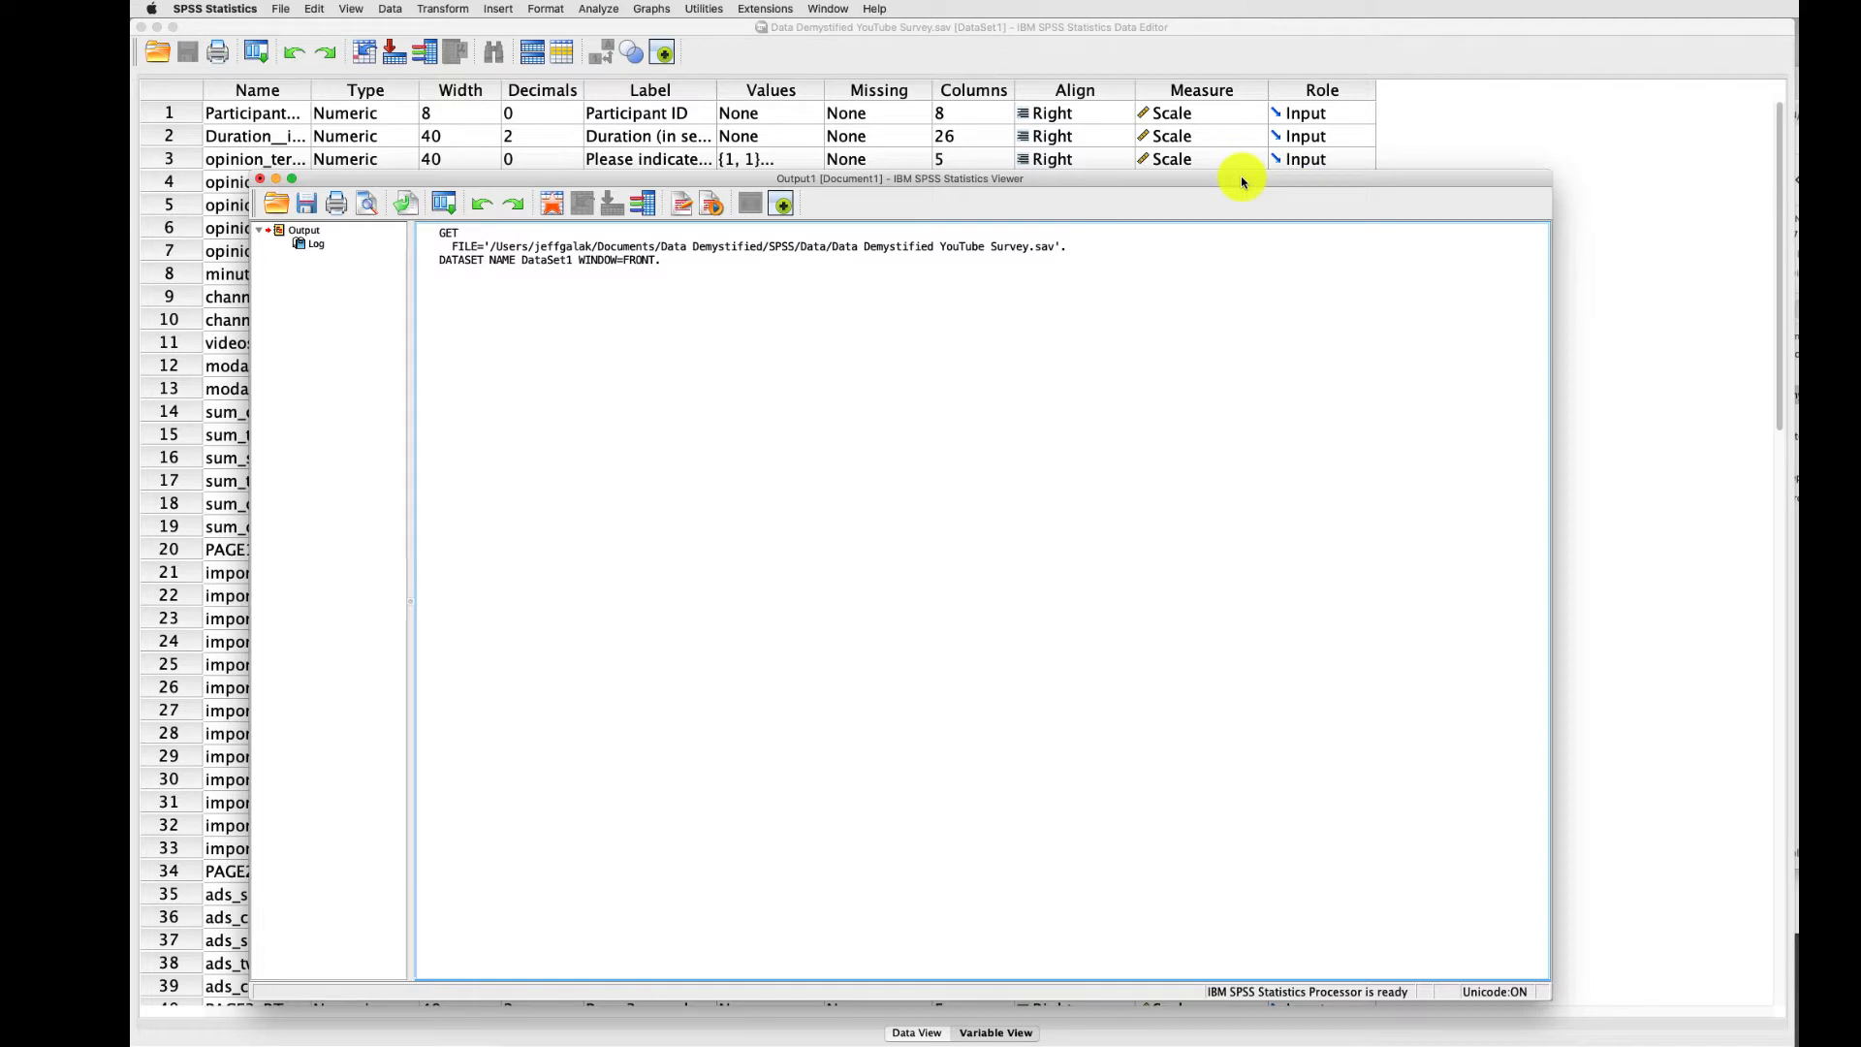
{"action": "mouse_move", "coordinate": [1088, 348]}
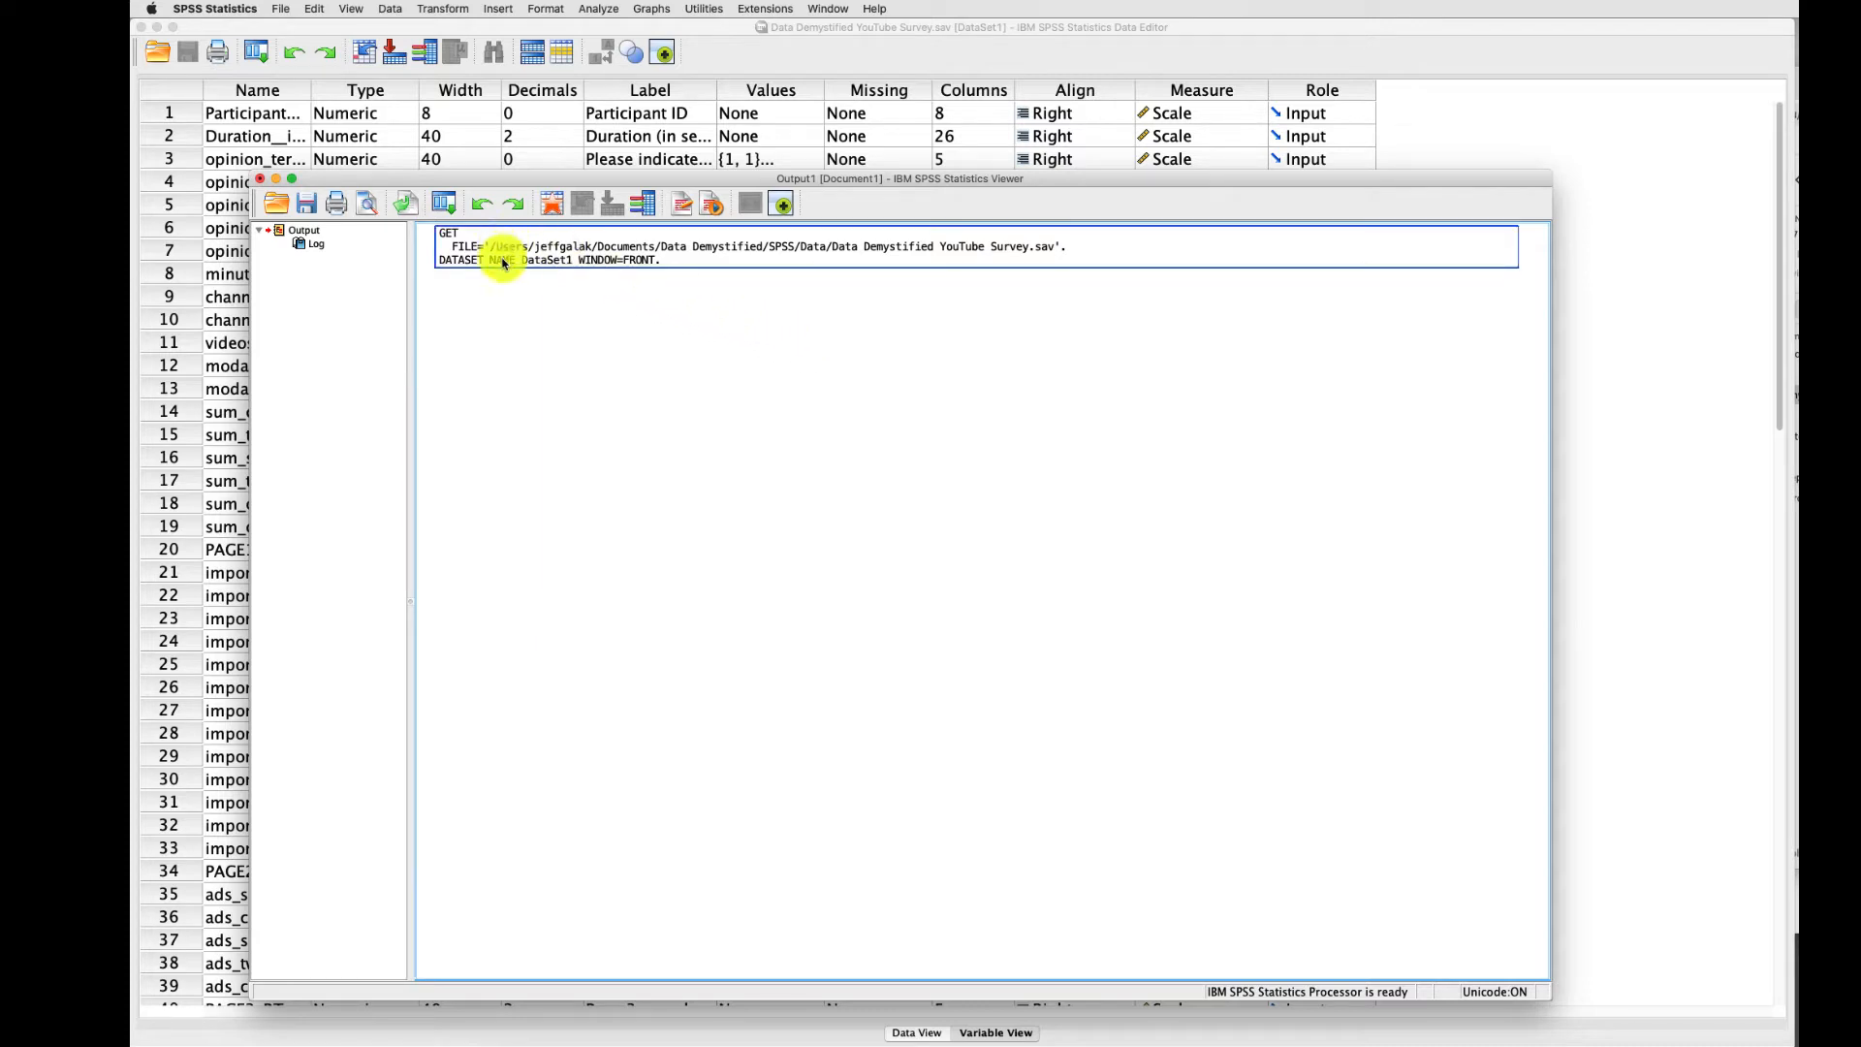
{"action": "mouse_move", "coordinate": [504, 259]}
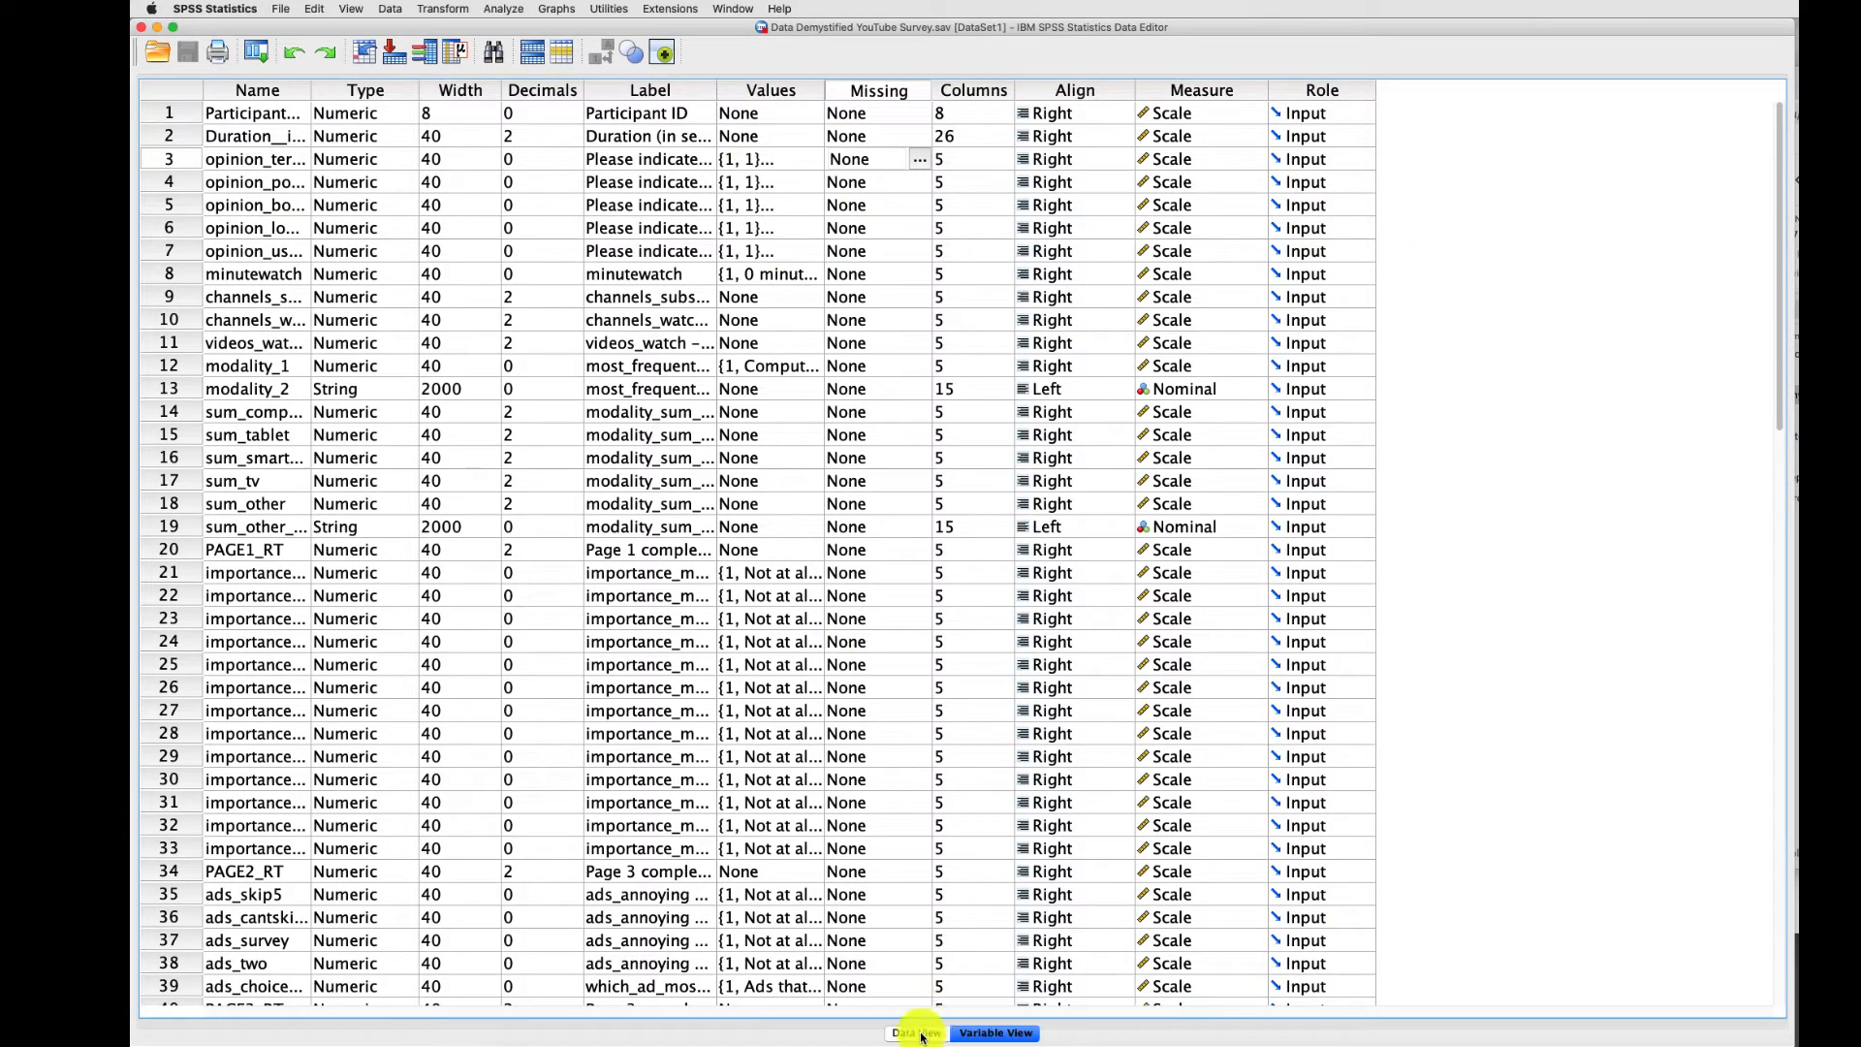
Glance at the raw survey responses in Data View, then return to Variable View
{"action": "left_click", "coordinate": [914, 1031]}
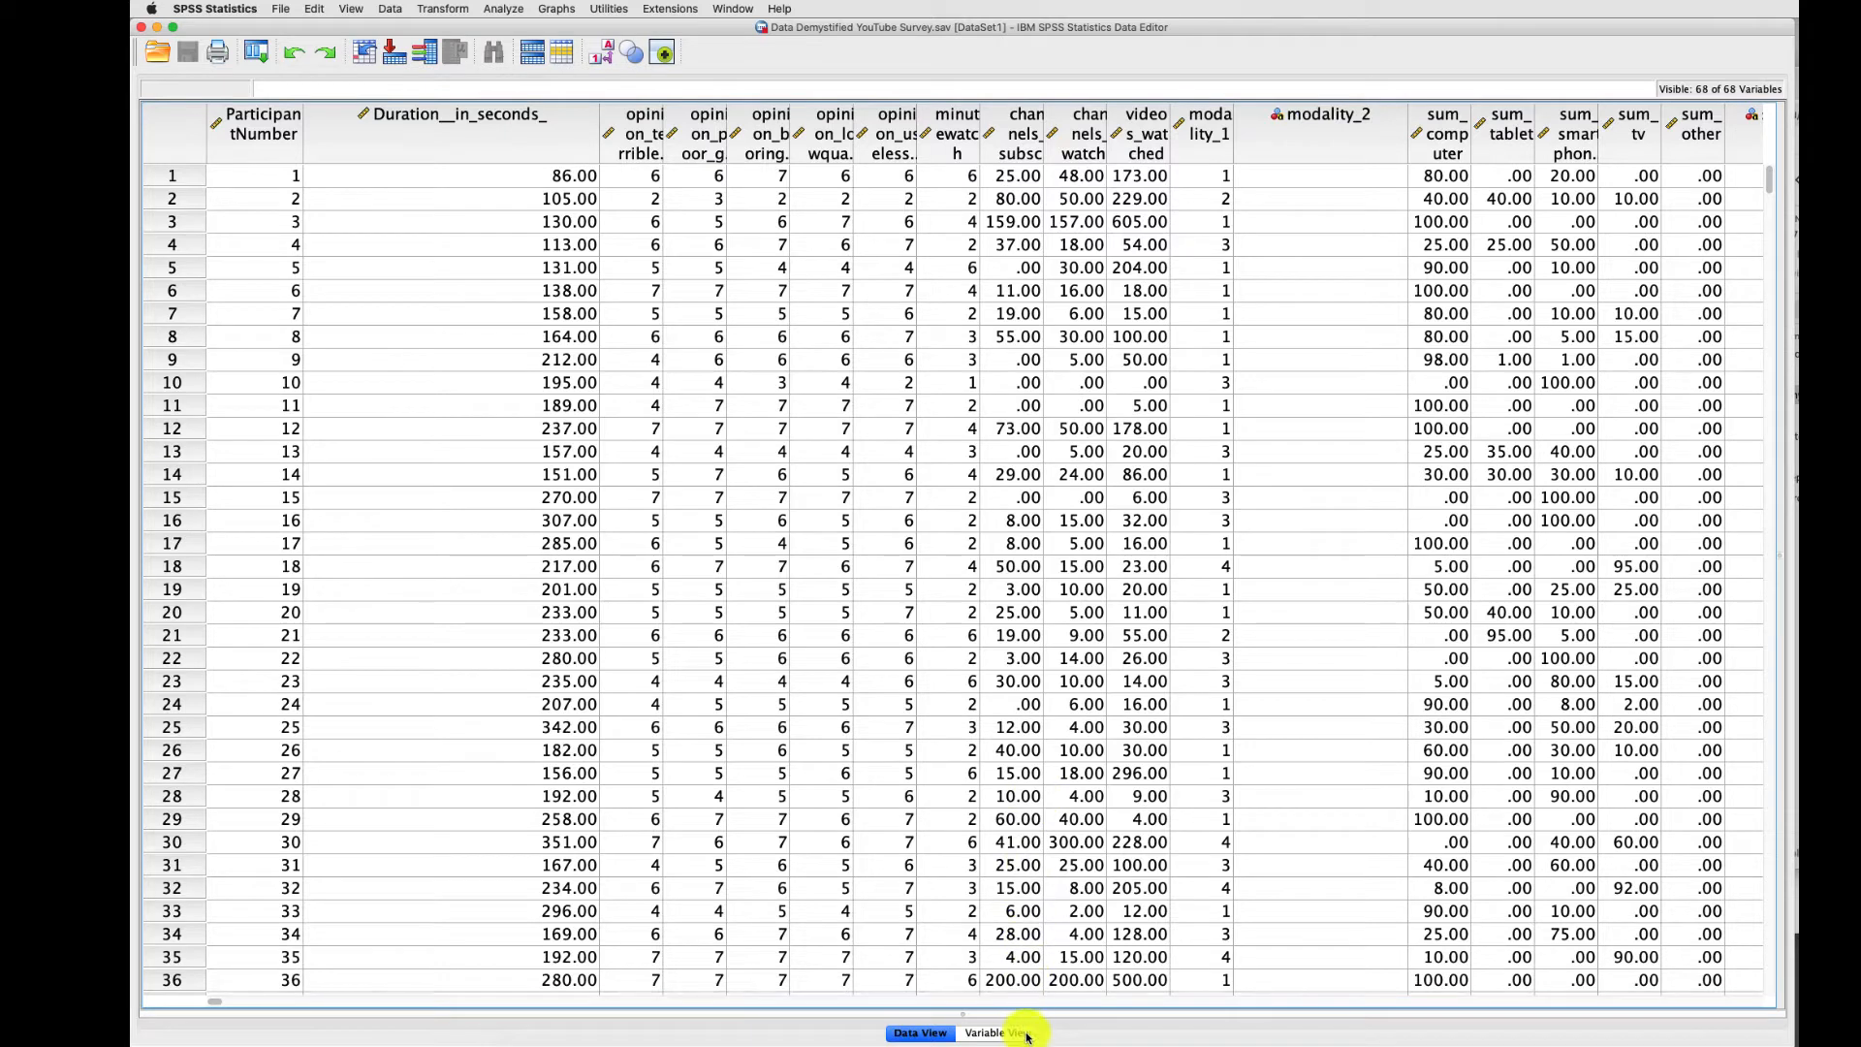
{"action": "left_click", "coordinate": [994, 1032]}
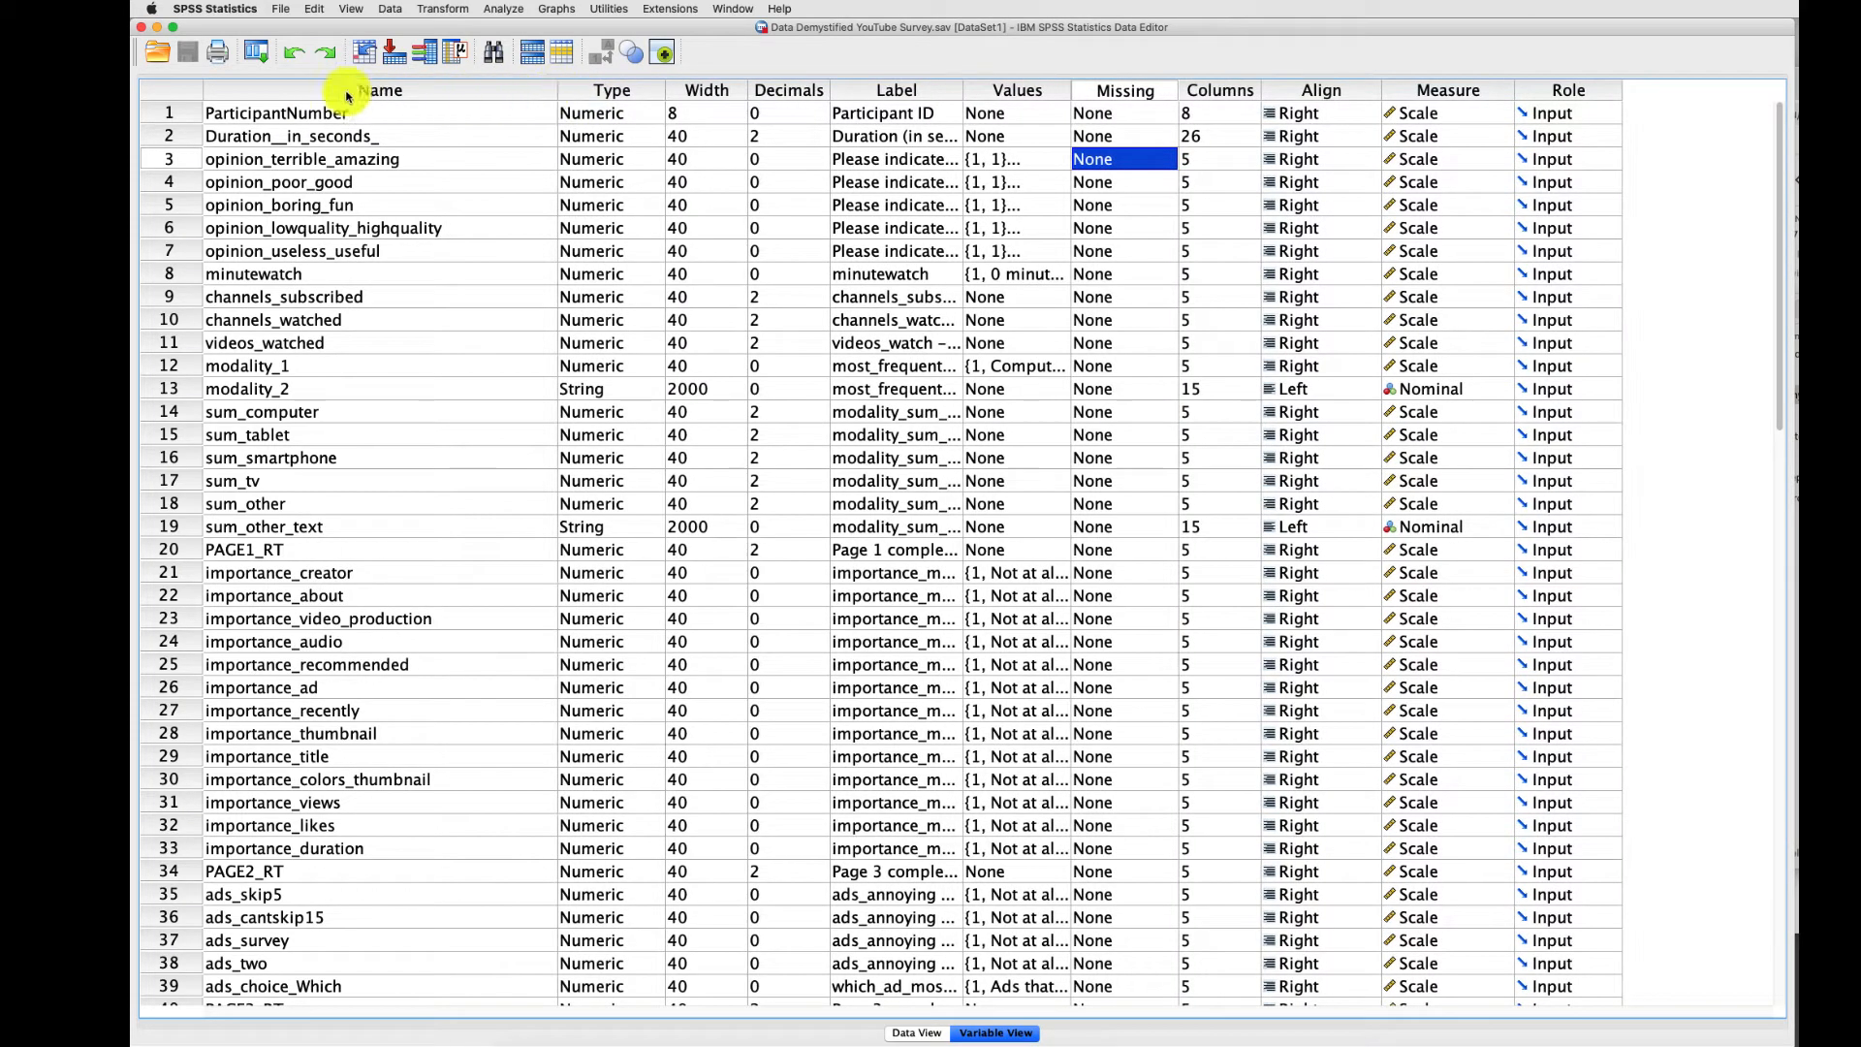
{"action": "mouse_move", "coordinate": [273, 491]}
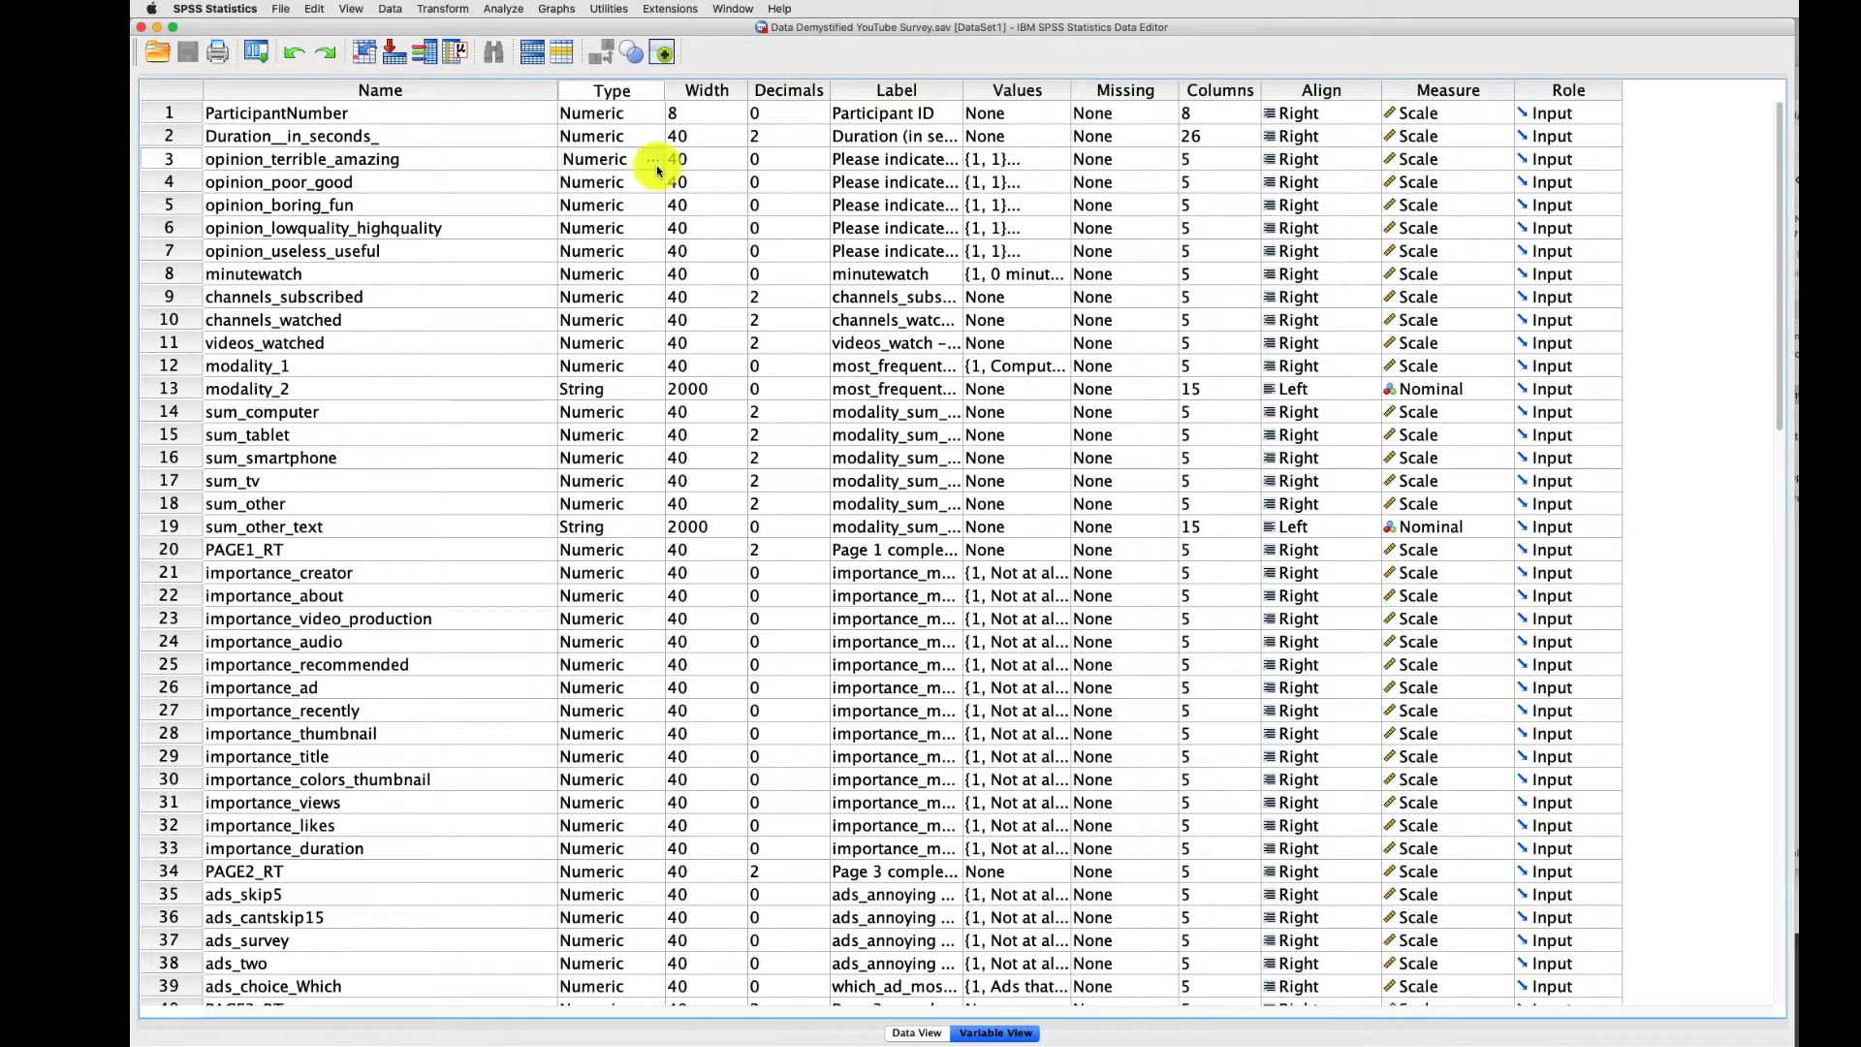
{"action": "left_click", "coordinate": [652, 159]}
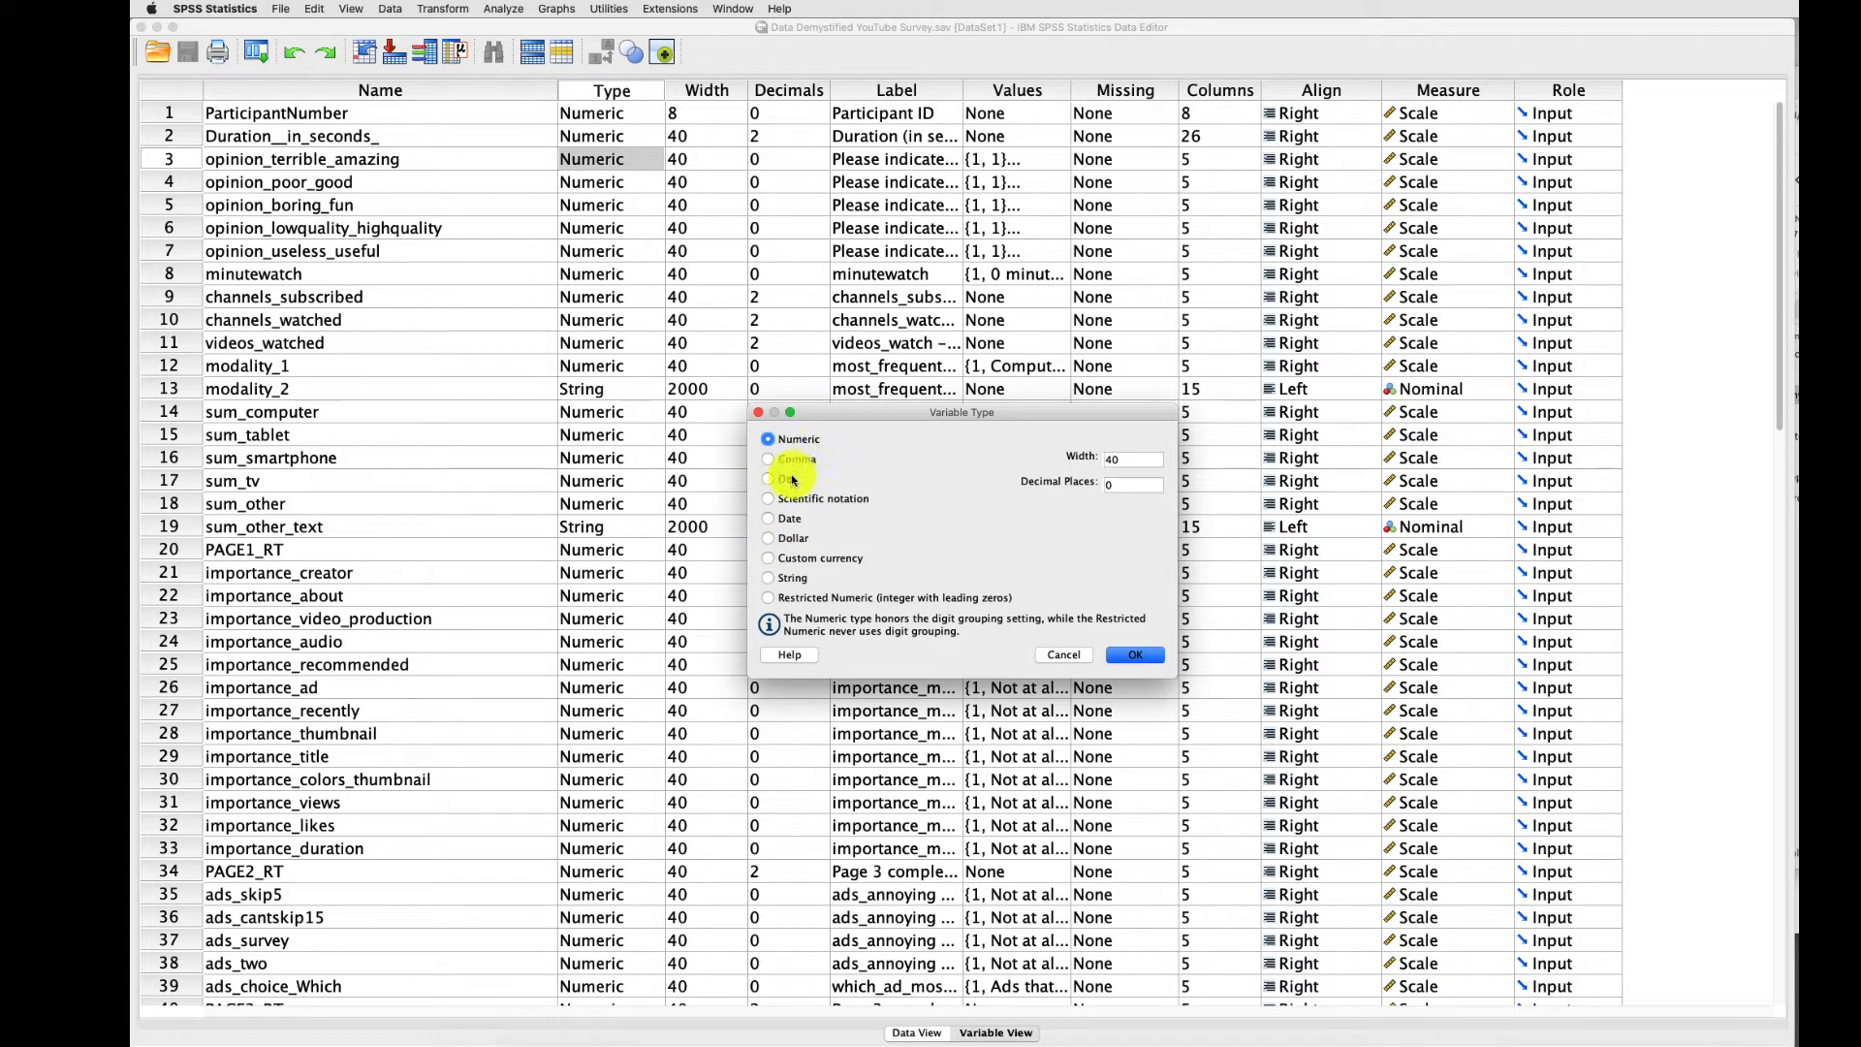
{"action": "mouse_move", "coordinate": [795, 486]}
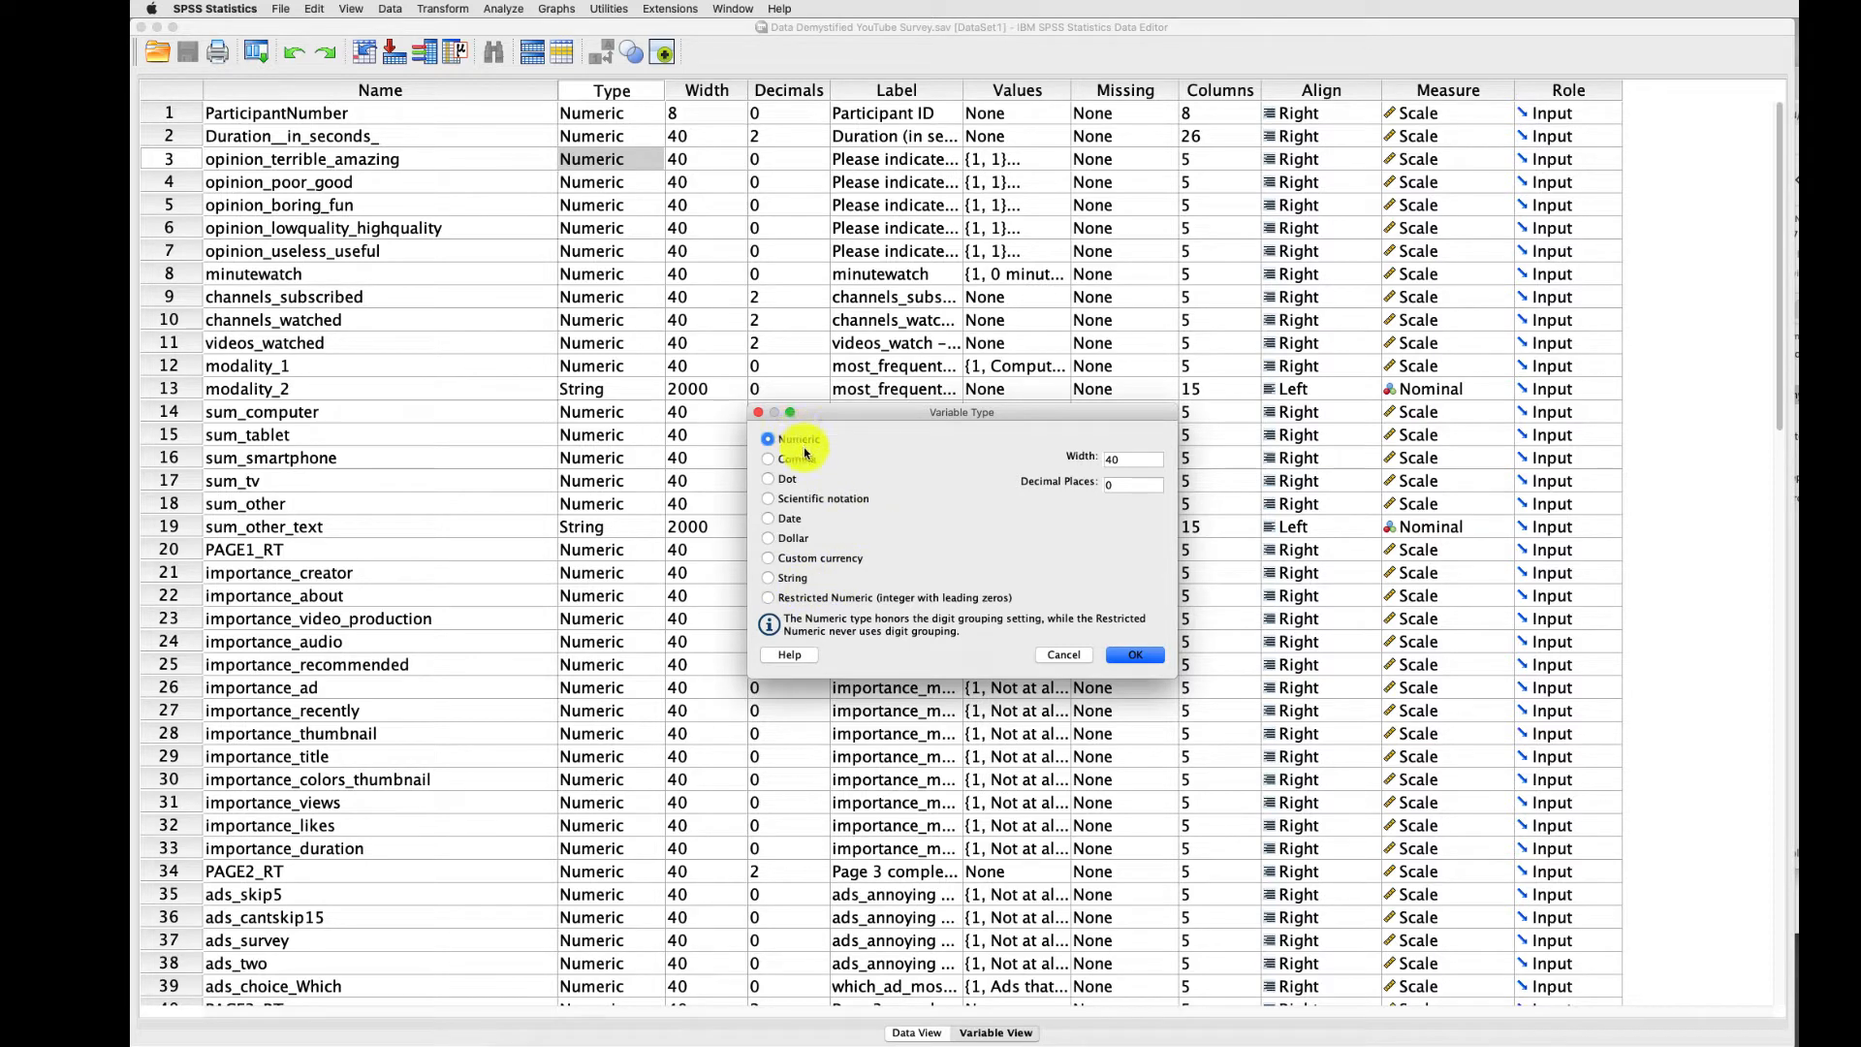
{"action": "left_click", "coordinate": [1133, 654]}
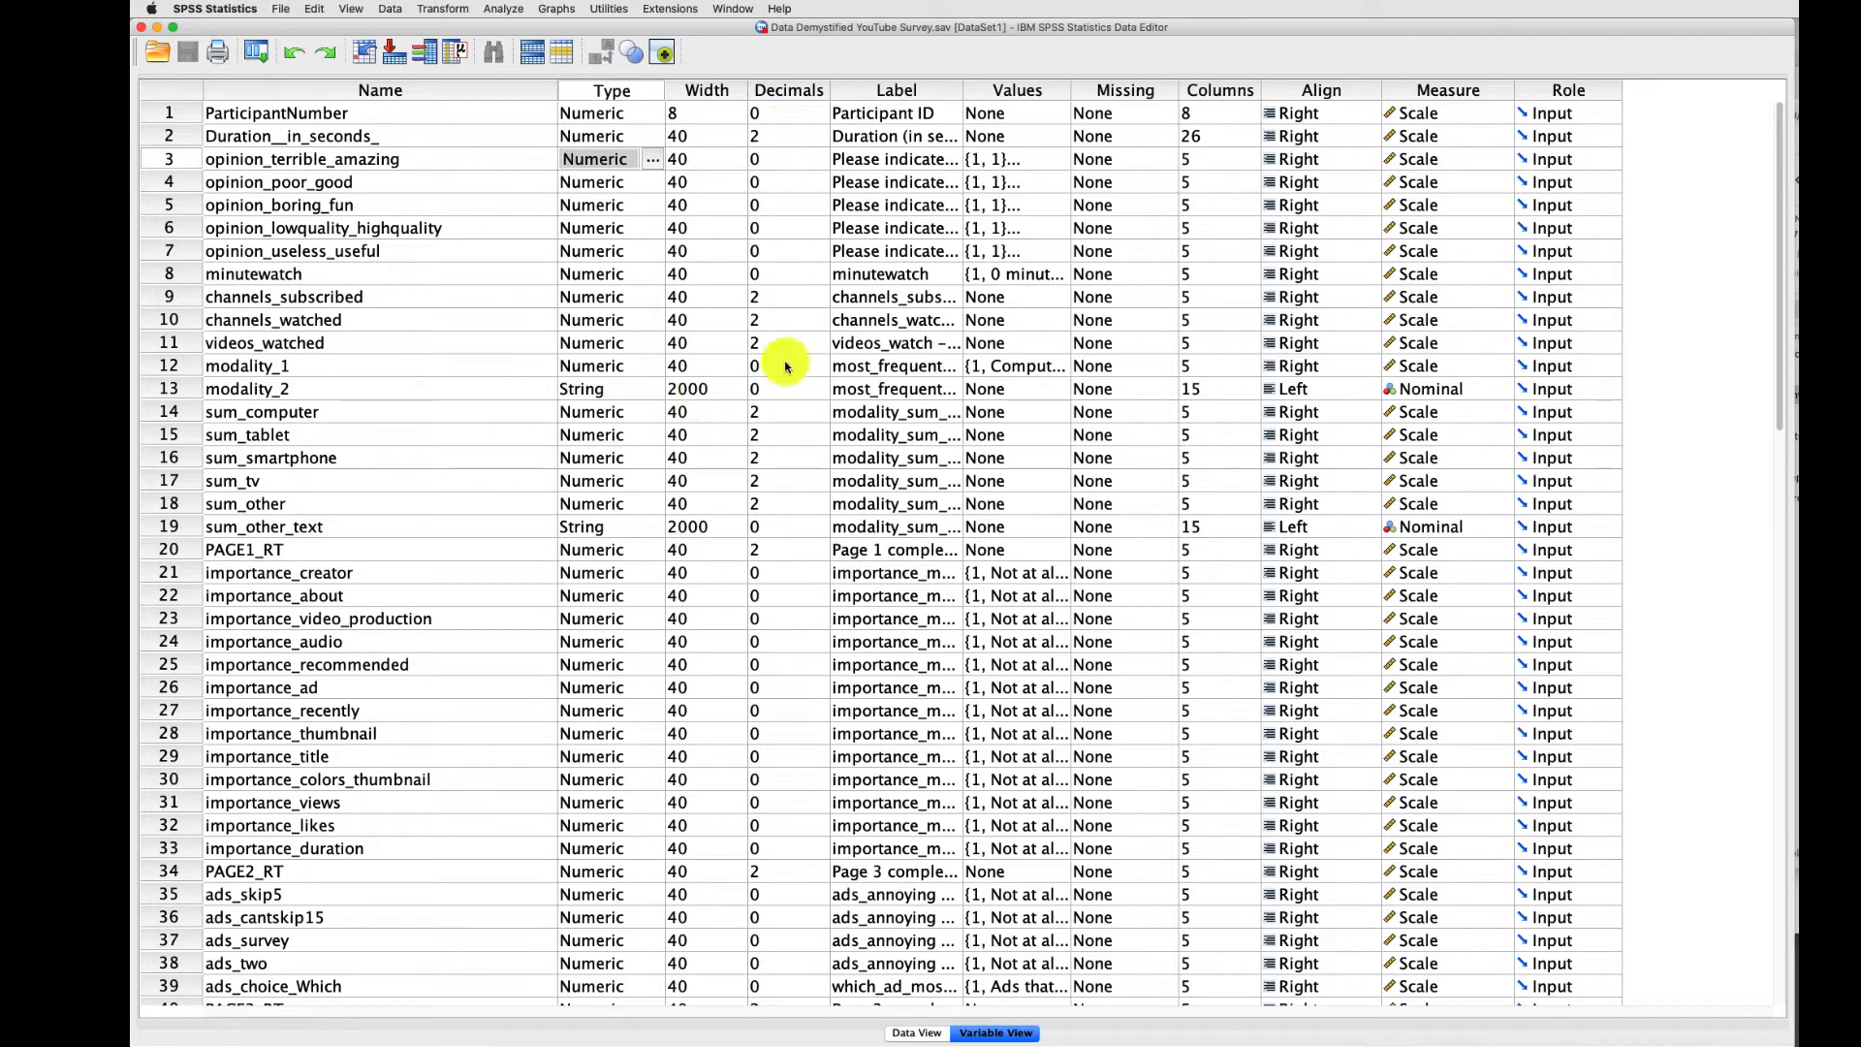
{"action": "mouse_move", "coordinate": [777, 559]}
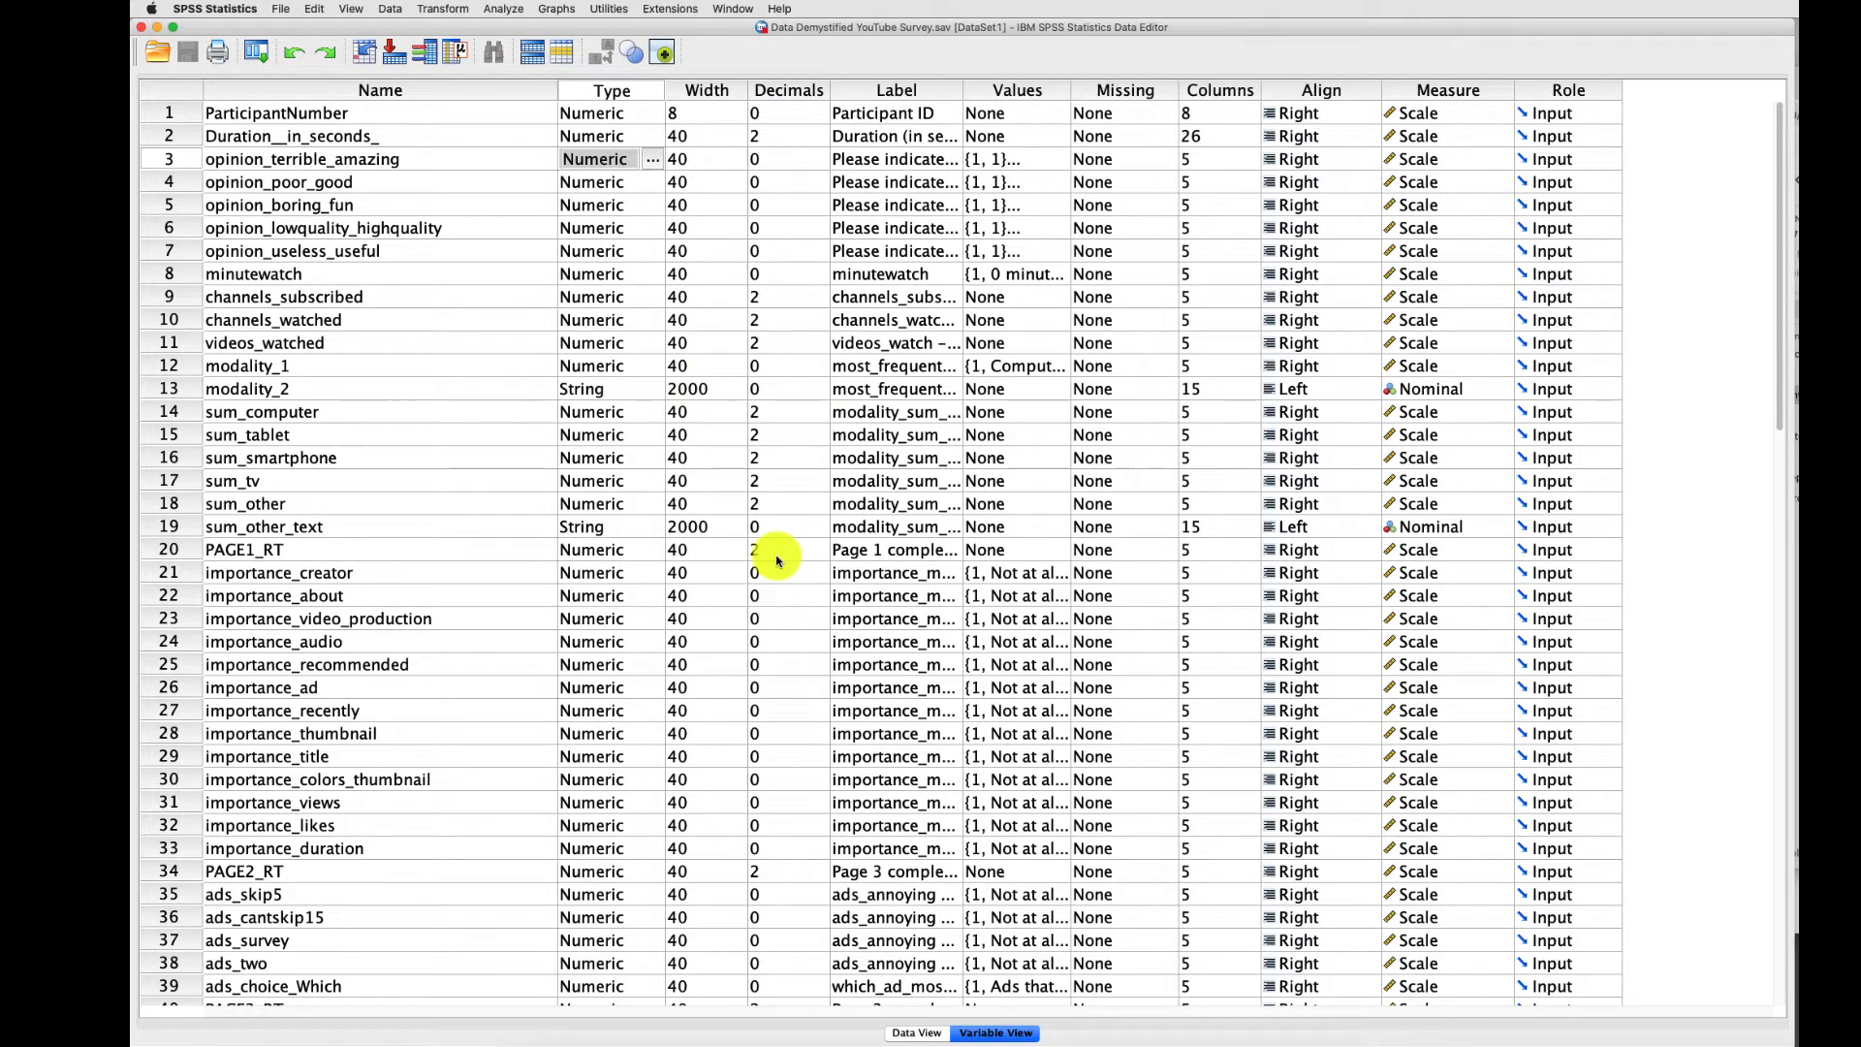
{"action": "mouse_move", "coordinate": [787, 445]}
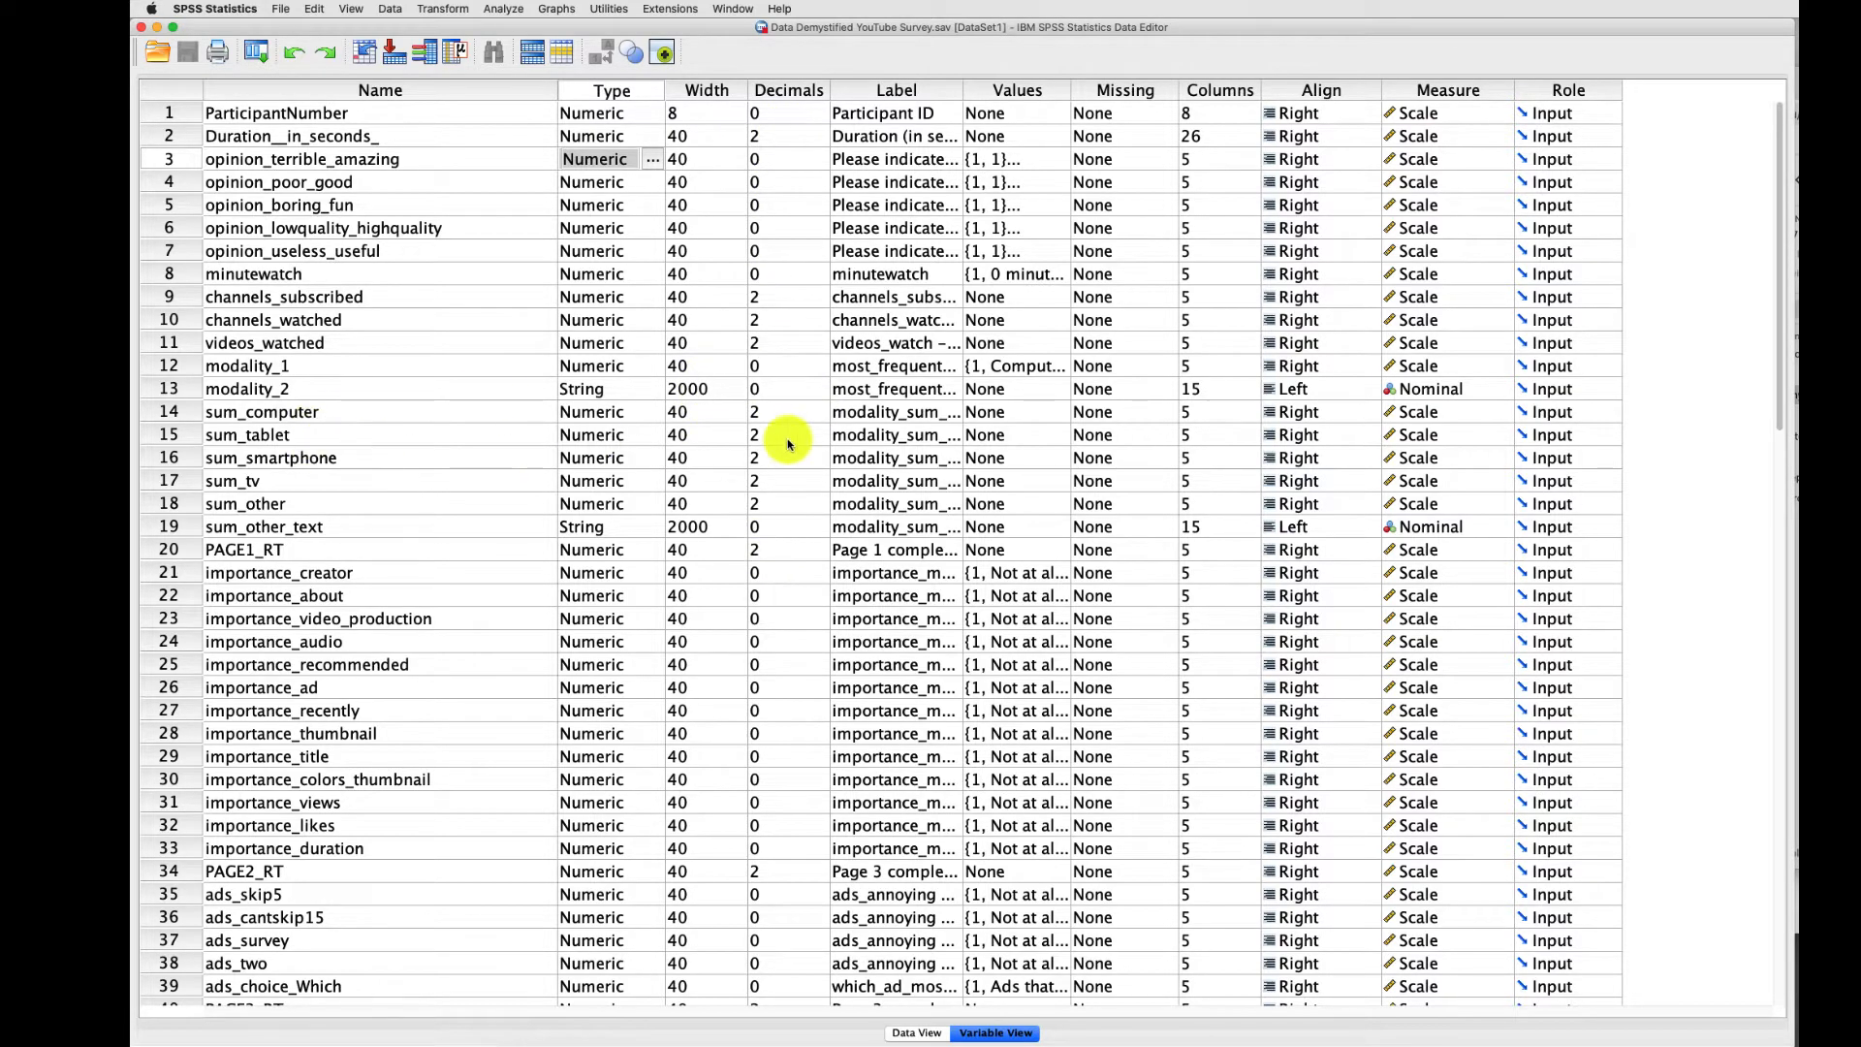
Widen the Label column so labels like 'Participant ID' are fully readable
{"action": "left_click", "coordinate": [754, 525]}
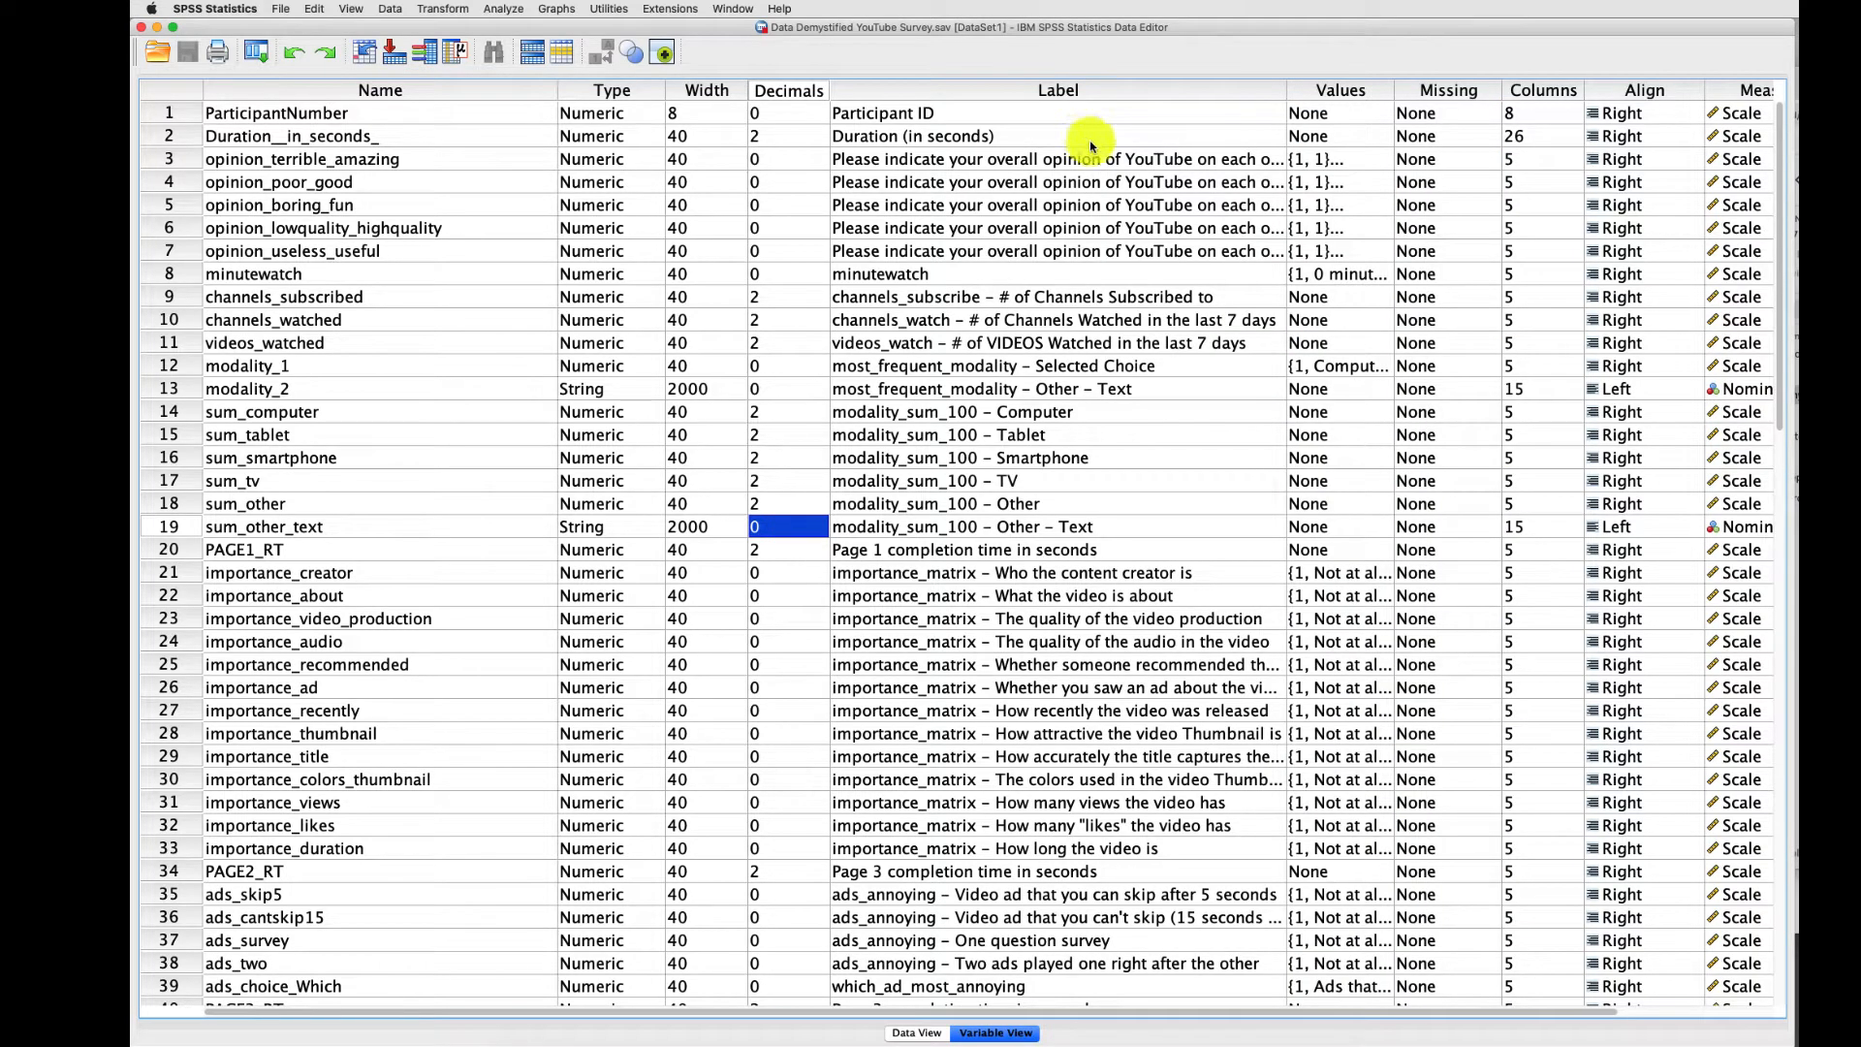
{"action": "mouse_move", "coordinate": [423, 227]}
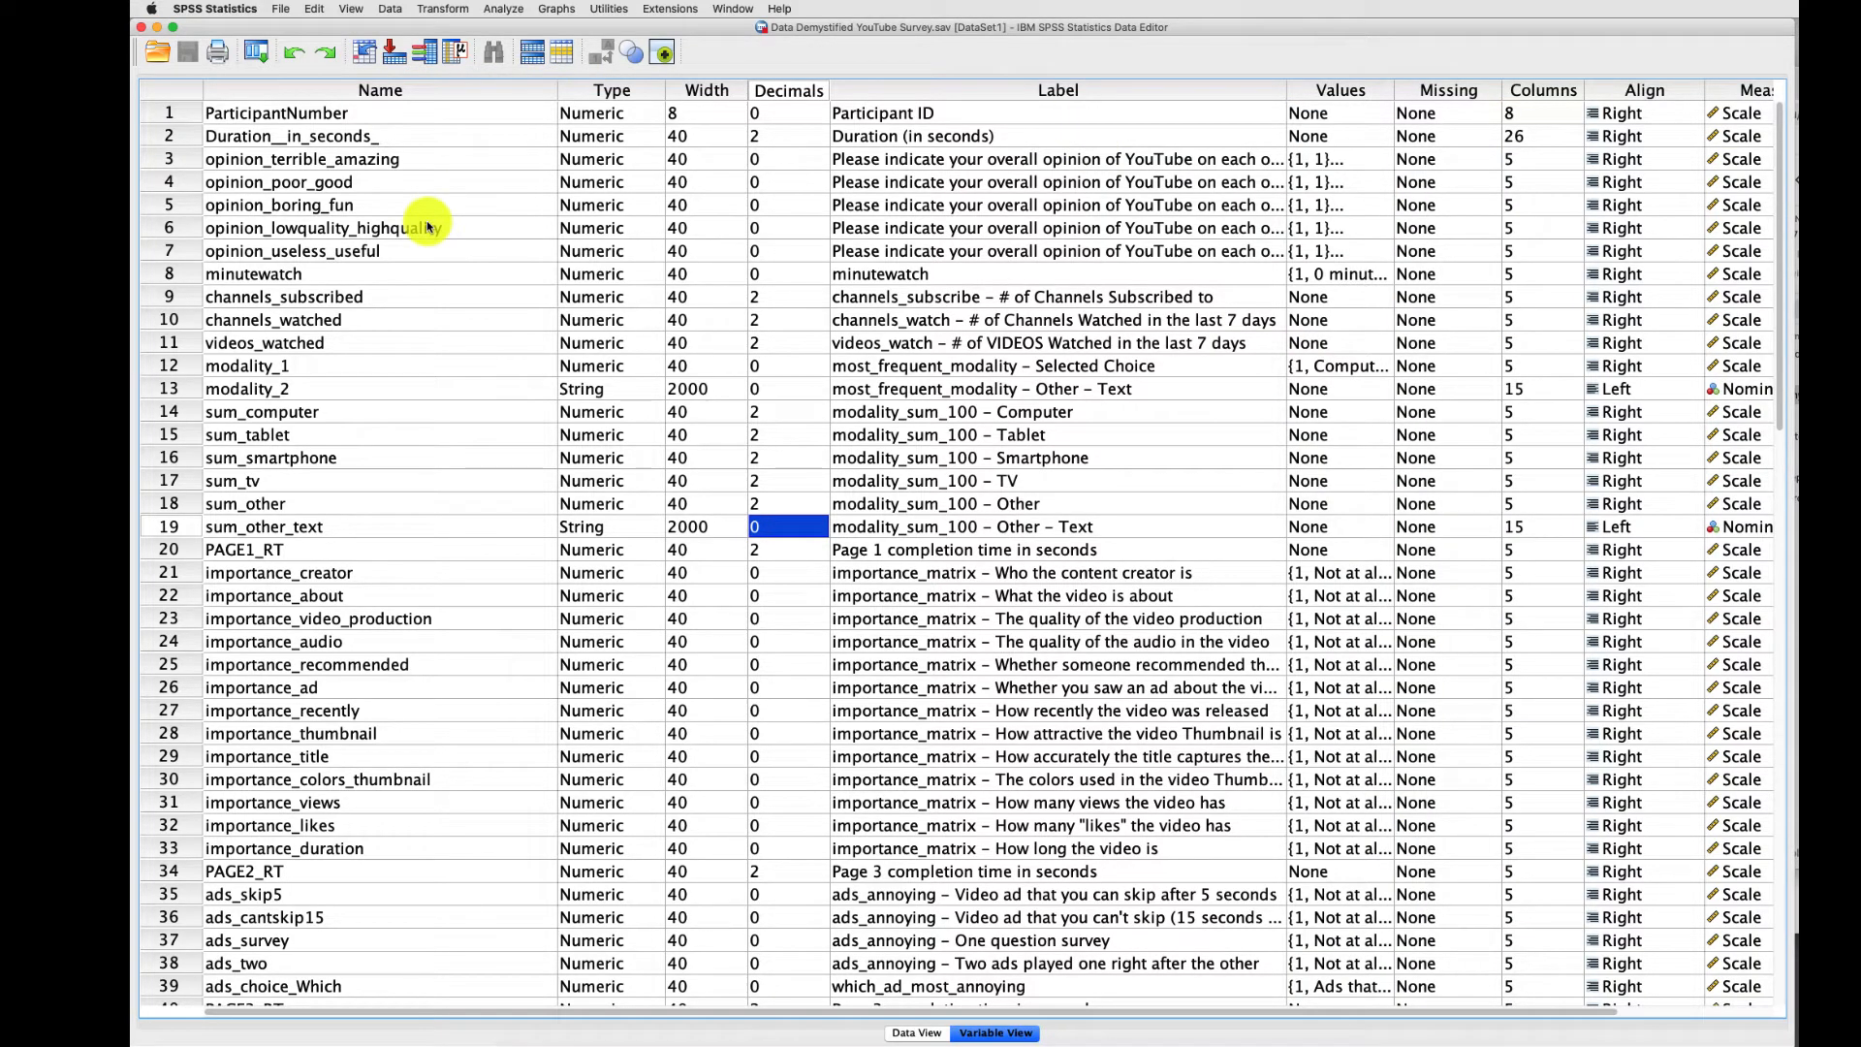
{"action": "mouse_move", "coordinate": [1080, 160]}
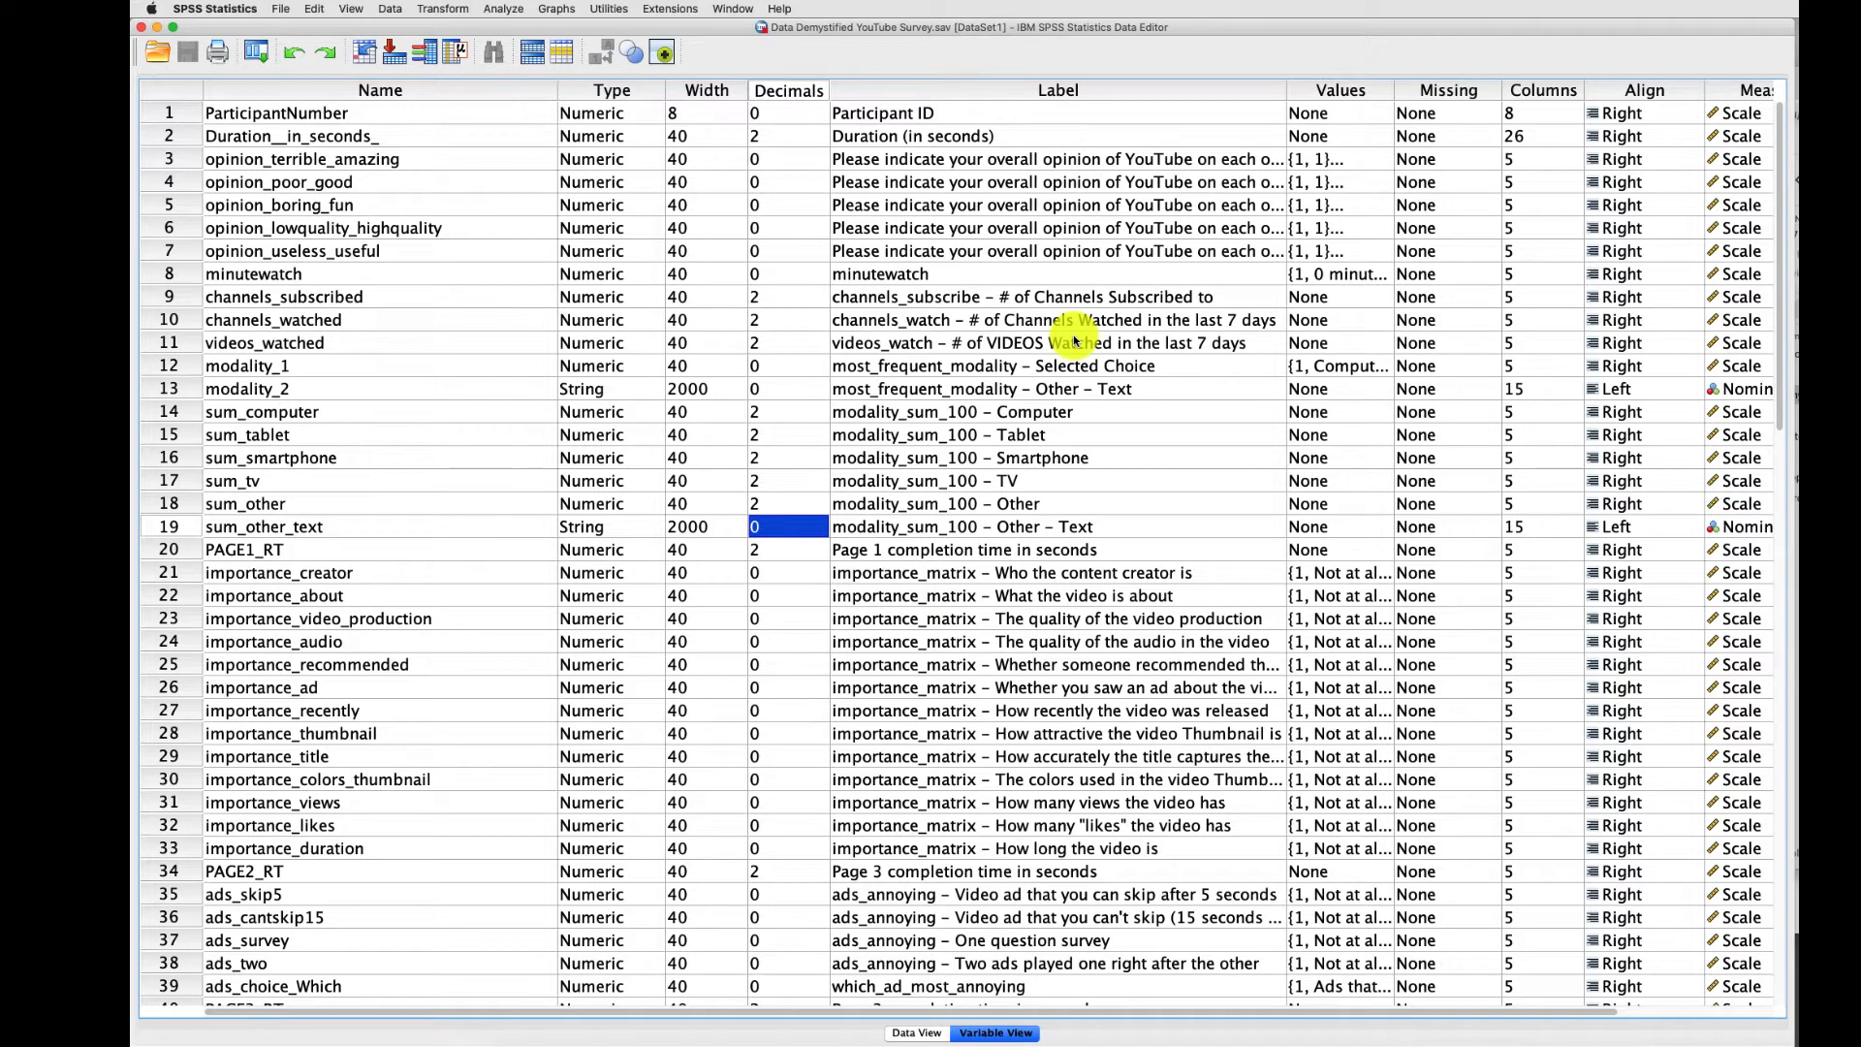
{"action": "mouse_move", "coordinate": [1376, 173]}
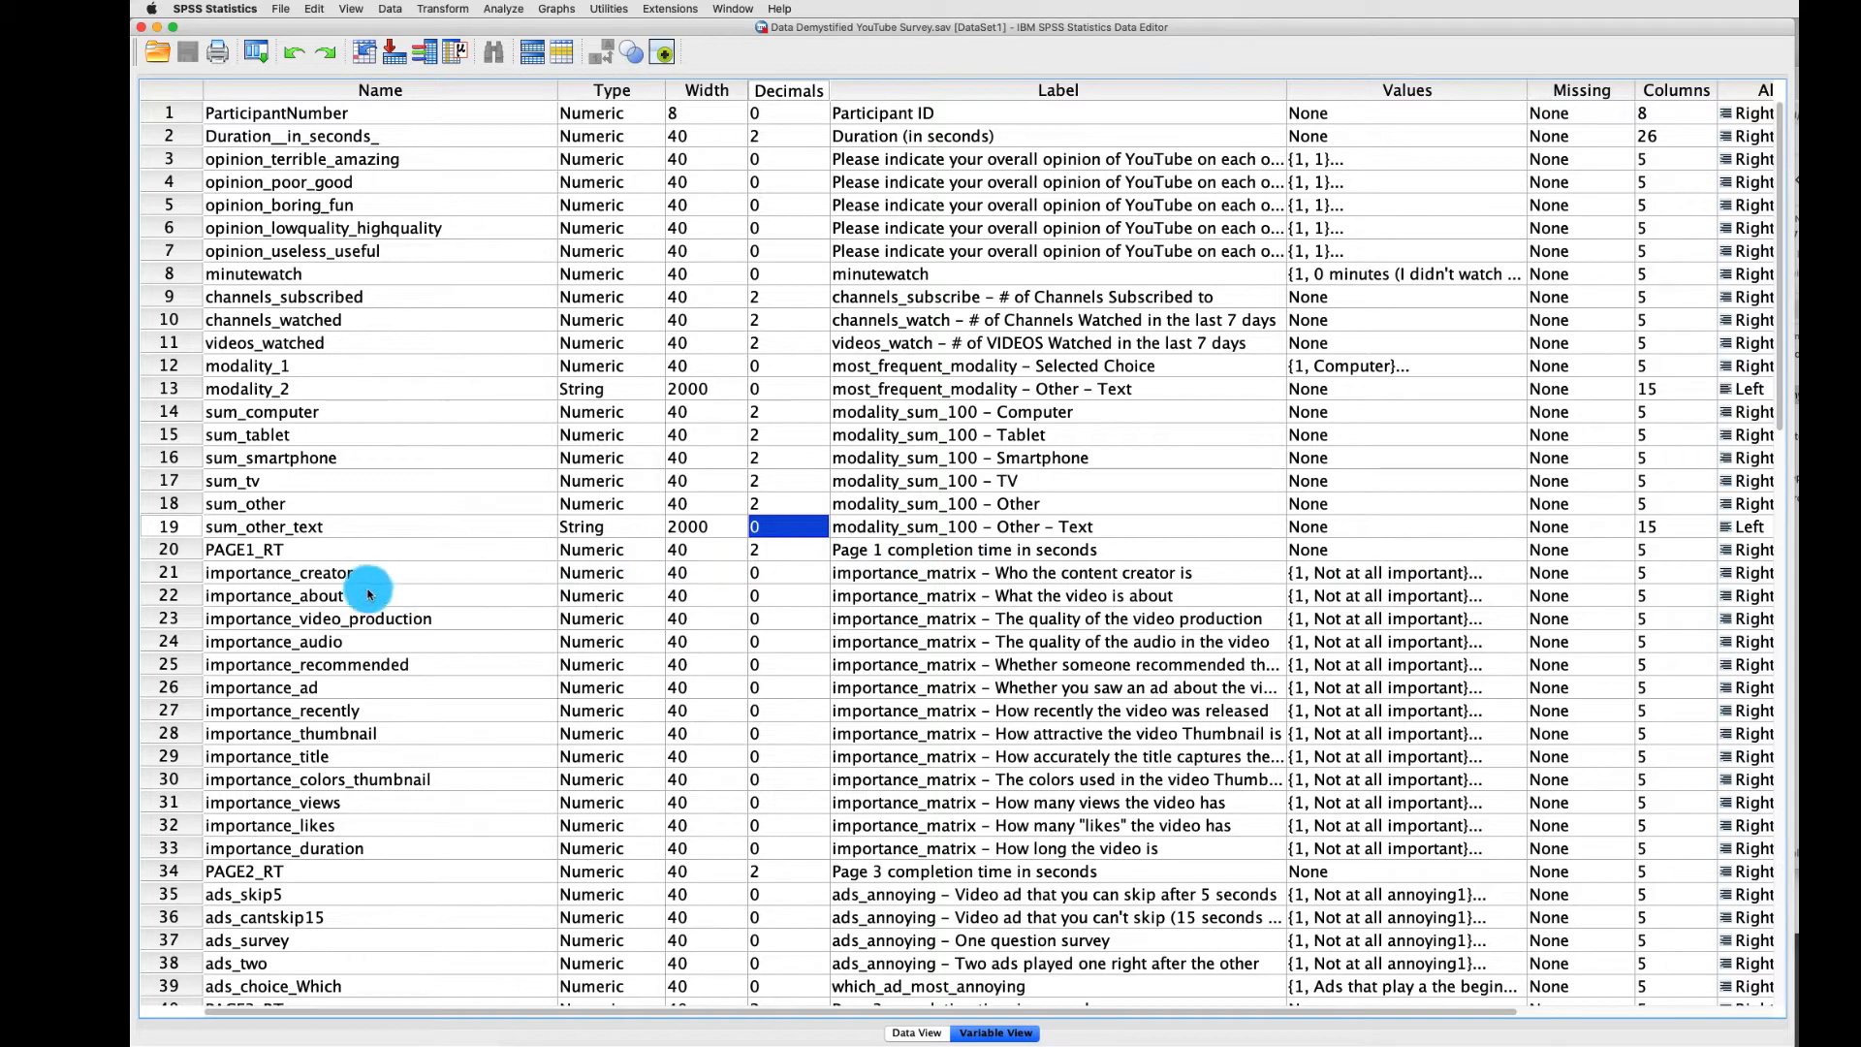
{"action": "mouse_move", "coordinate": [985, 582]}
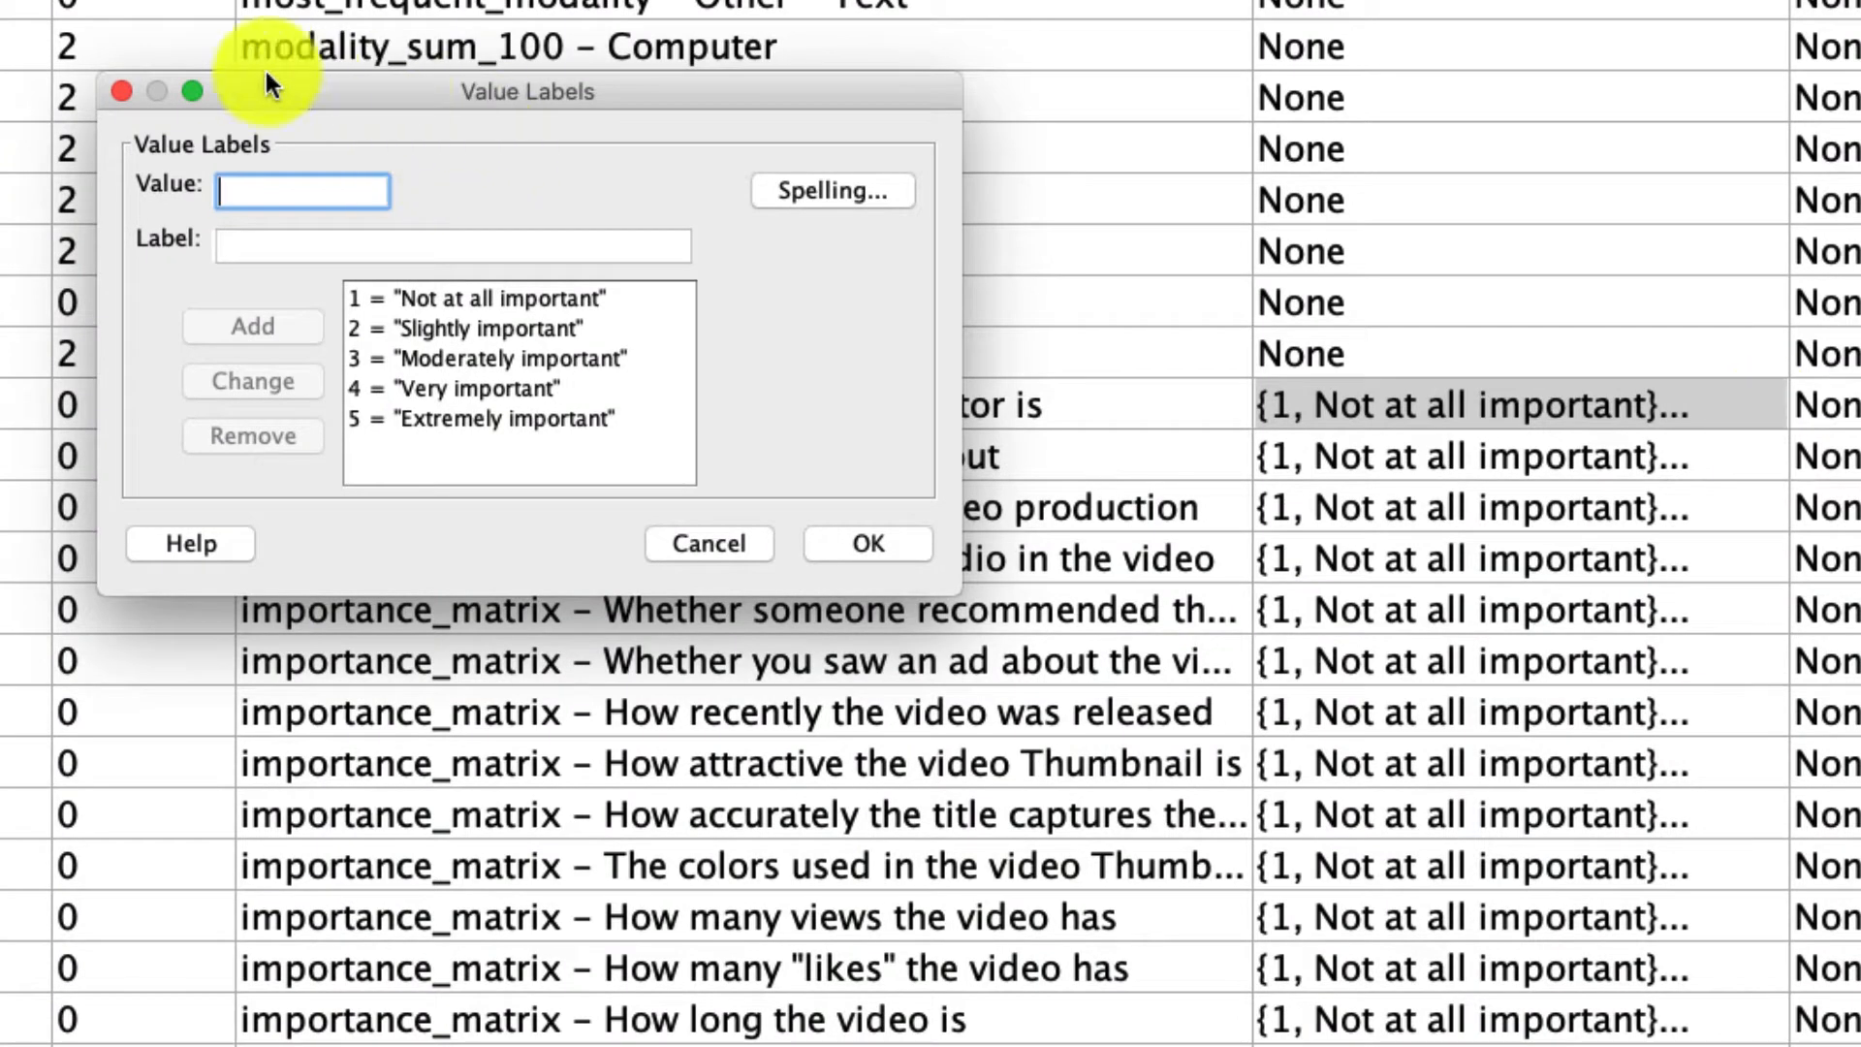
{"action": "mouse_move", "coordinate": [813, 576]}
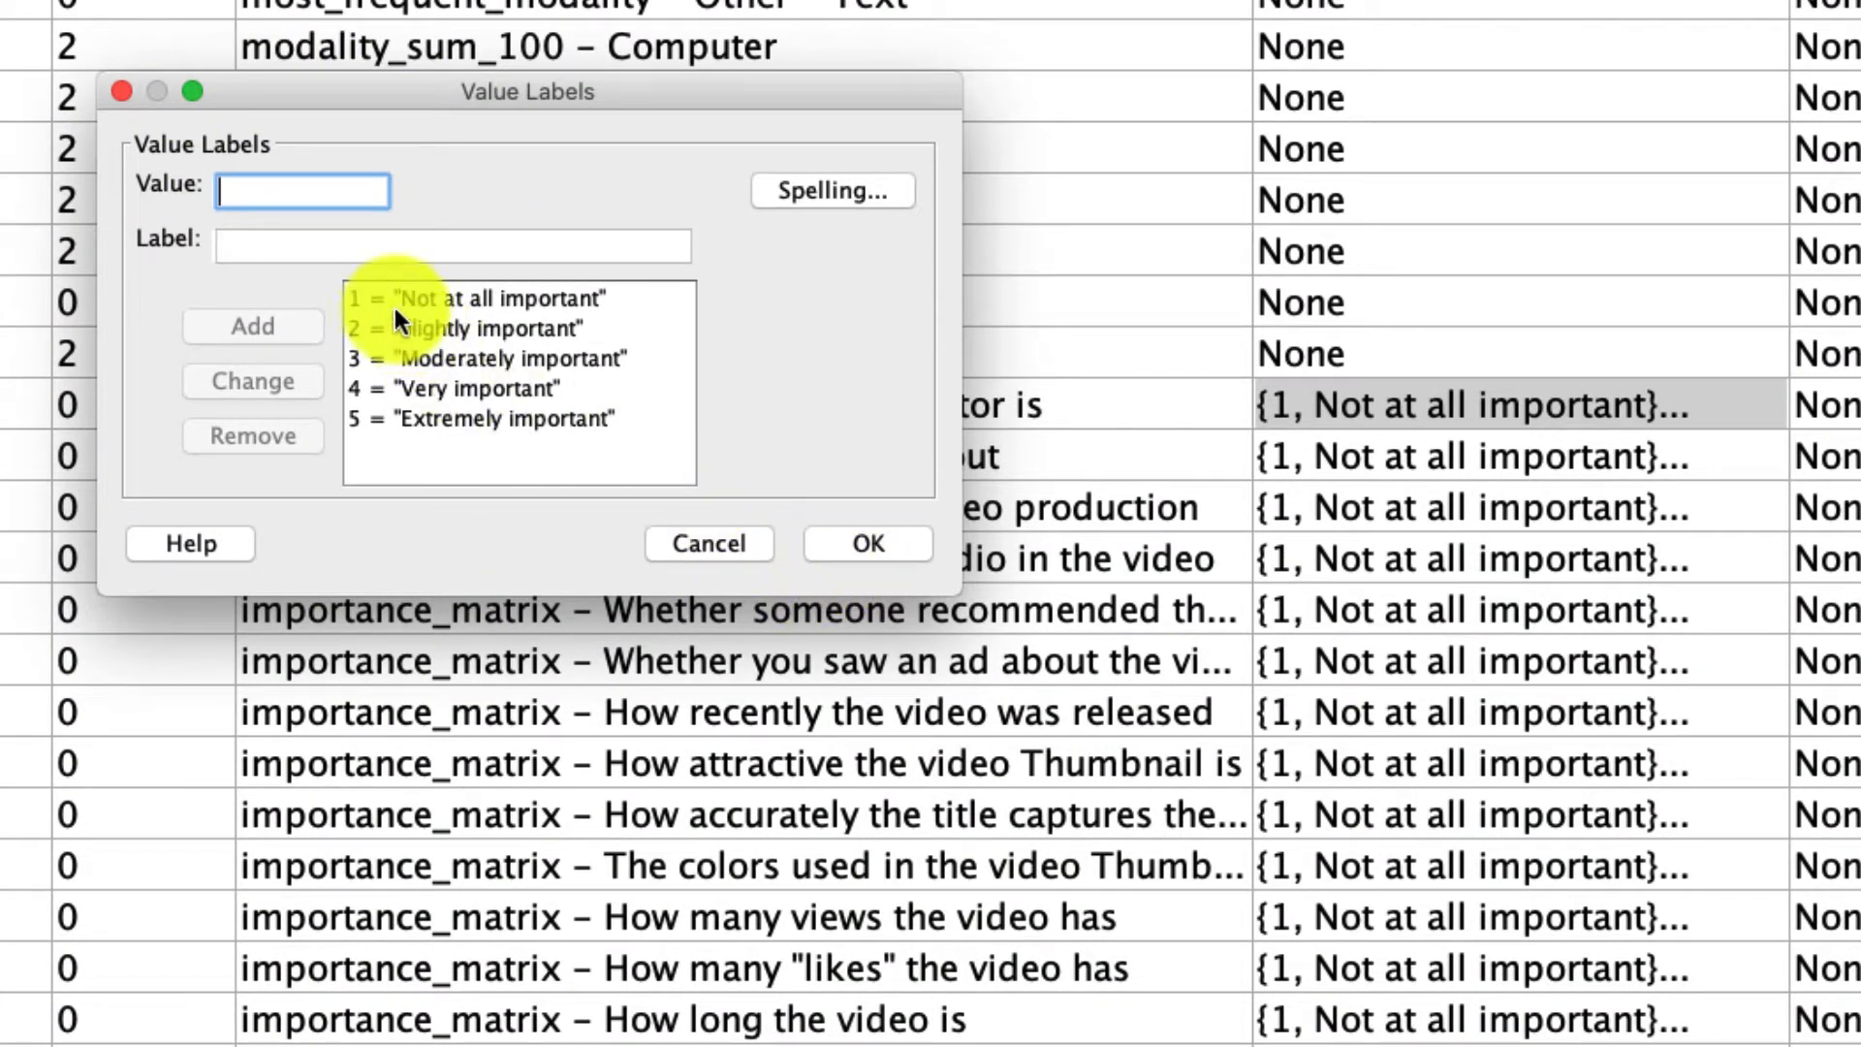
{"action": "left_click", "coordinate": [486, 298]}
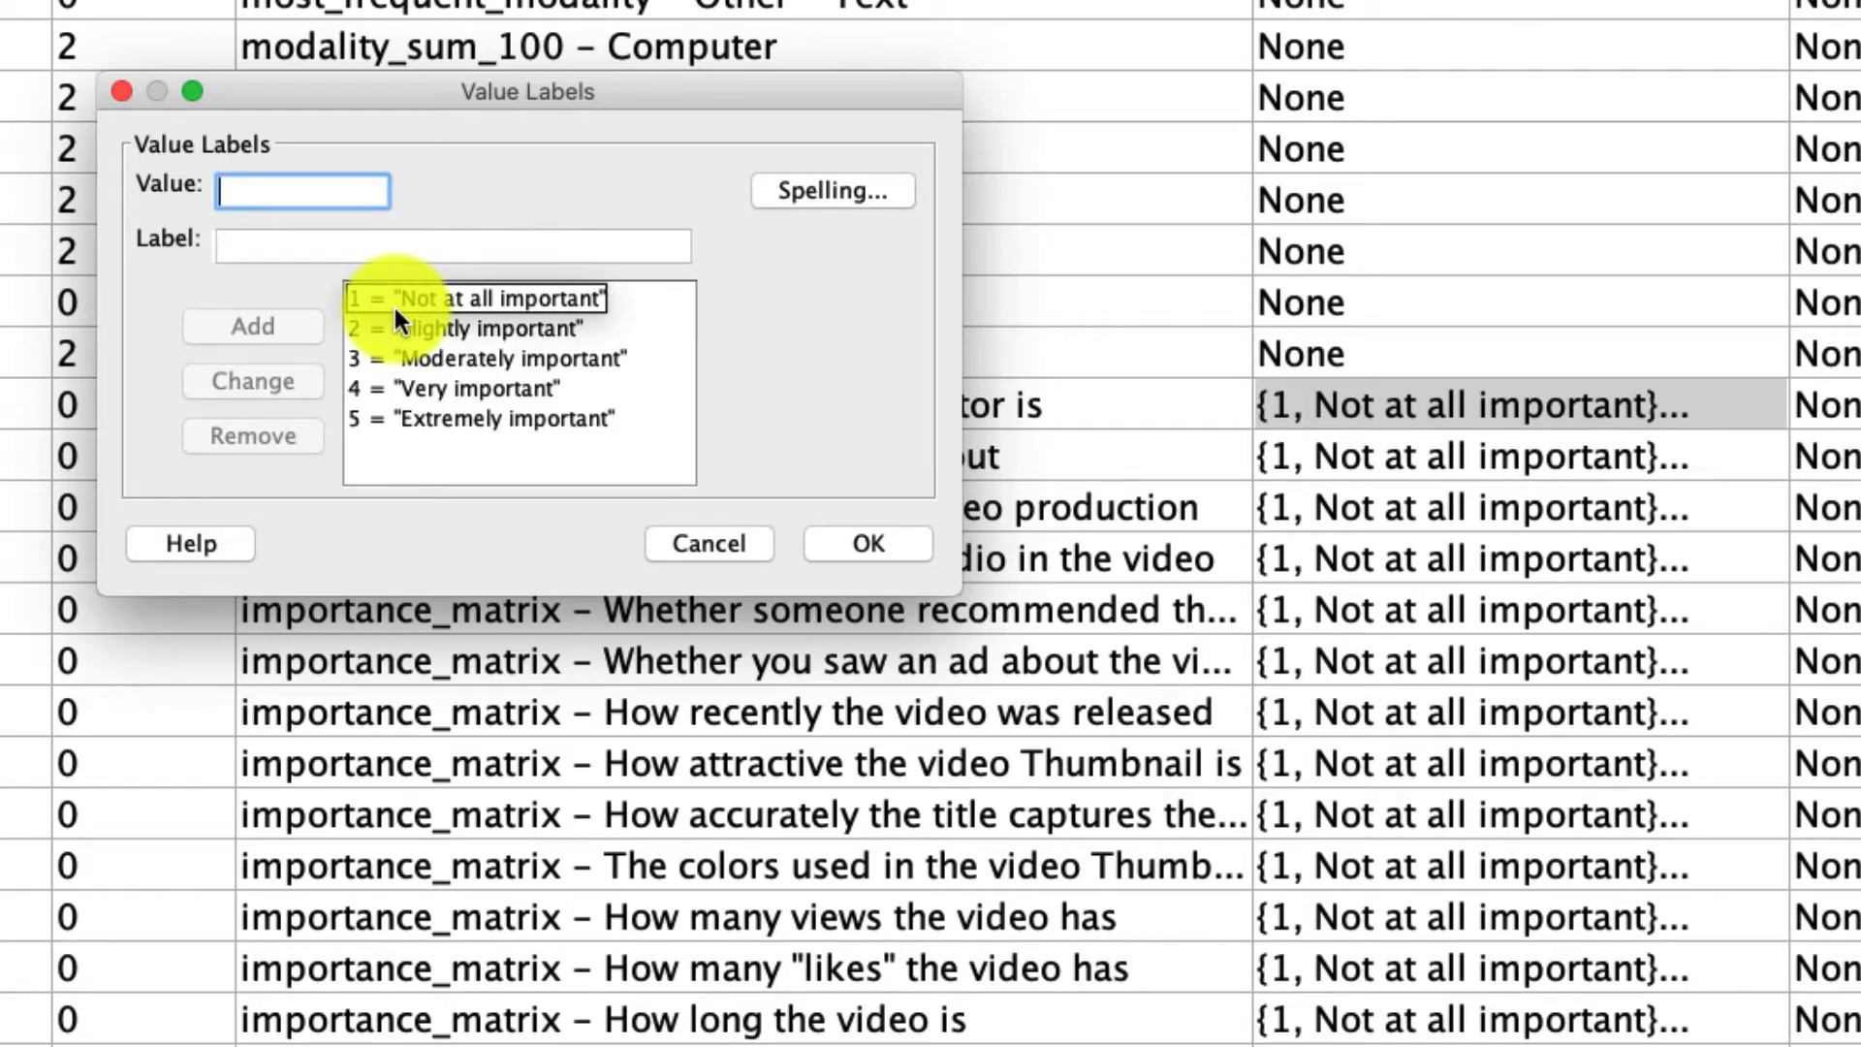
{"action": "left_click", "coordinate": [498, 418]}
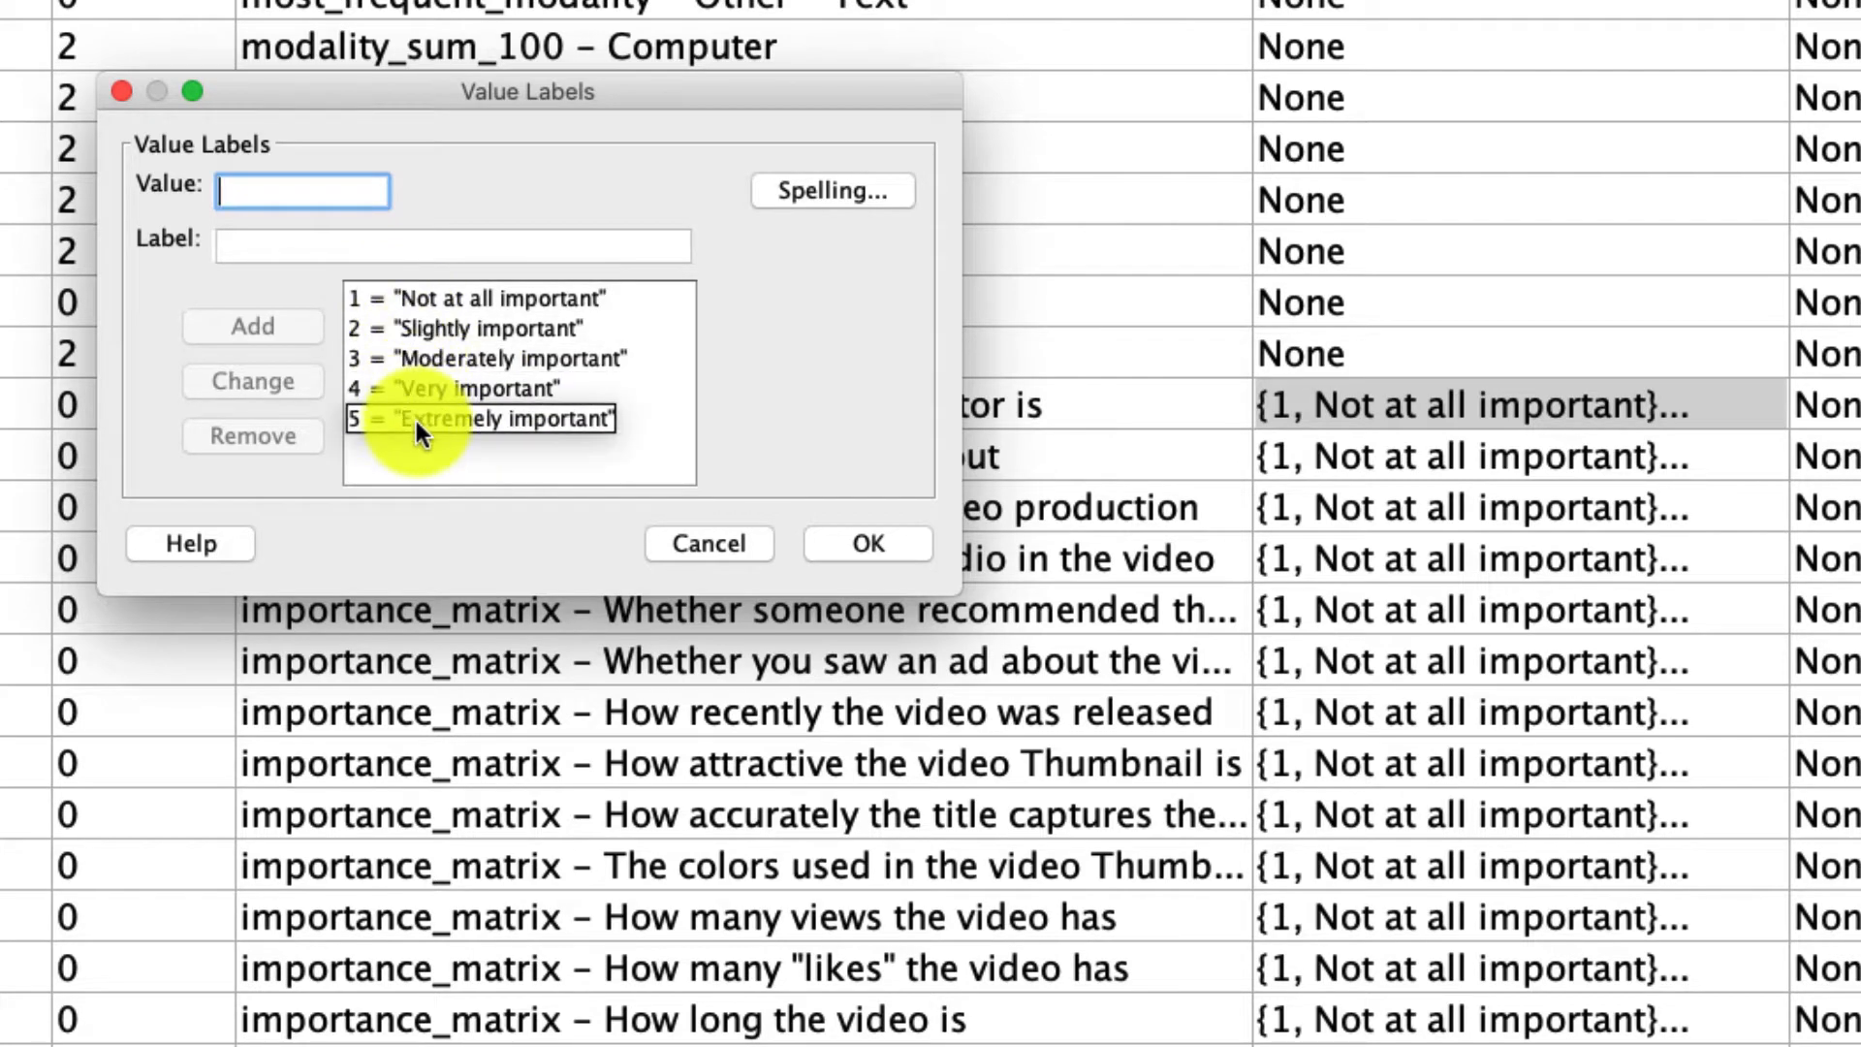
{"action": "left_click", "coordinate": [477, 298]}
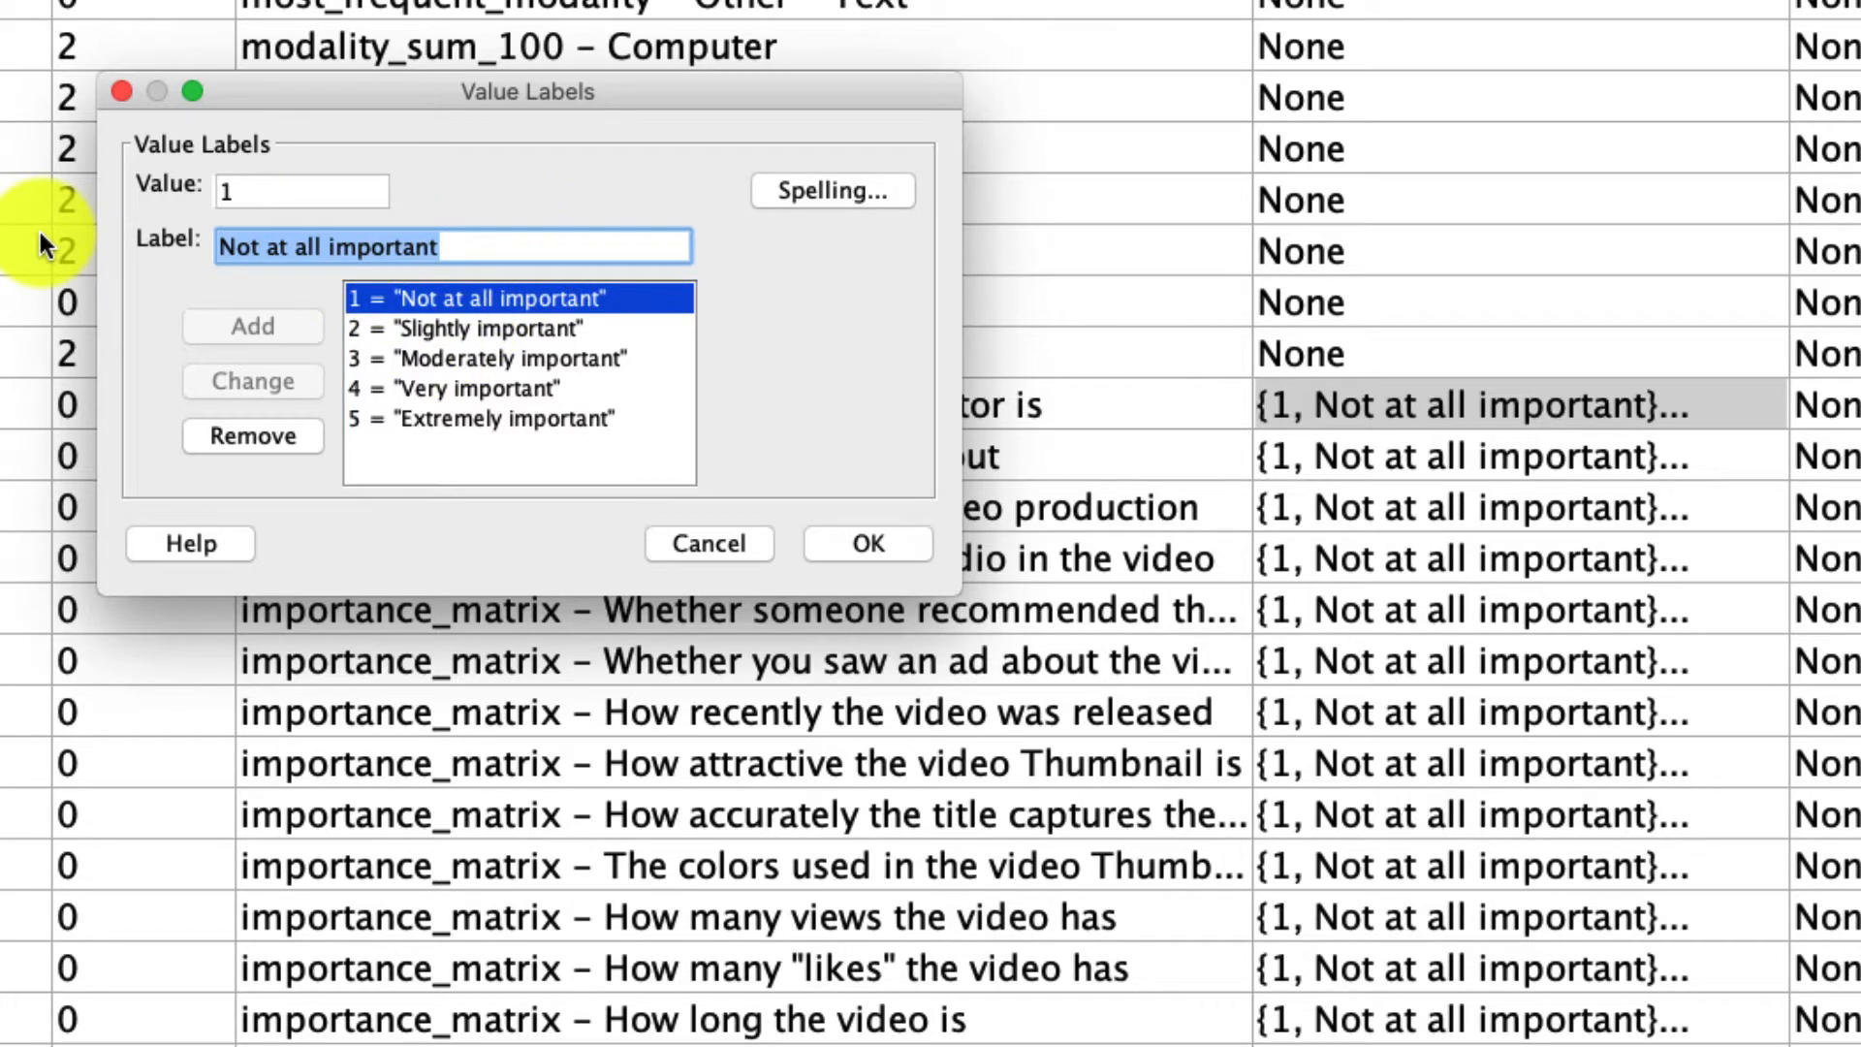
{"action": "type", "text": "doesn't car"}
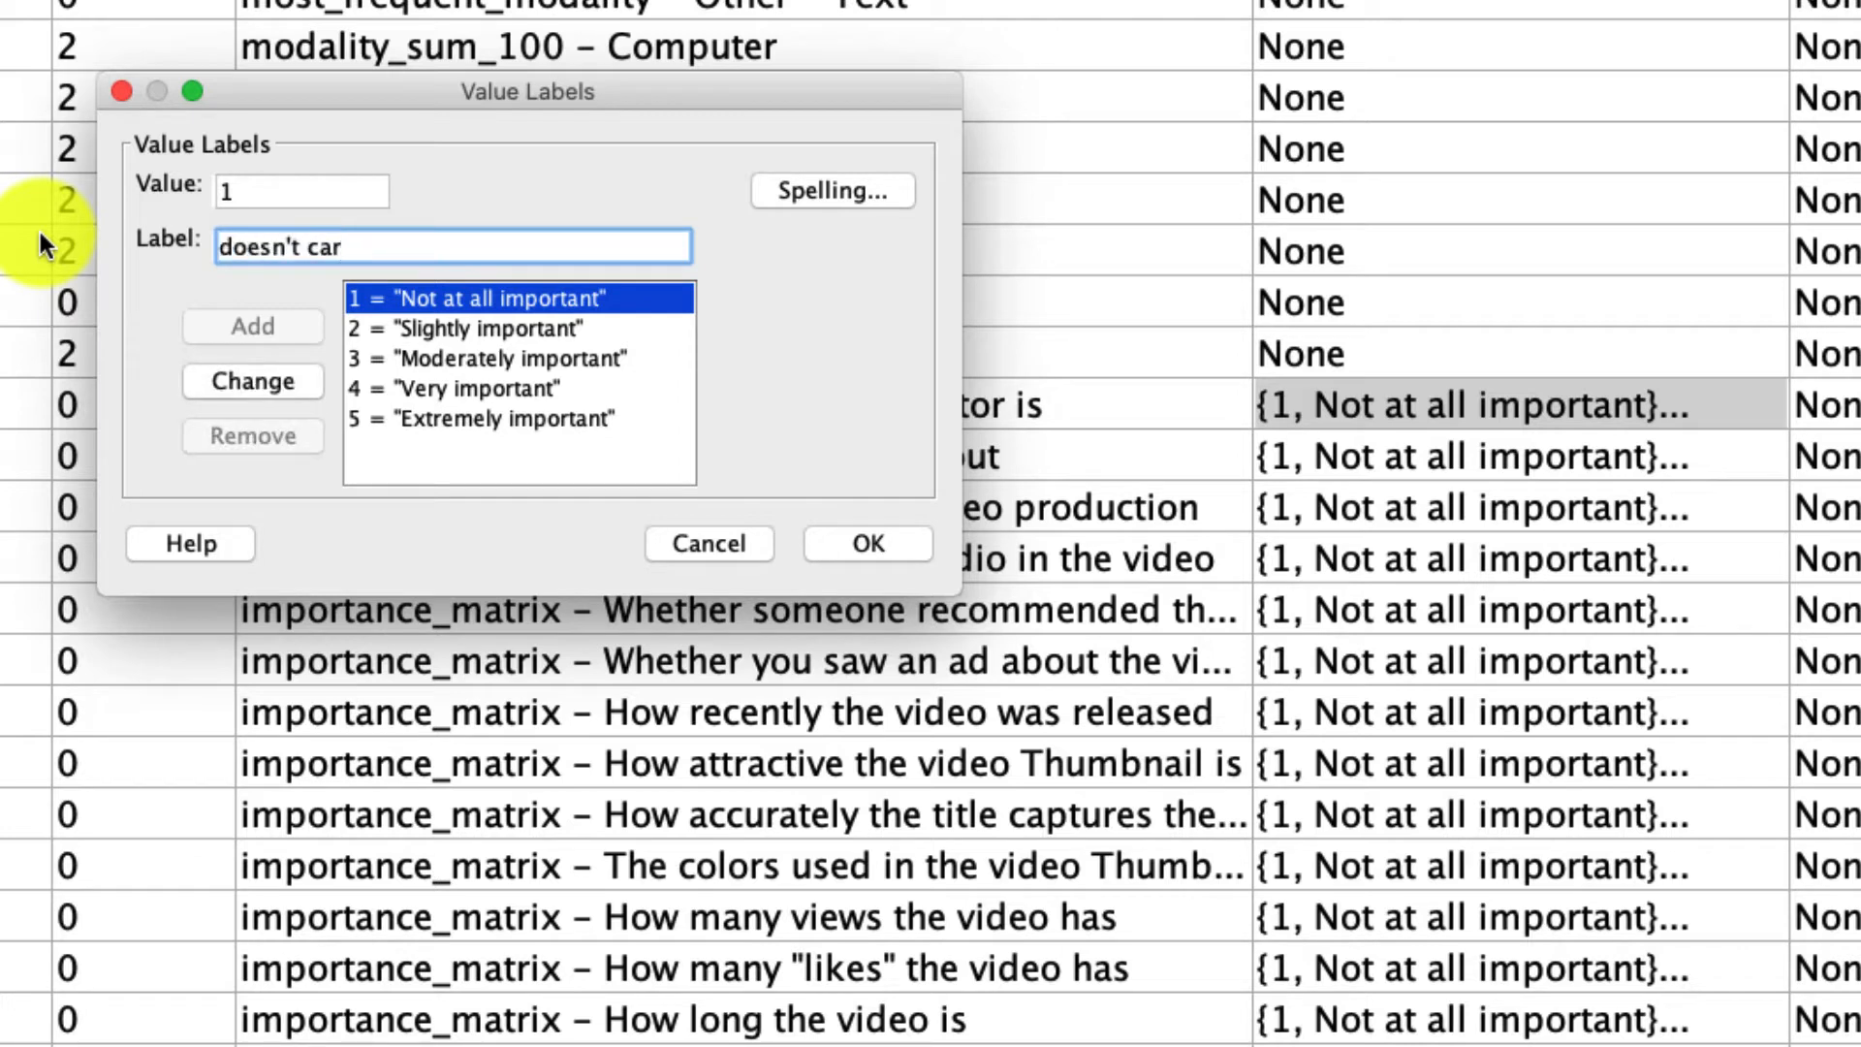
{"action": "left_click", "coordinate": [253, 381]}
{"action": "type", "text": "NA"}
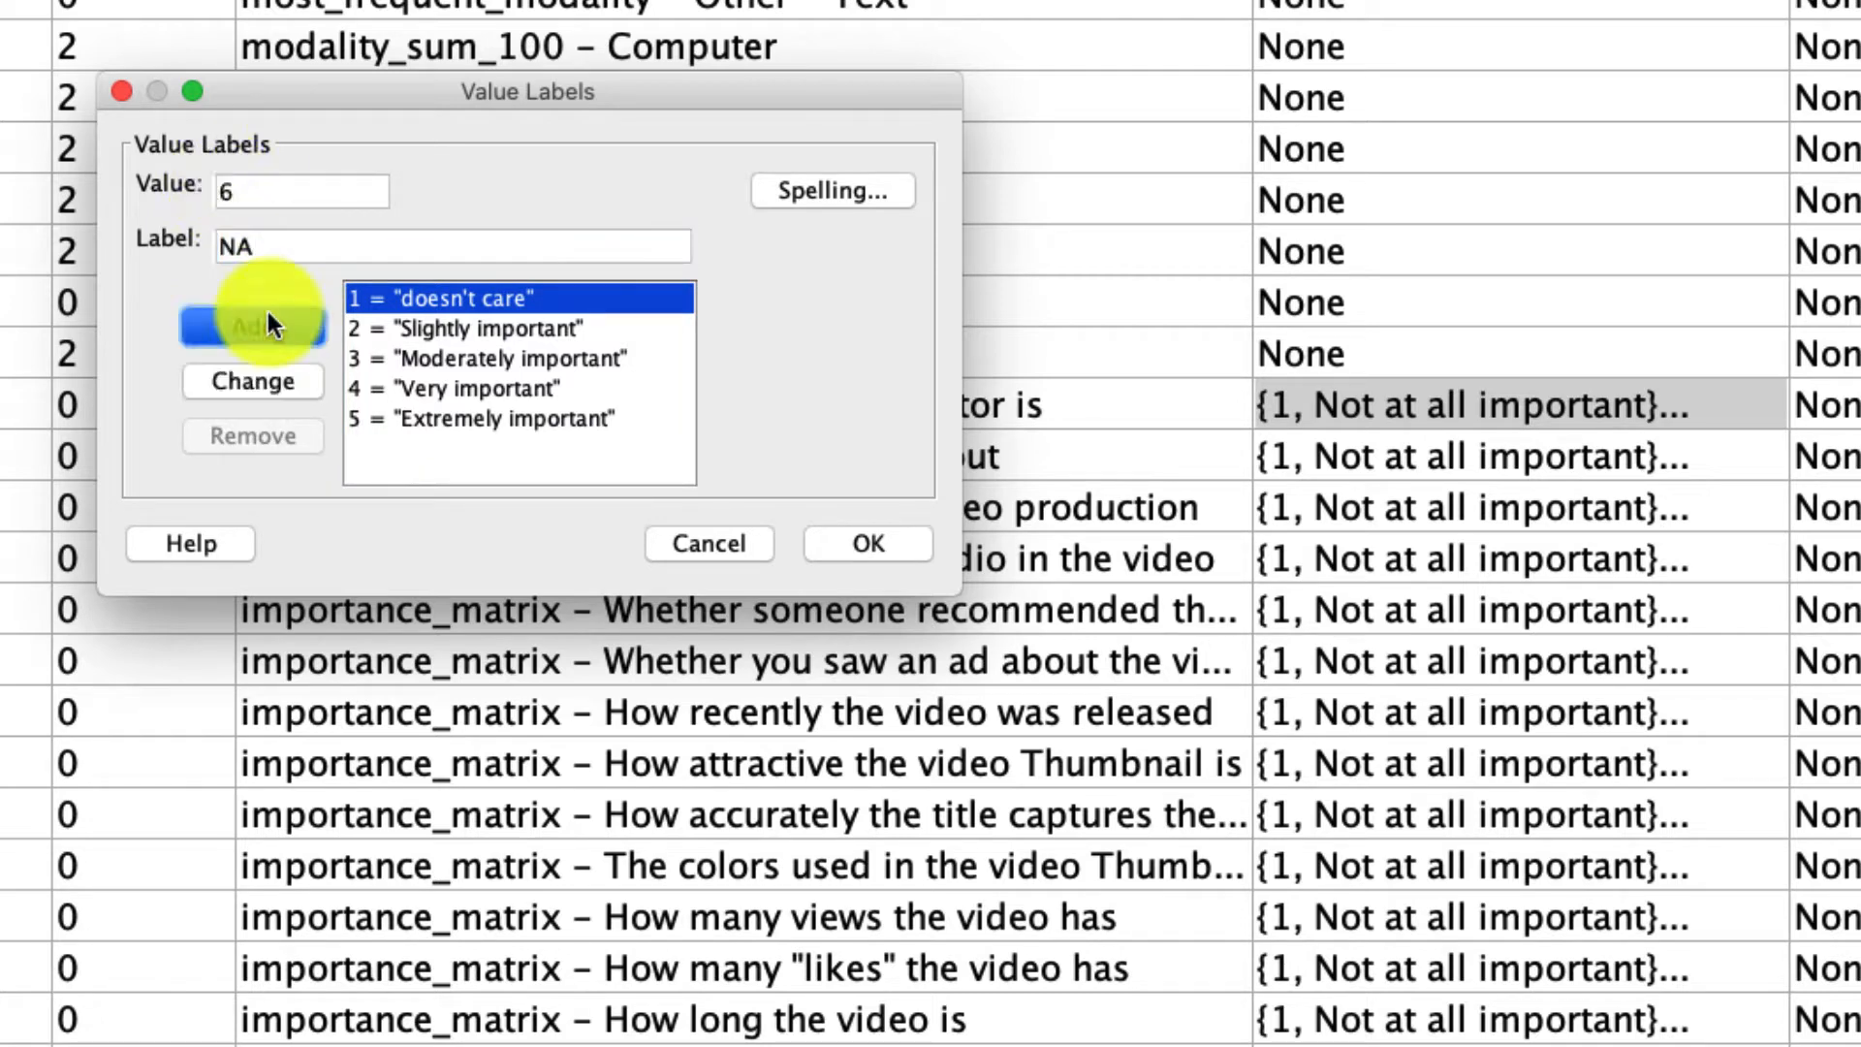
{"action": "left_click", "coordinate": [252, 326]}
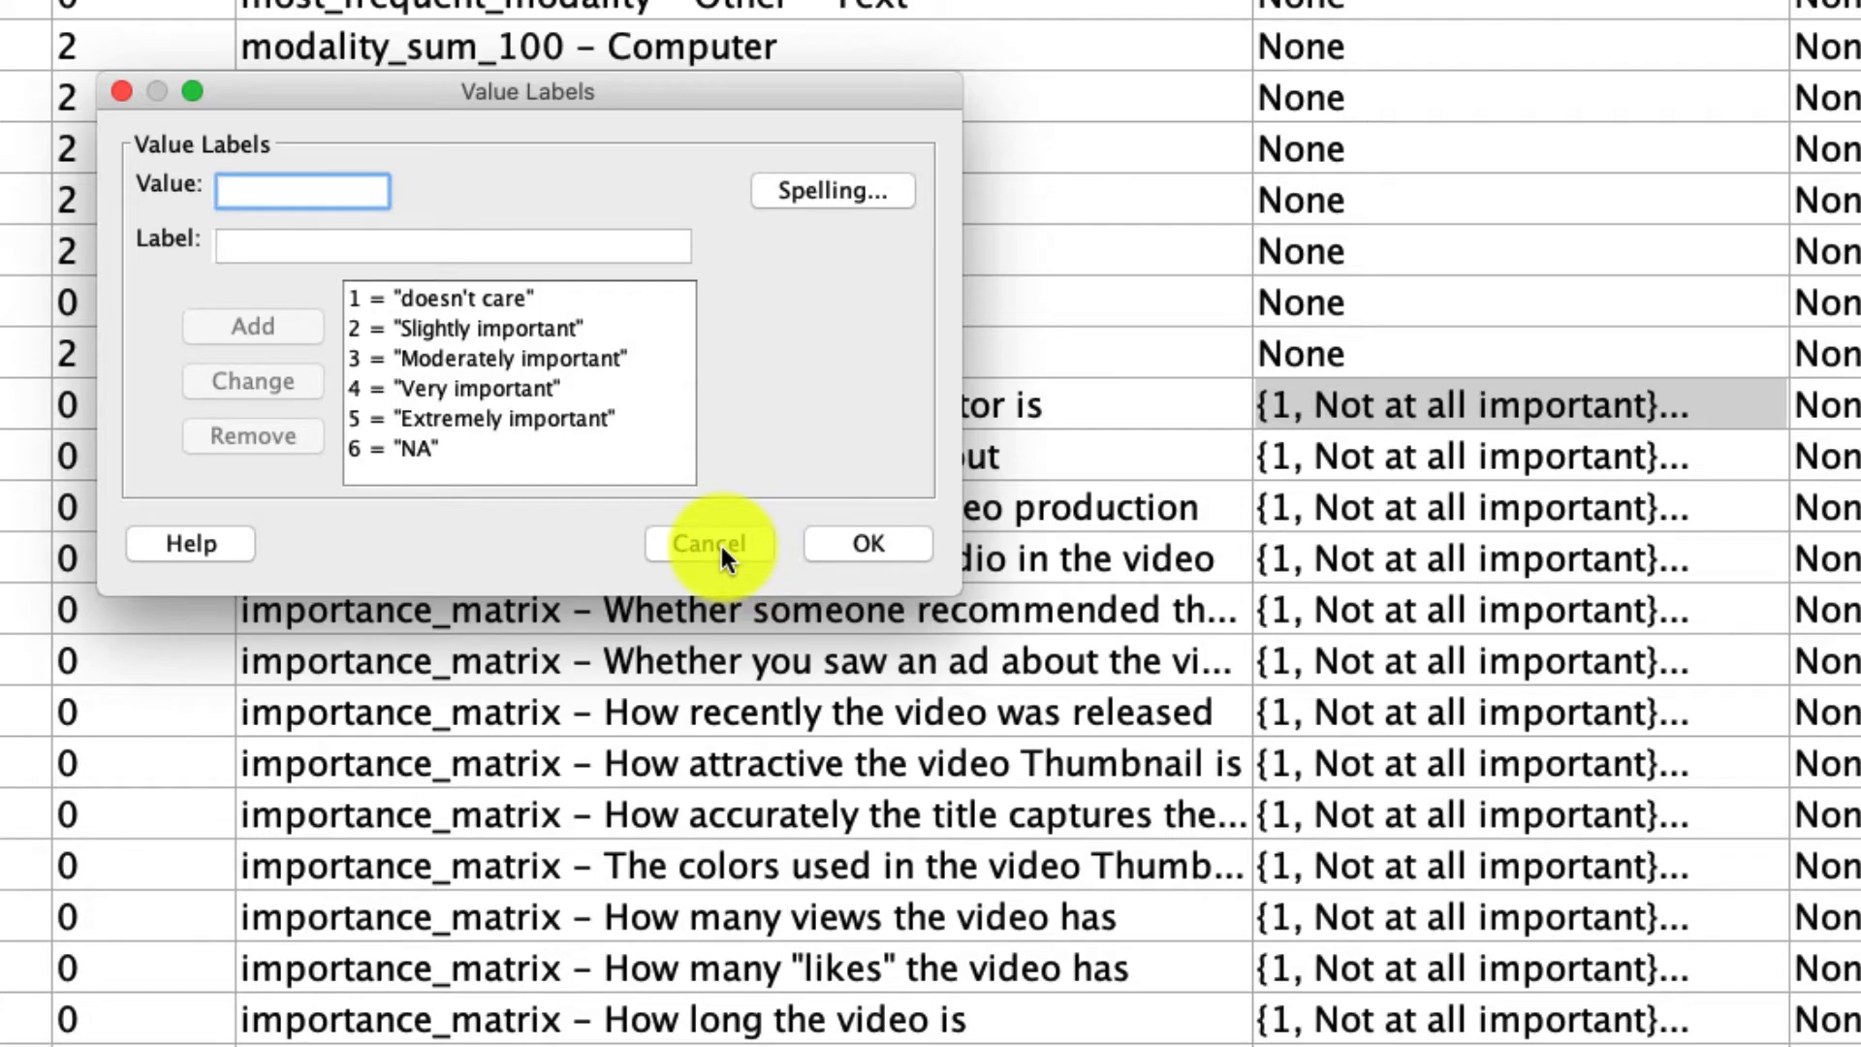
{"action": "left_click", "coordinate": [708, 544]}
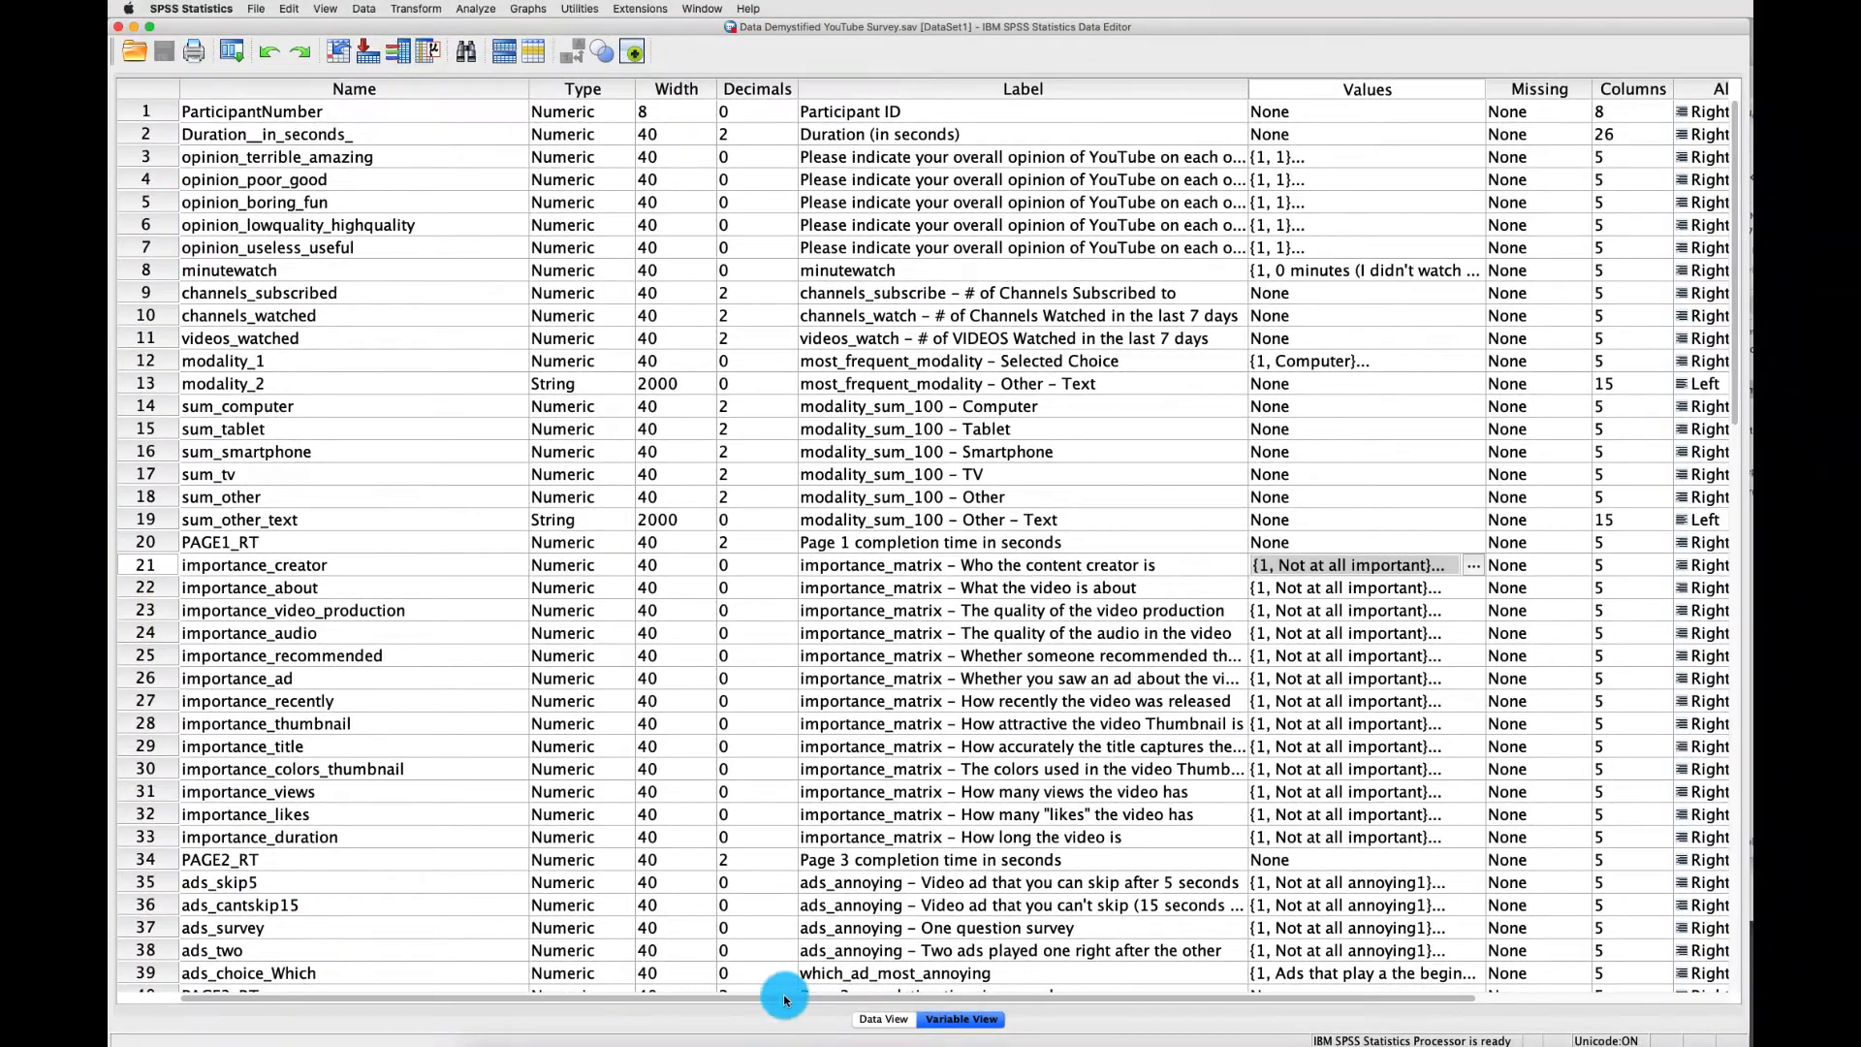
Scroll Variable View to the alignment, measure and role columns, then return to the Output Viewer
{"action": "scroll", "scroll_direction": "right", "scroll_amount": 3}
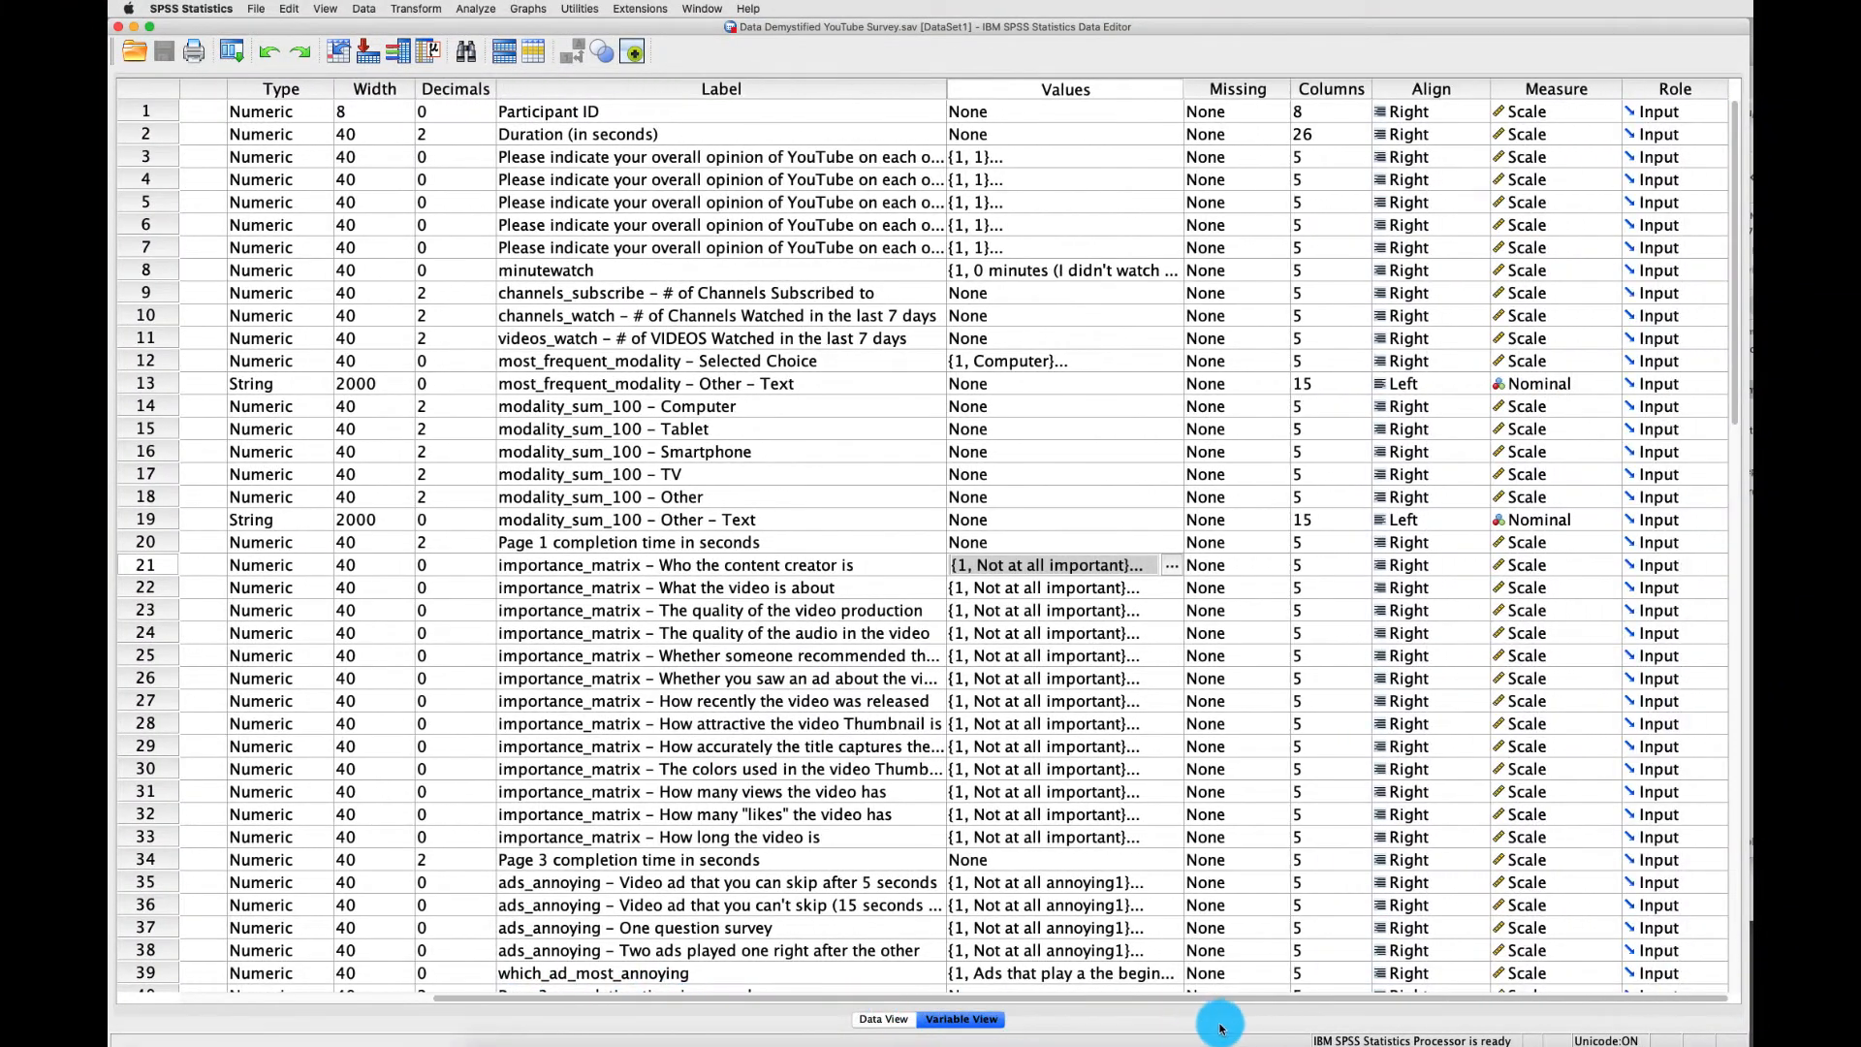
{"action": "left_click", "coordinate": [1407, 566]}
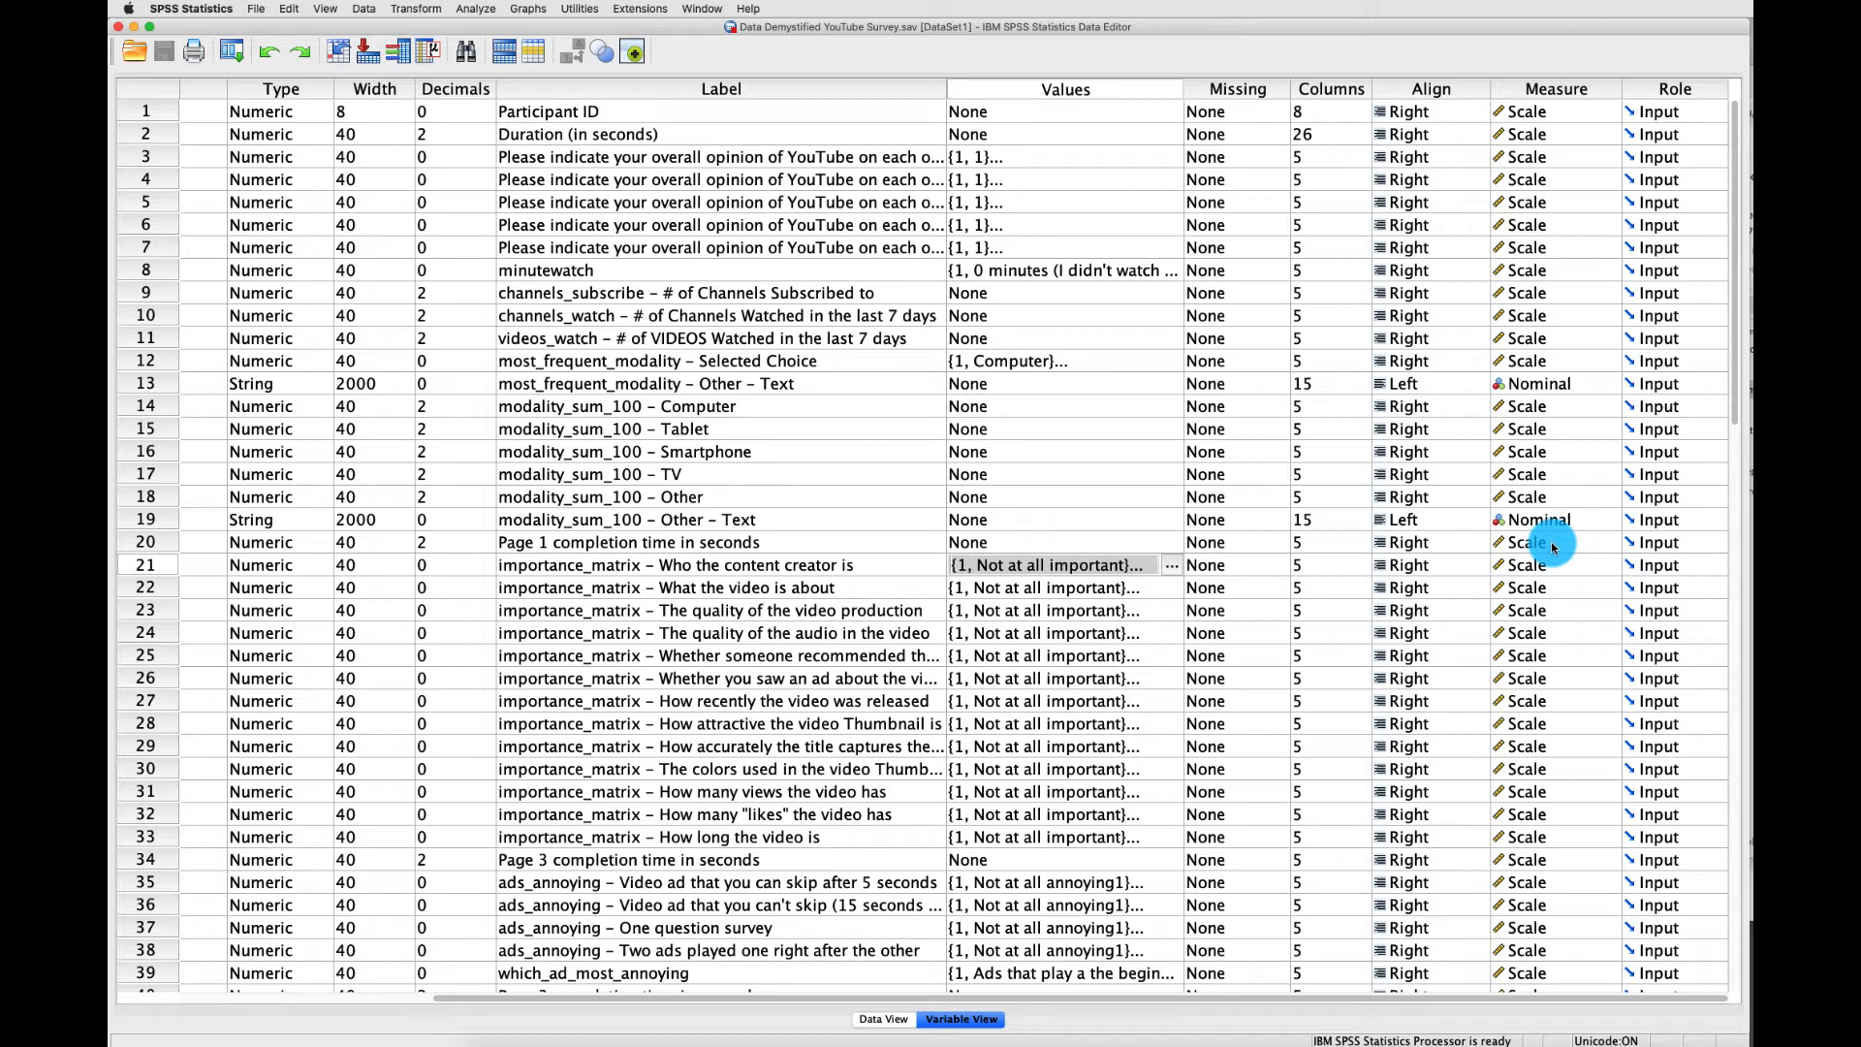
{"action": "mouse_move", "coordinate": [1560, 546]}
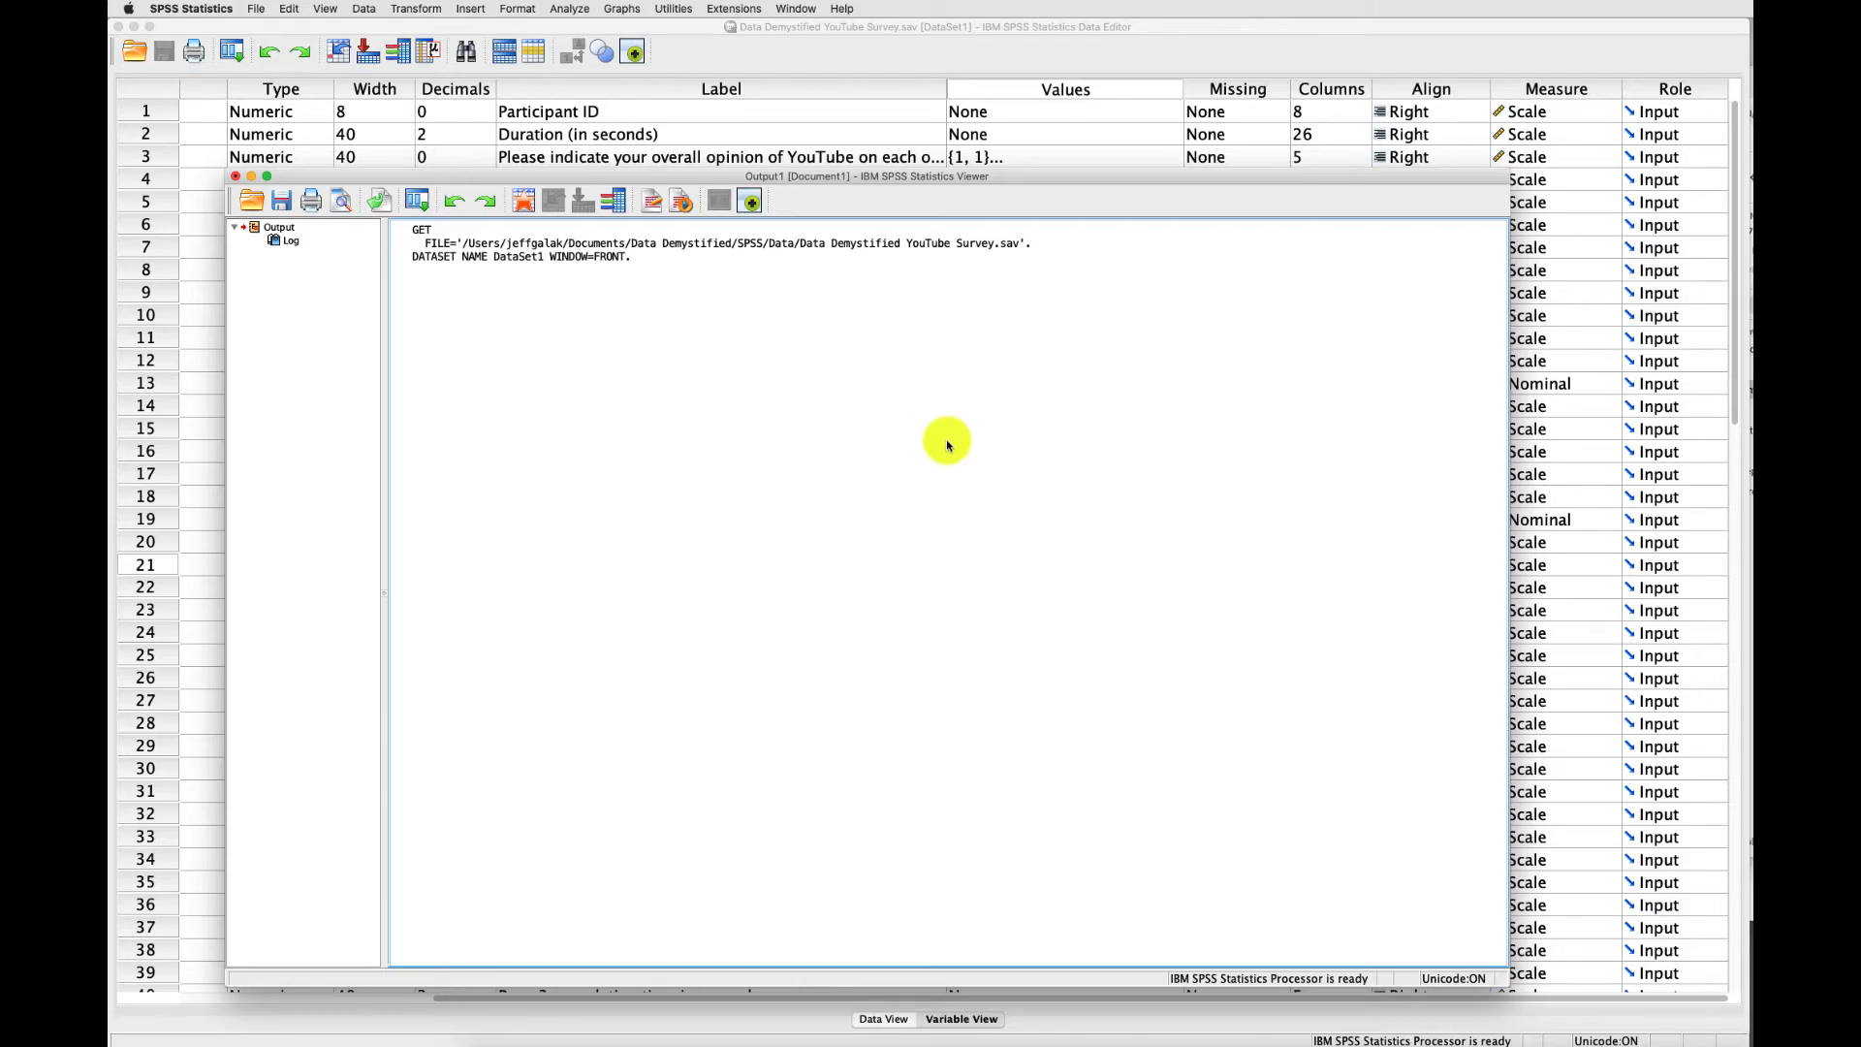
Run Frequencies on minutewatch, producing a table of 1000 valid responses
{"action": "left_click", "coordinate": [567, 9]}
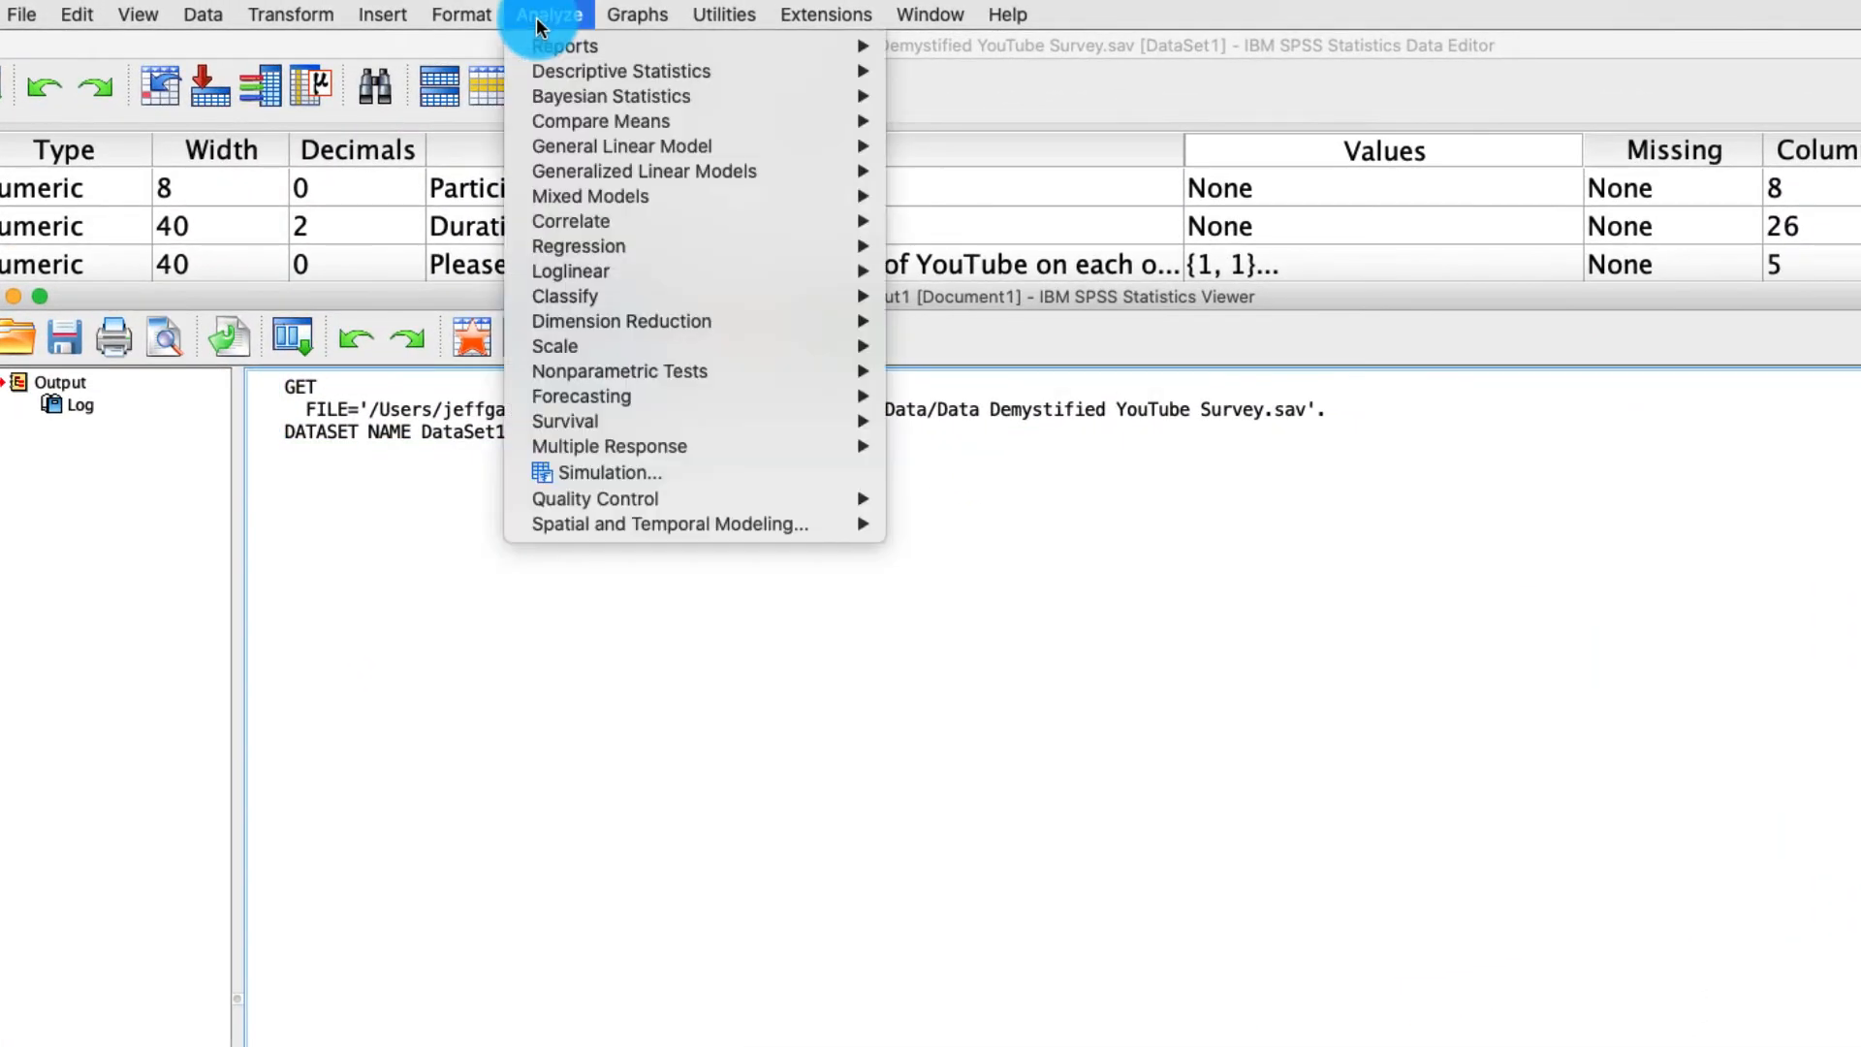
{"action": "mouse_move", "coordinate": [620, 71]}
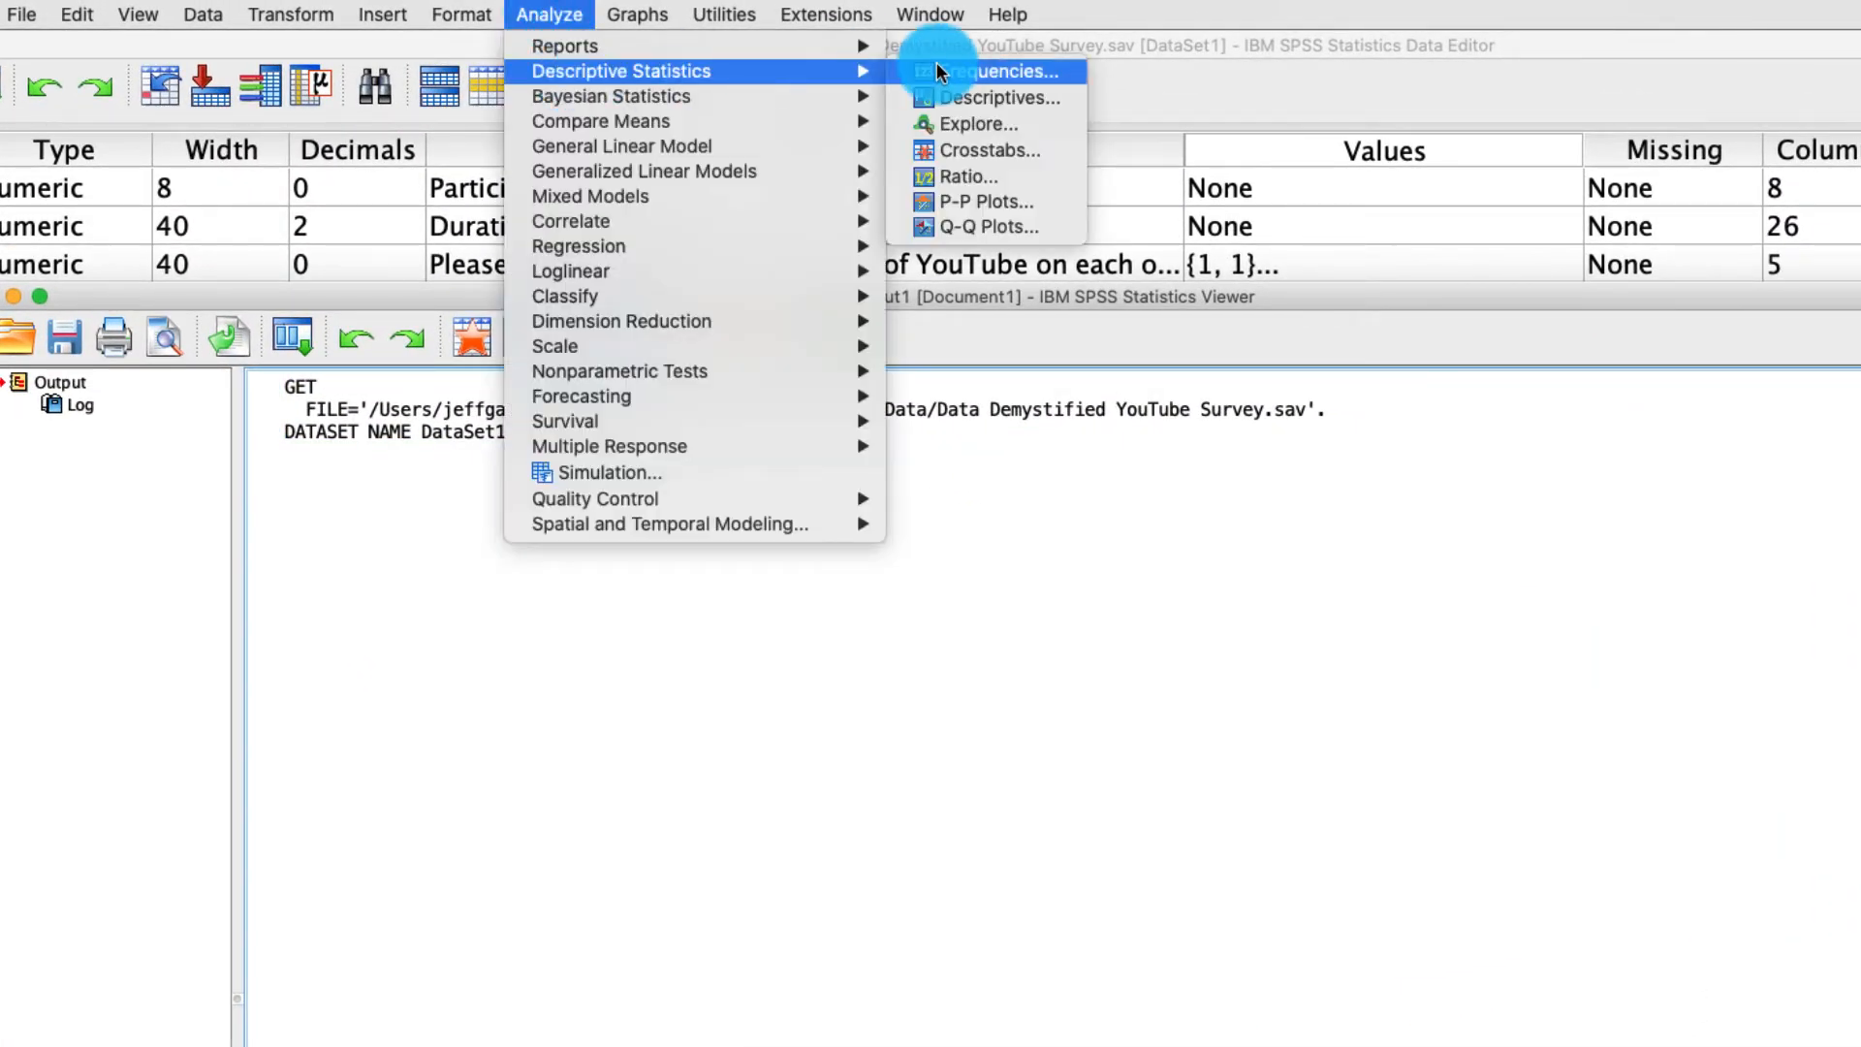
{"action": "left_click", "coordinate": [1006, 71]}
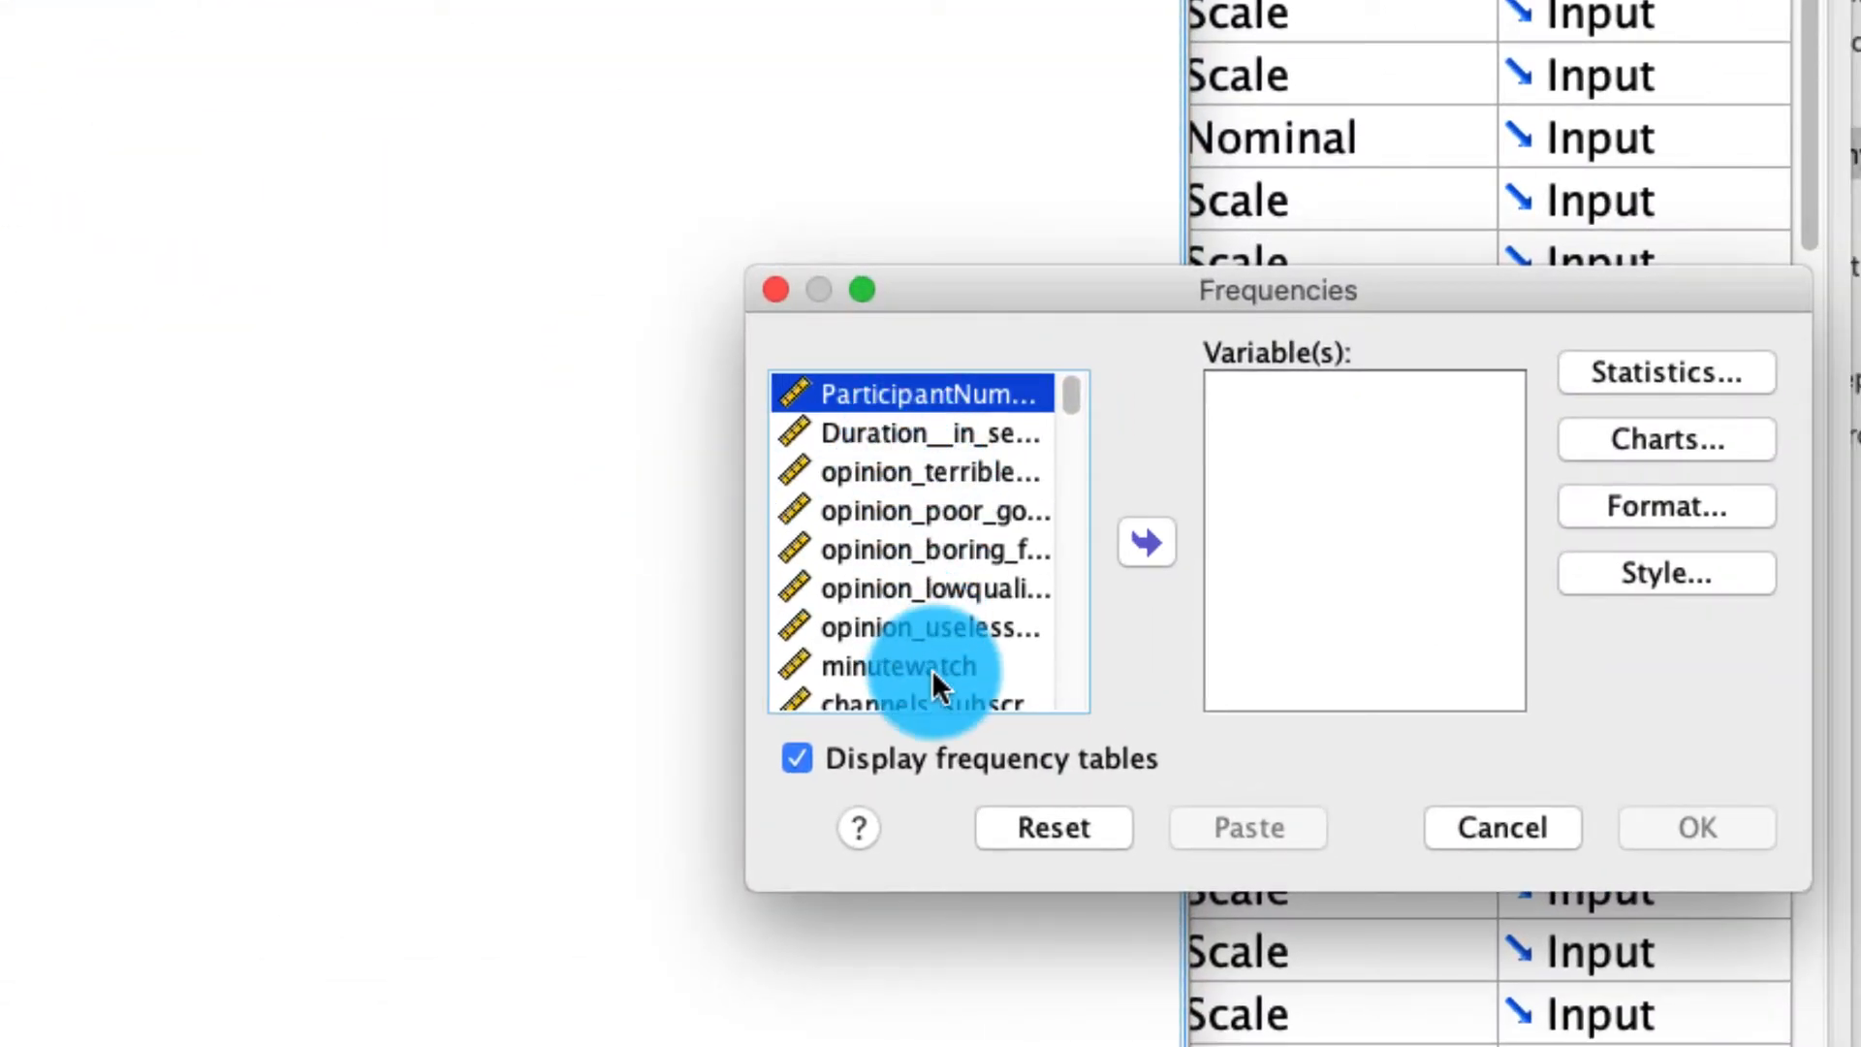
{"action": "left_click", "coordinate": [1144, 541]}
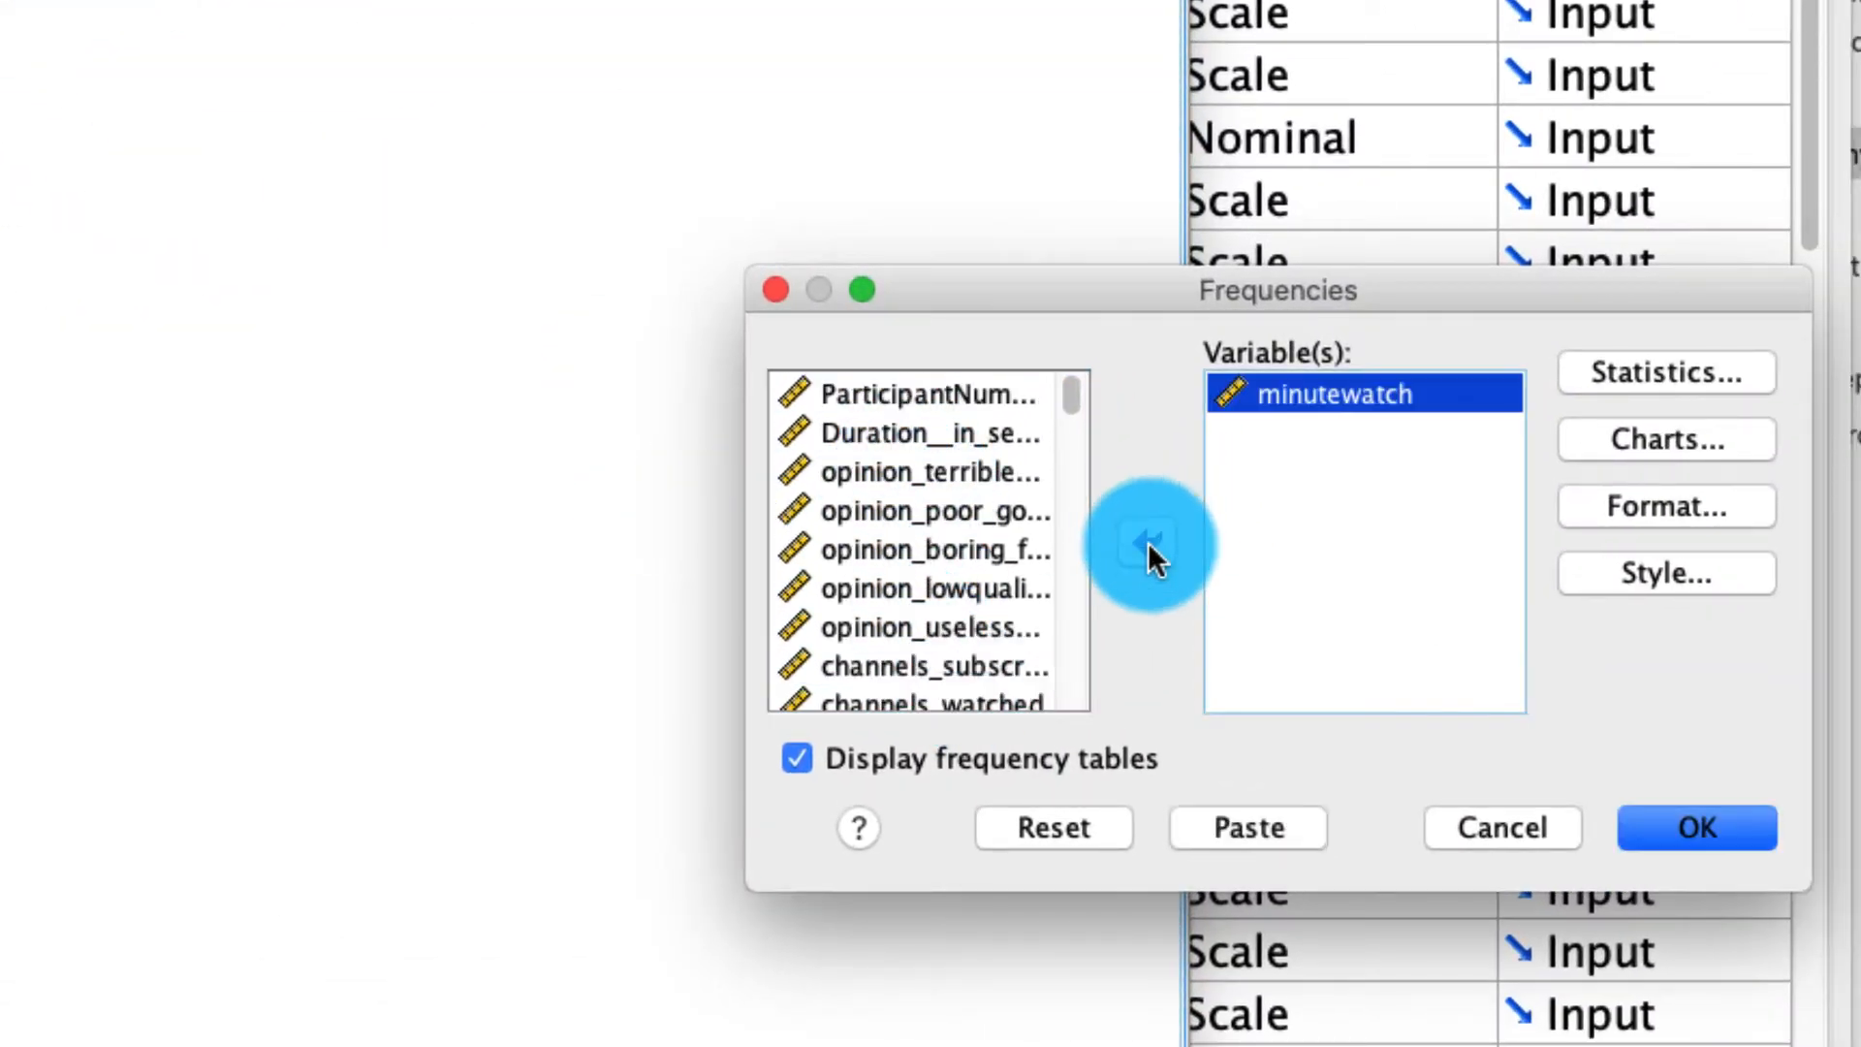
{"action": "left_click", "coordinate": [1696, 827]}
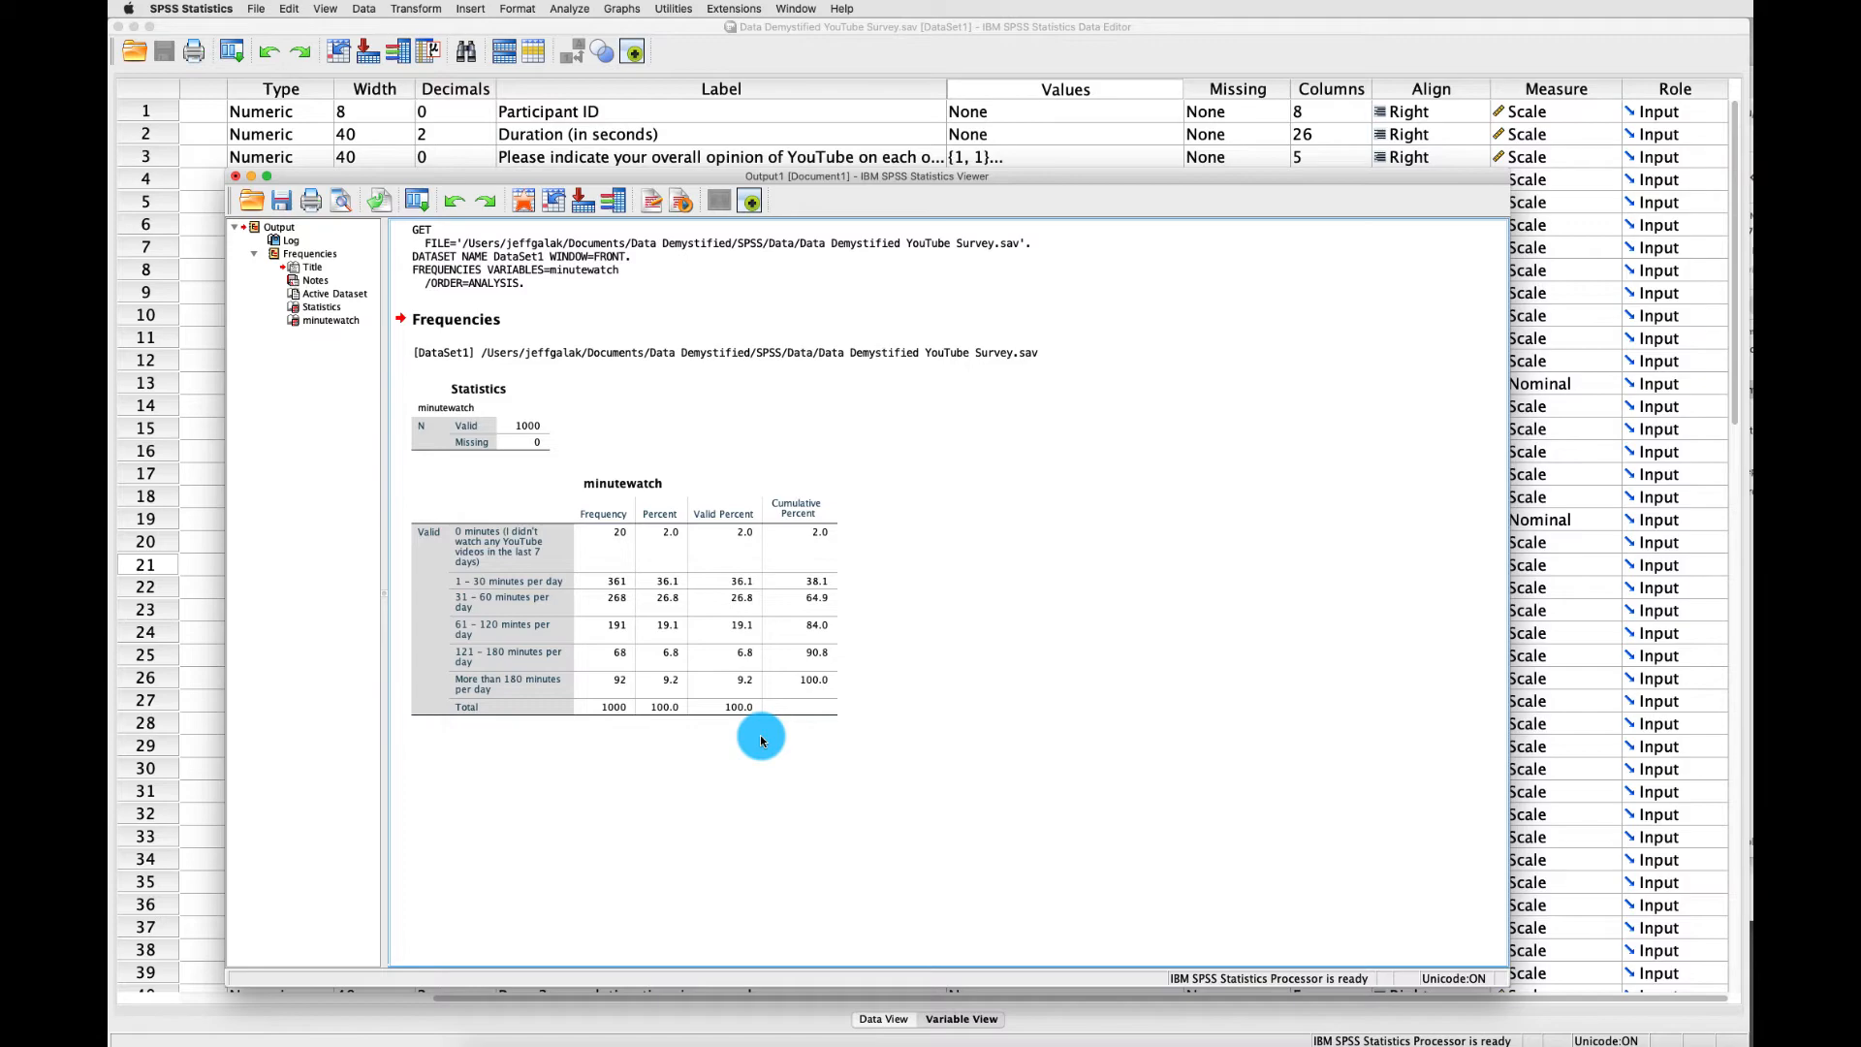
{"action": "left_click", "coordinate": [281, 200]}
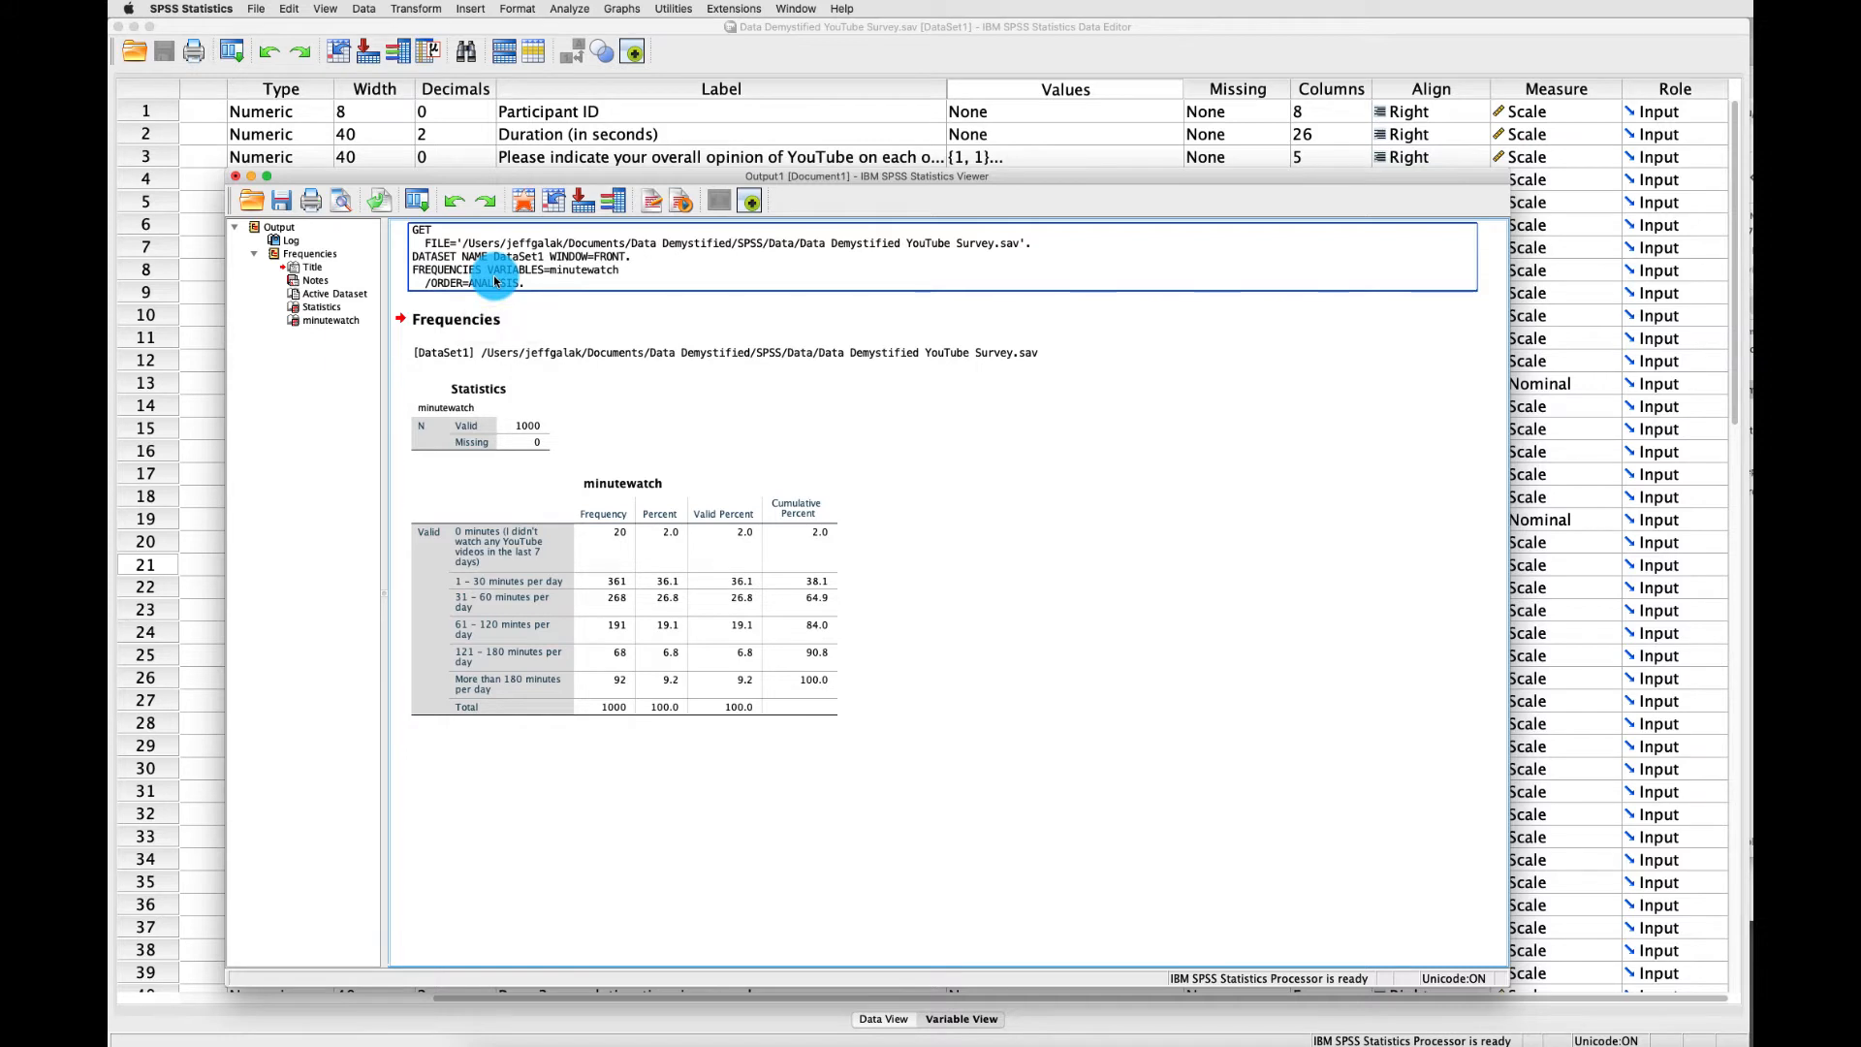
{"action": "mouse_move", "coordinate": [504, 291]}
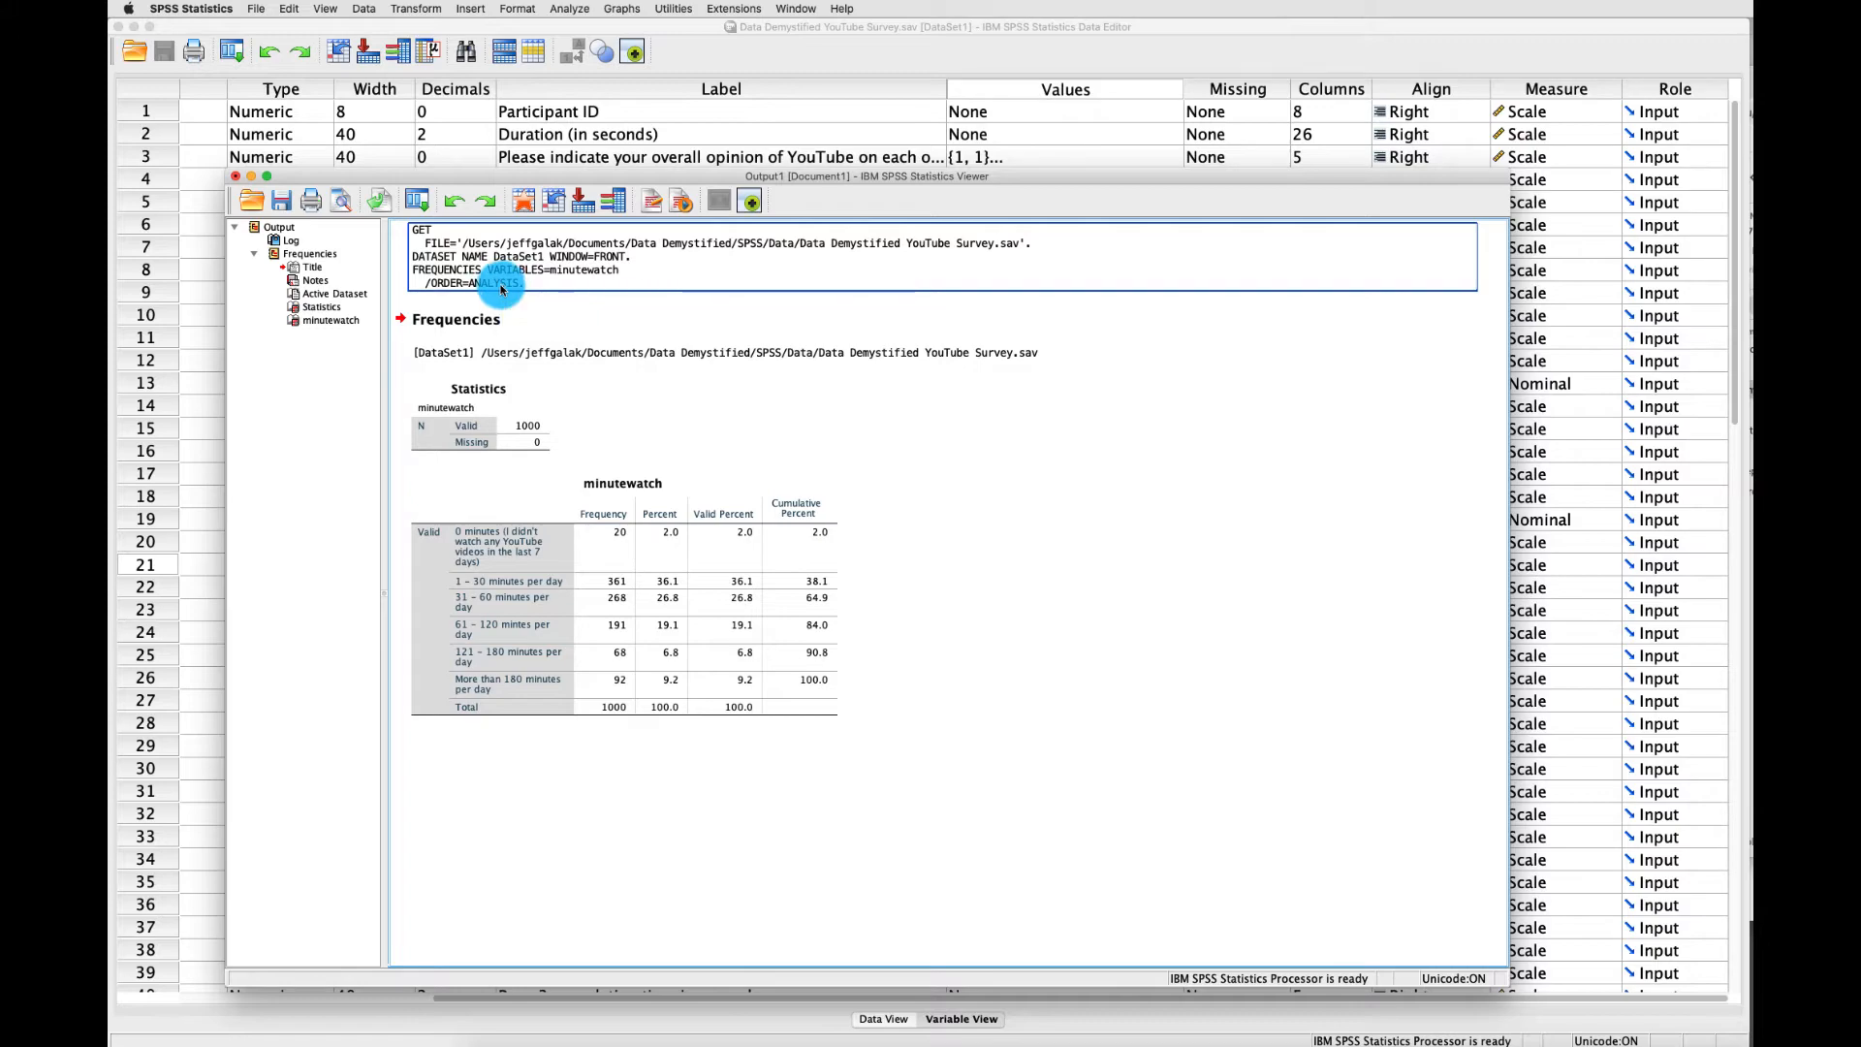
{"action": "mouse_move", "coordinate": [498, 290]}
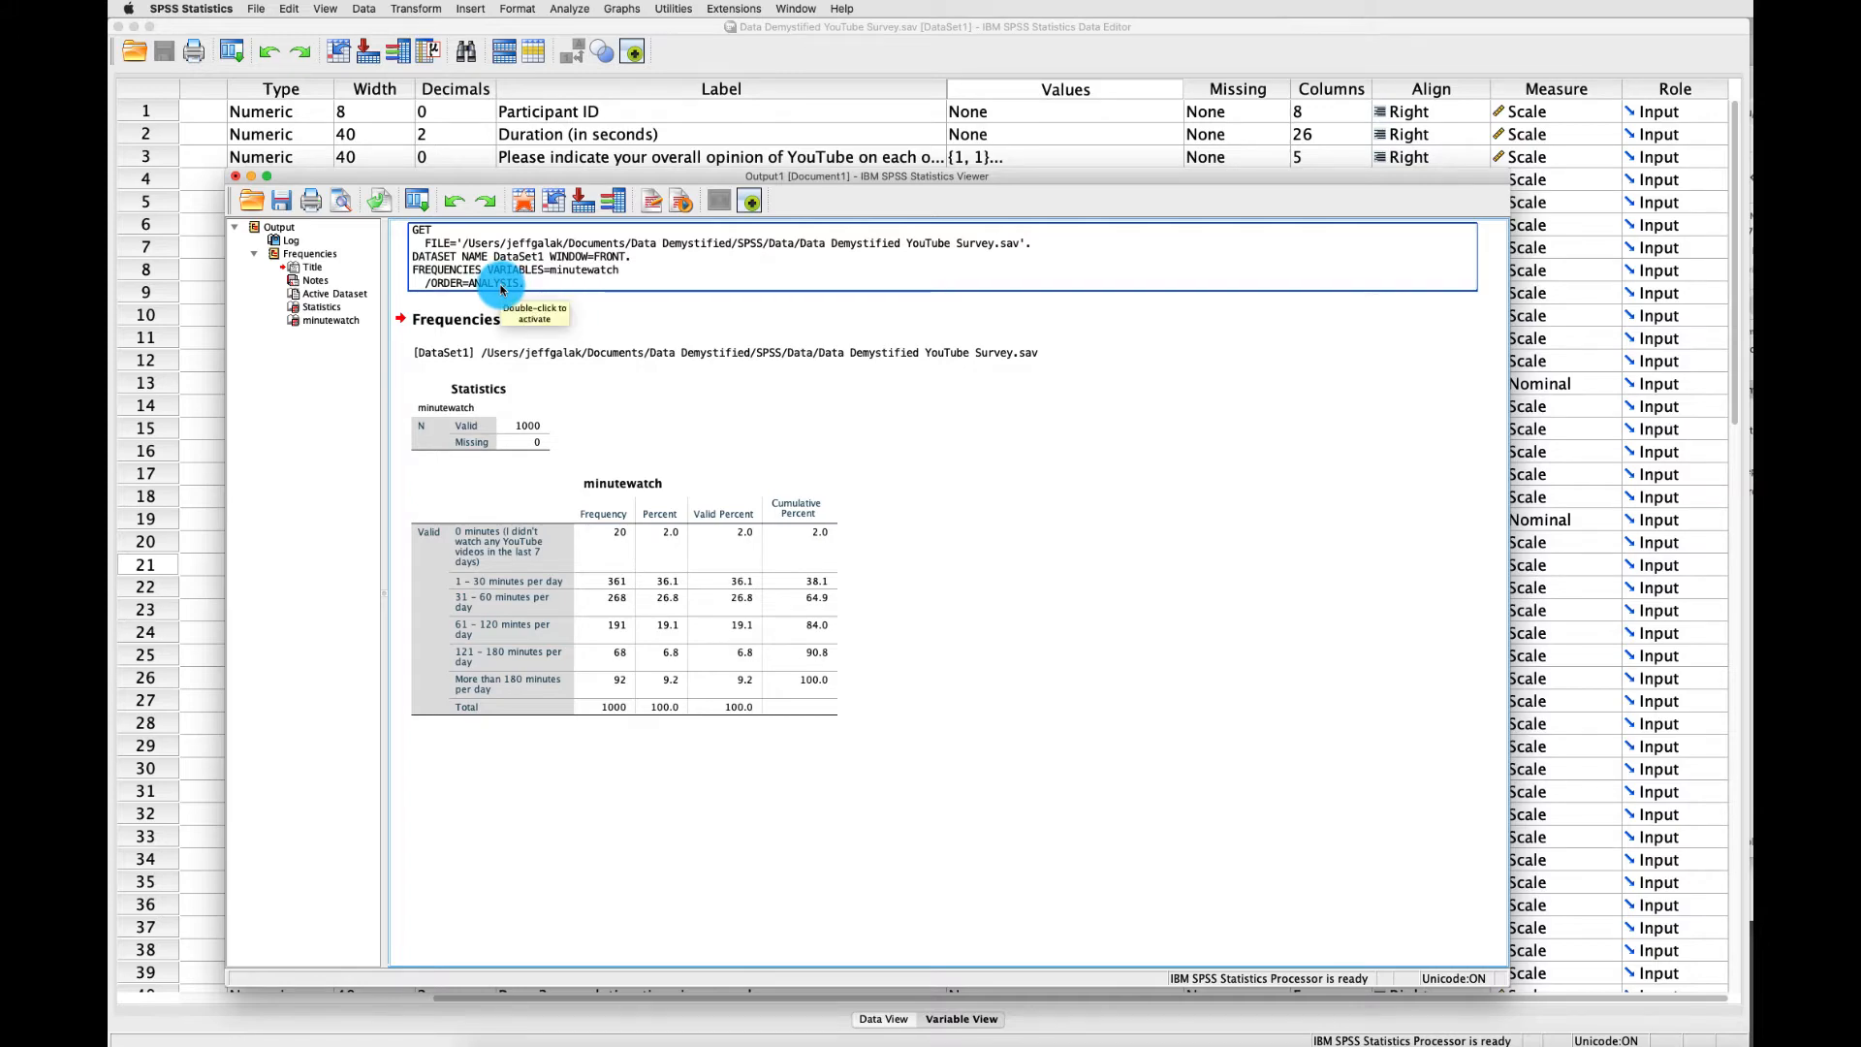
{"action": "mouse_move", "coordinate": [650, 200]}
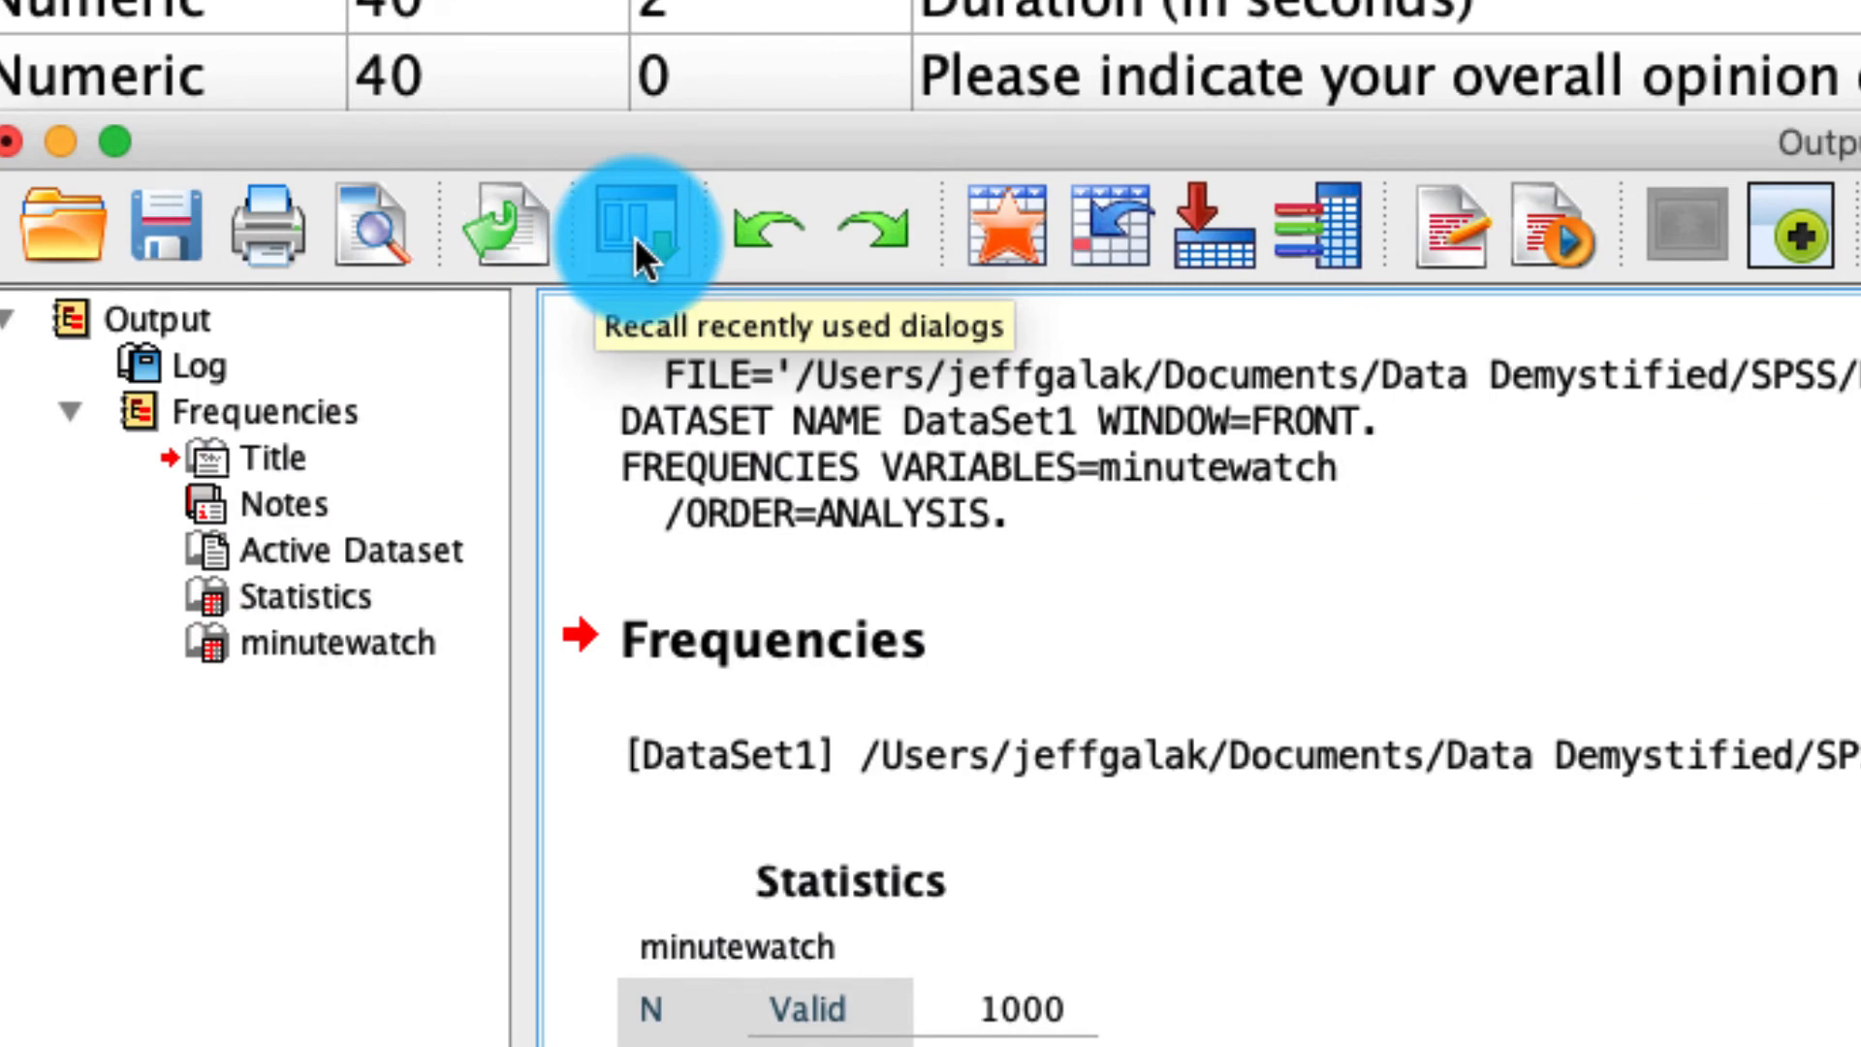
Recall the Frequencies dialog and paste its minutewatch syntax into a new Syntax Editor
{"action": "left_click", "coordinate": [640, 226]}
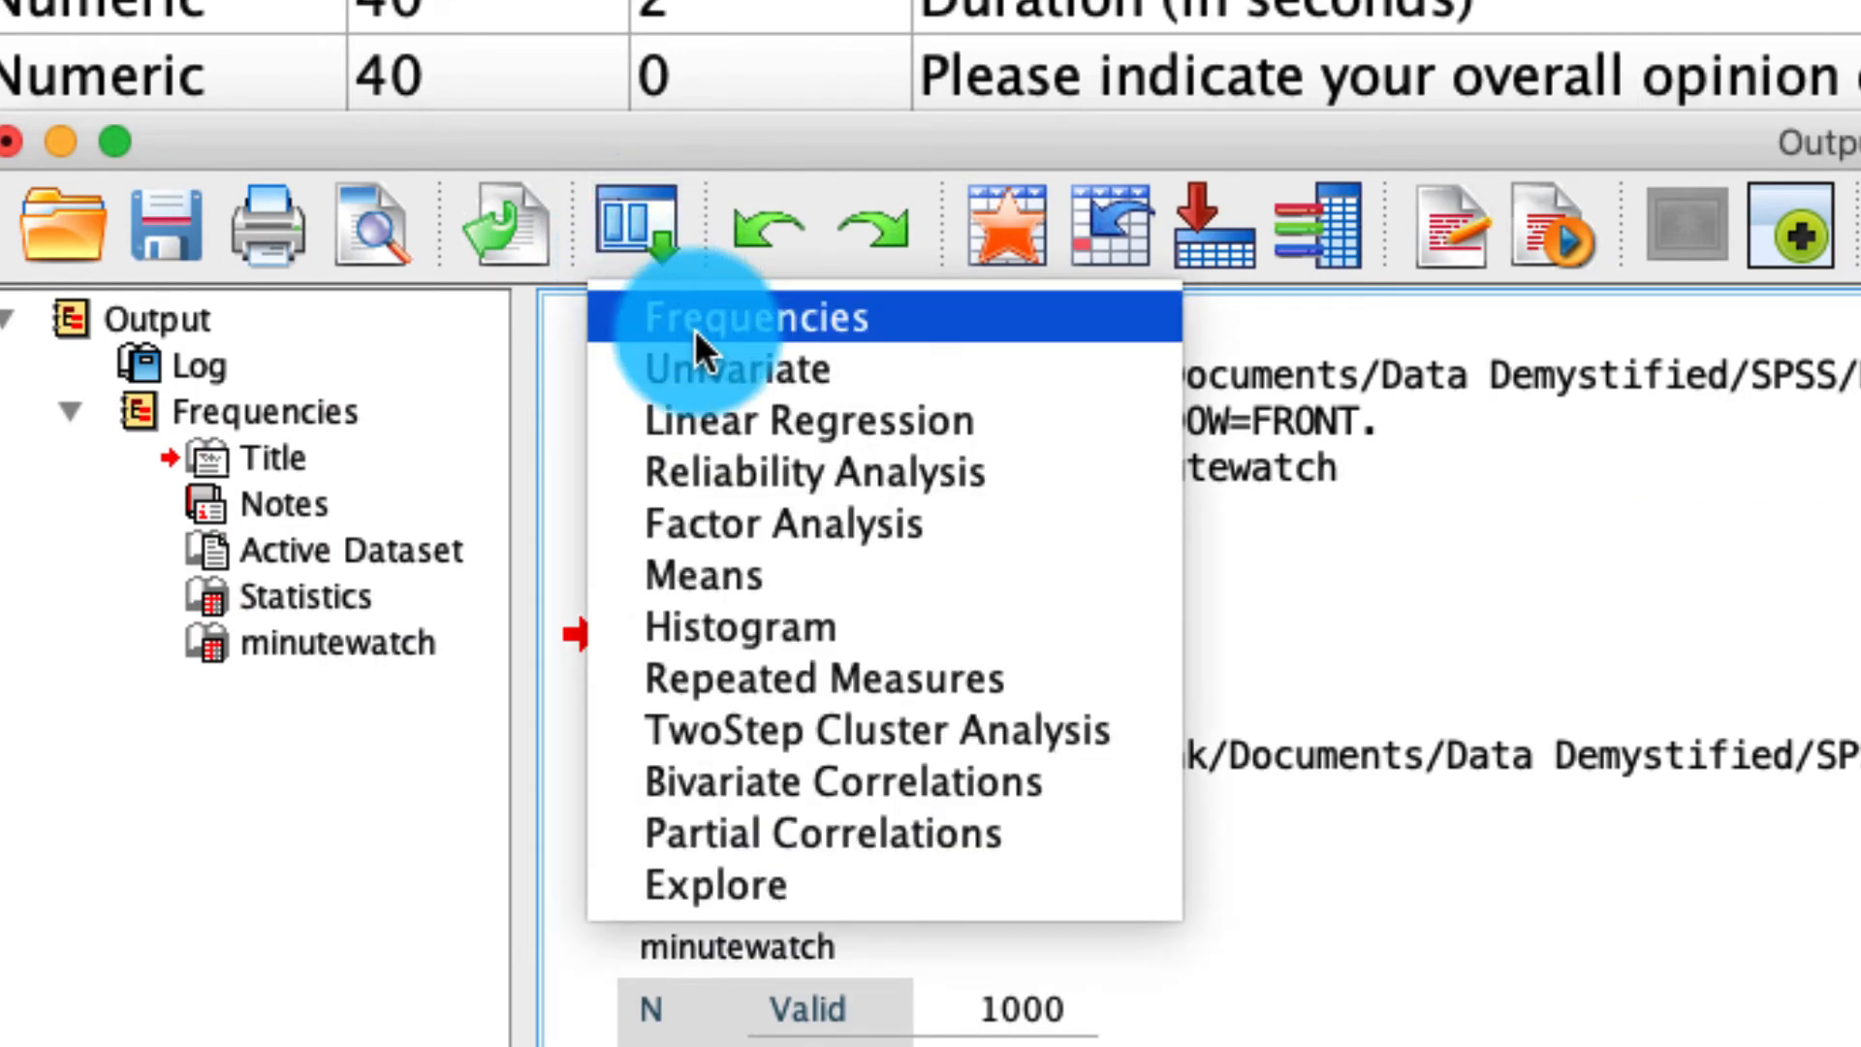
{"action": "left_click", "coordinate": [761, 316]}
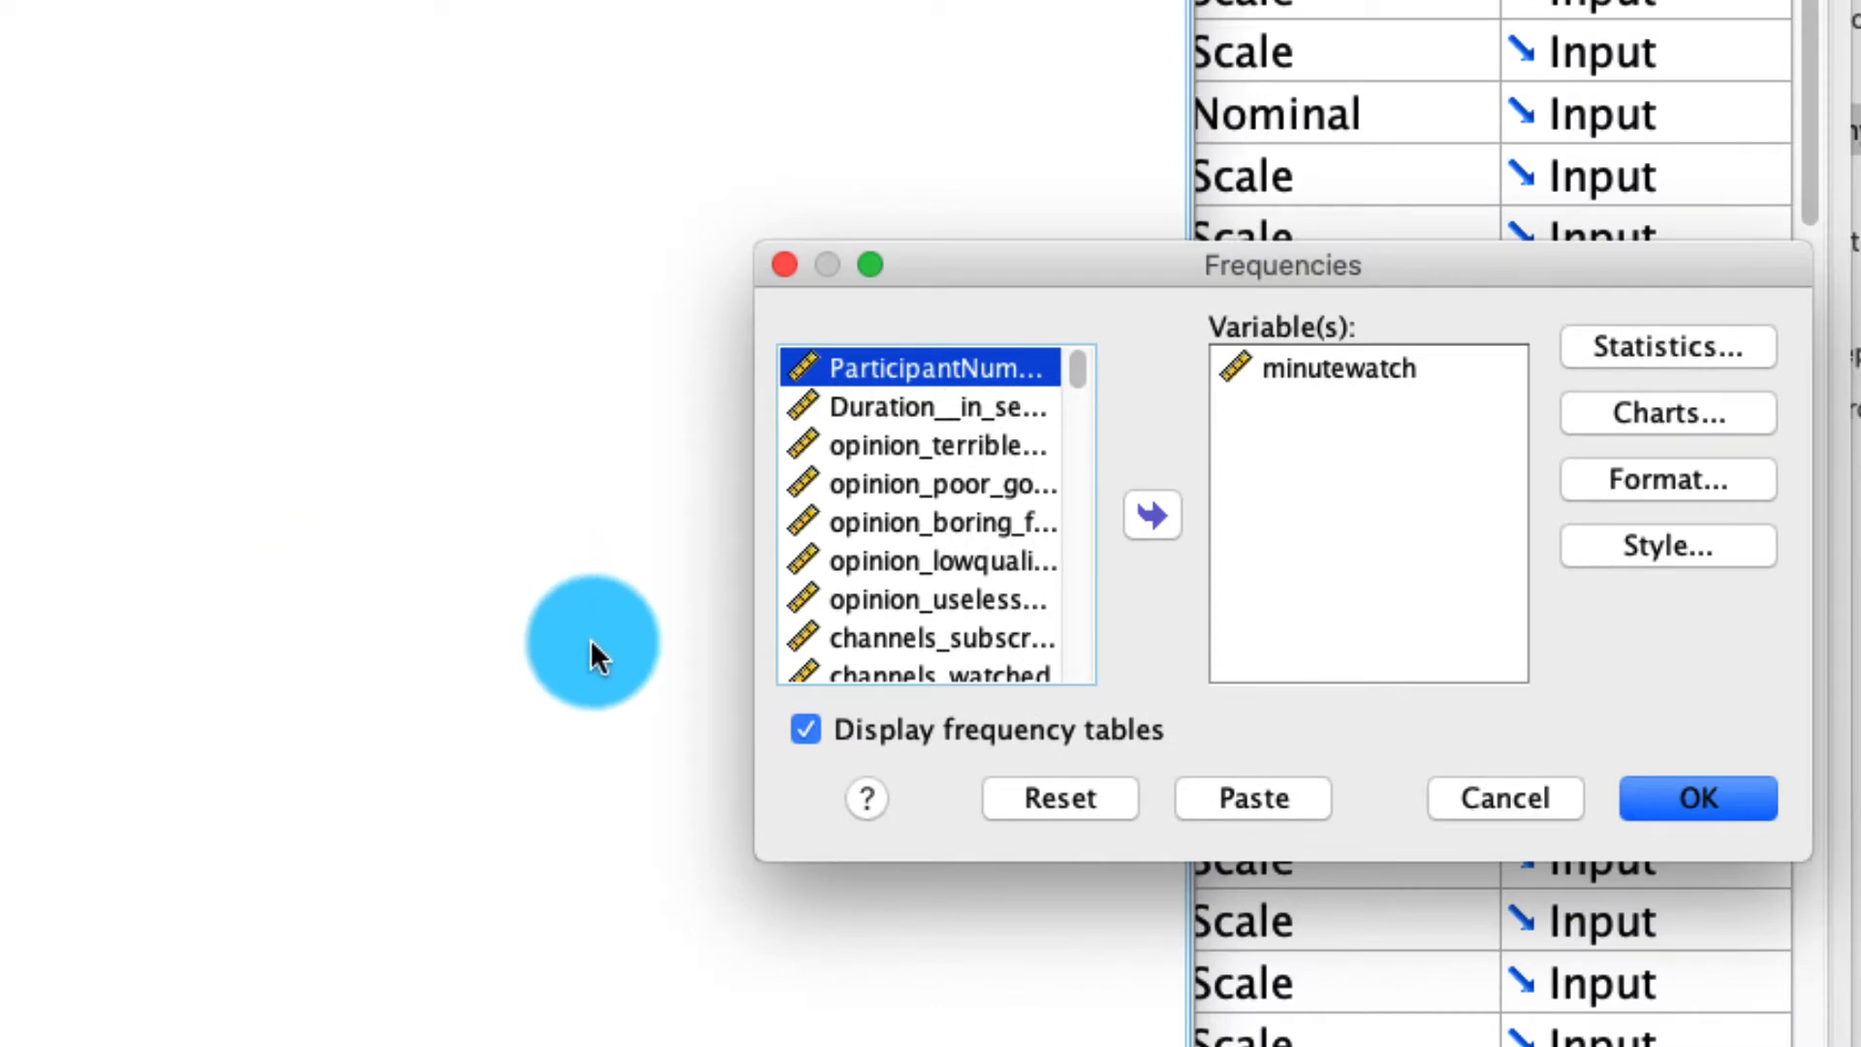
{"action": "mouse_move", "coordinate": [1253, 798]}
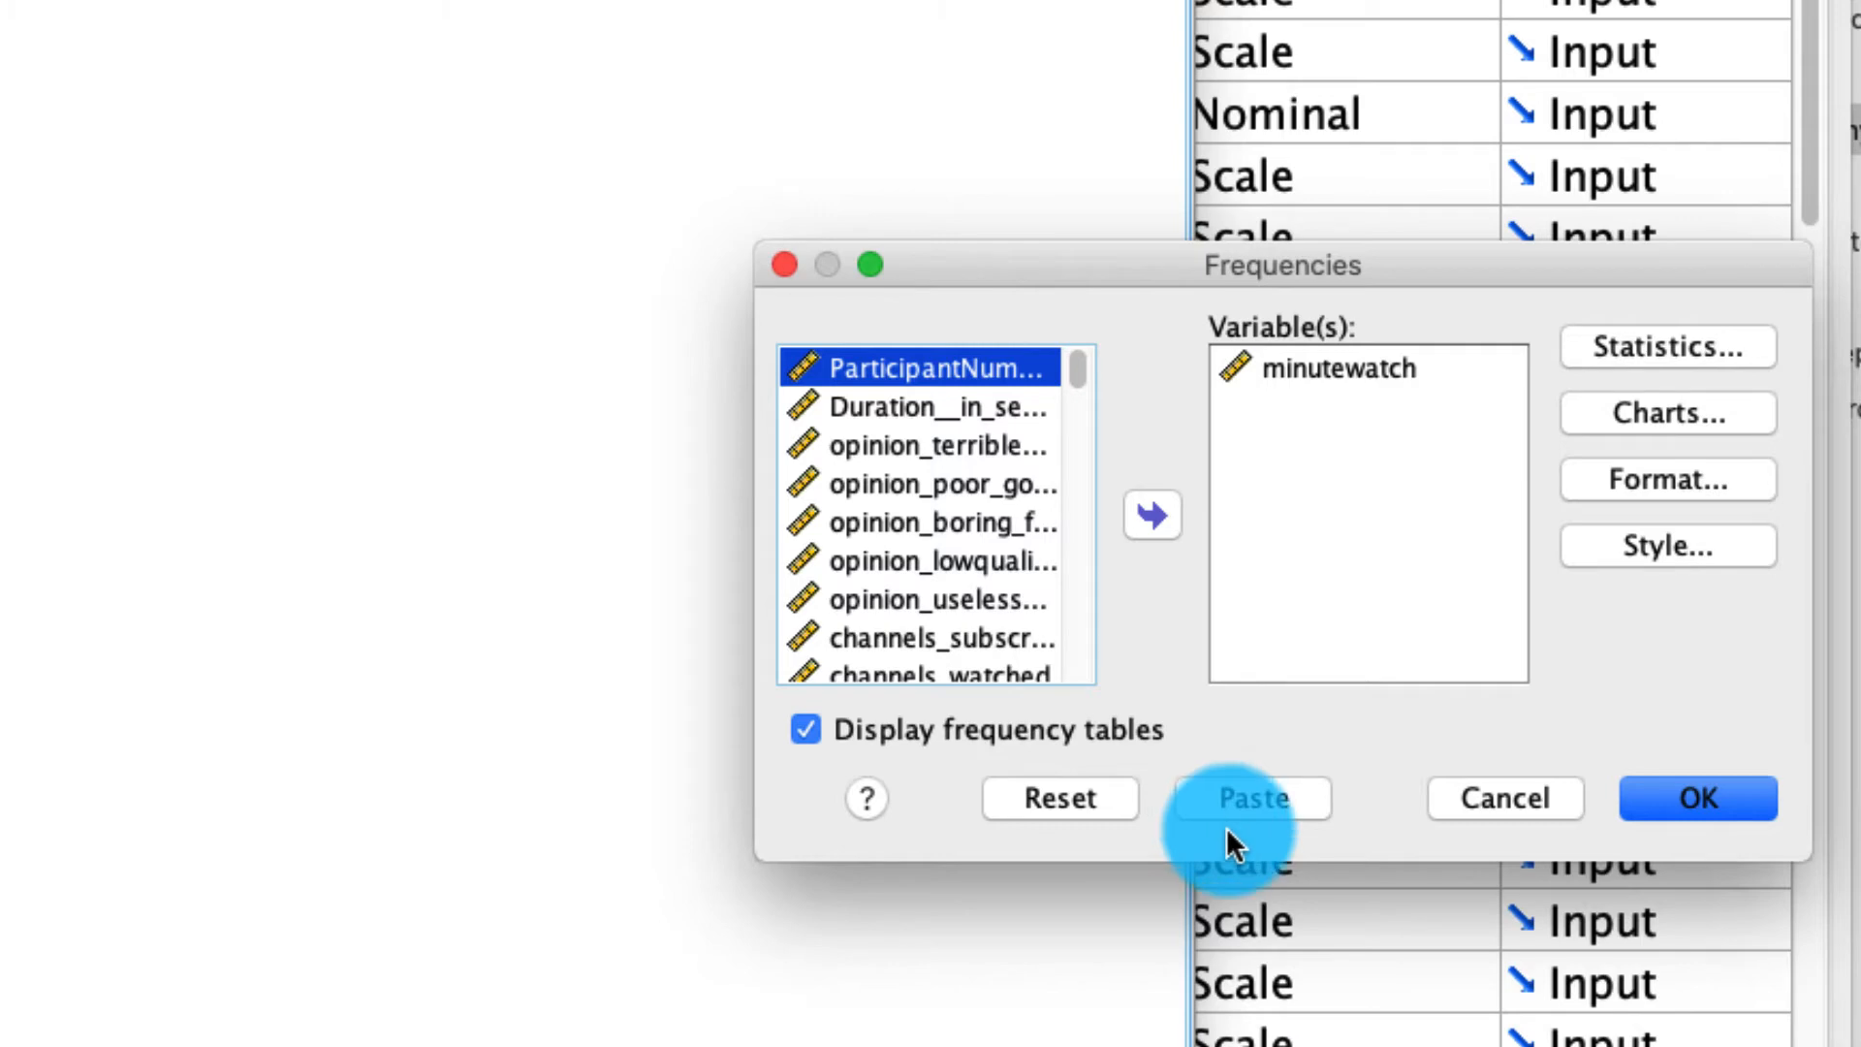
{"action": "left_click", "coordinate": [1248, 798]}
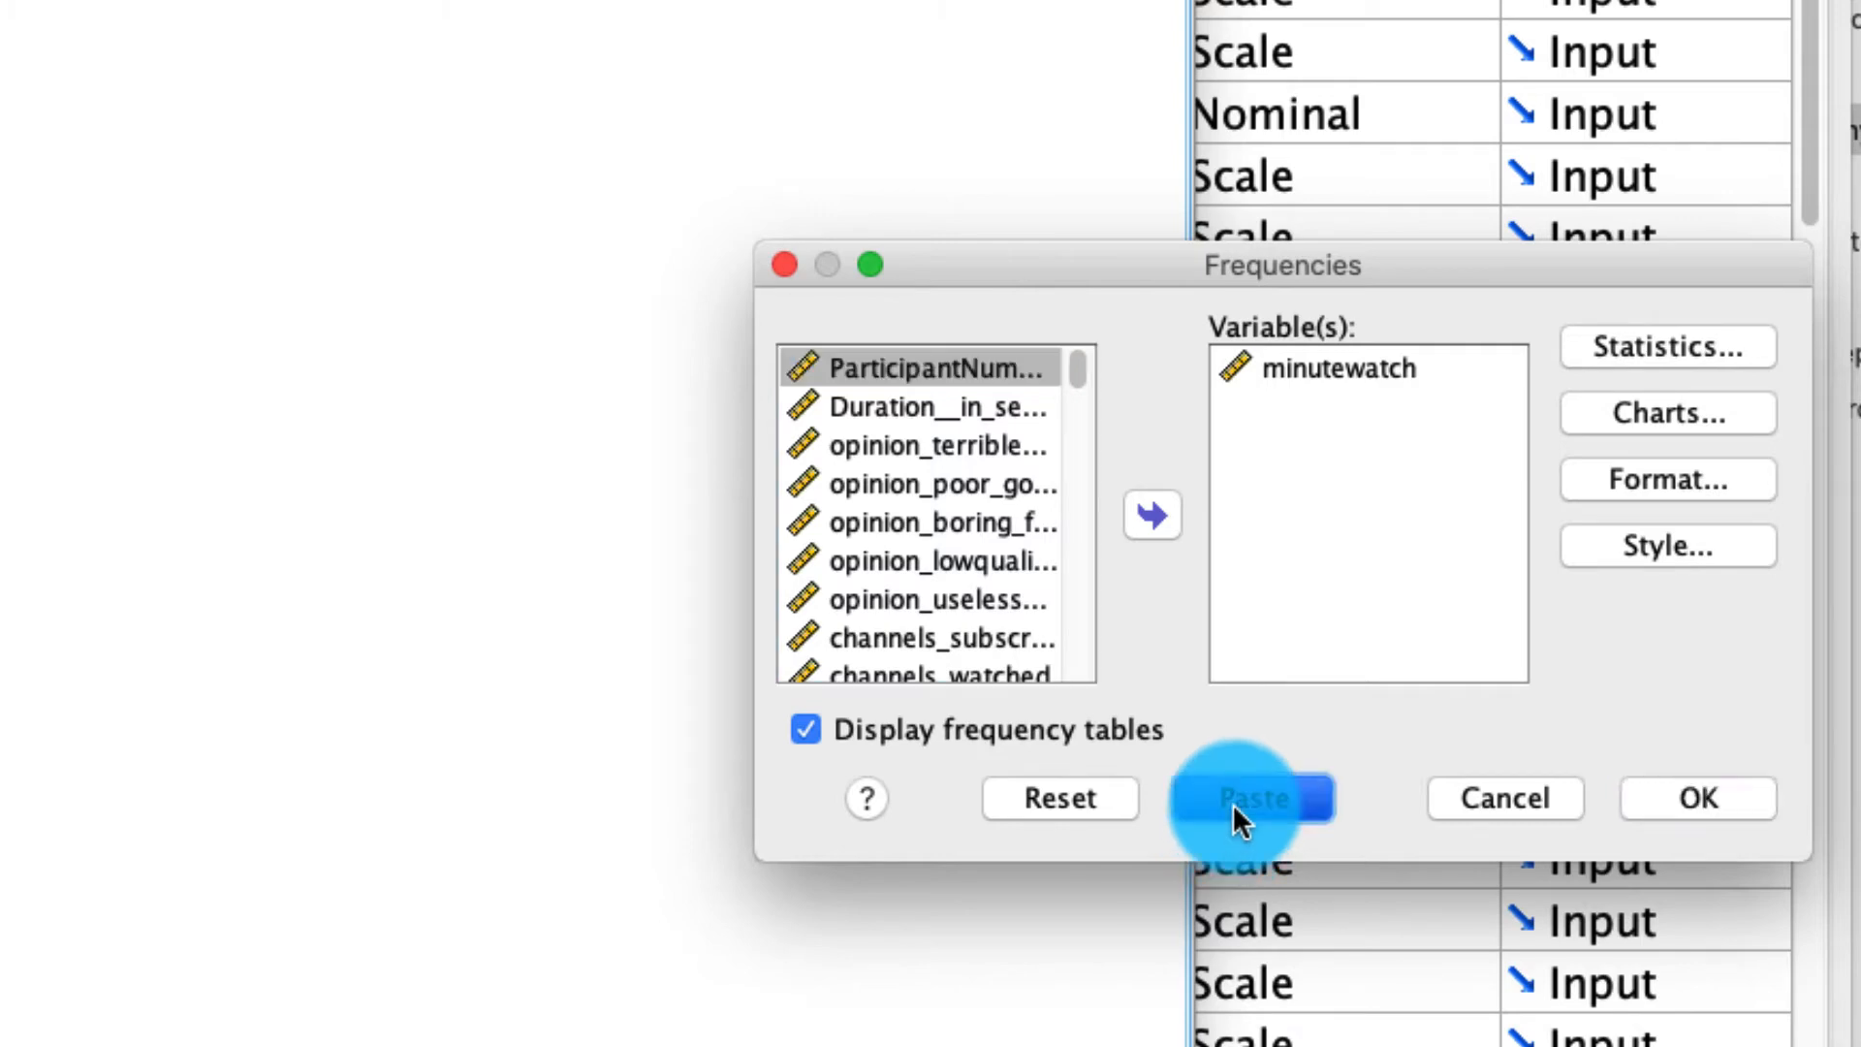
{"action": "left_click", "coordinate": [1254, 798]}
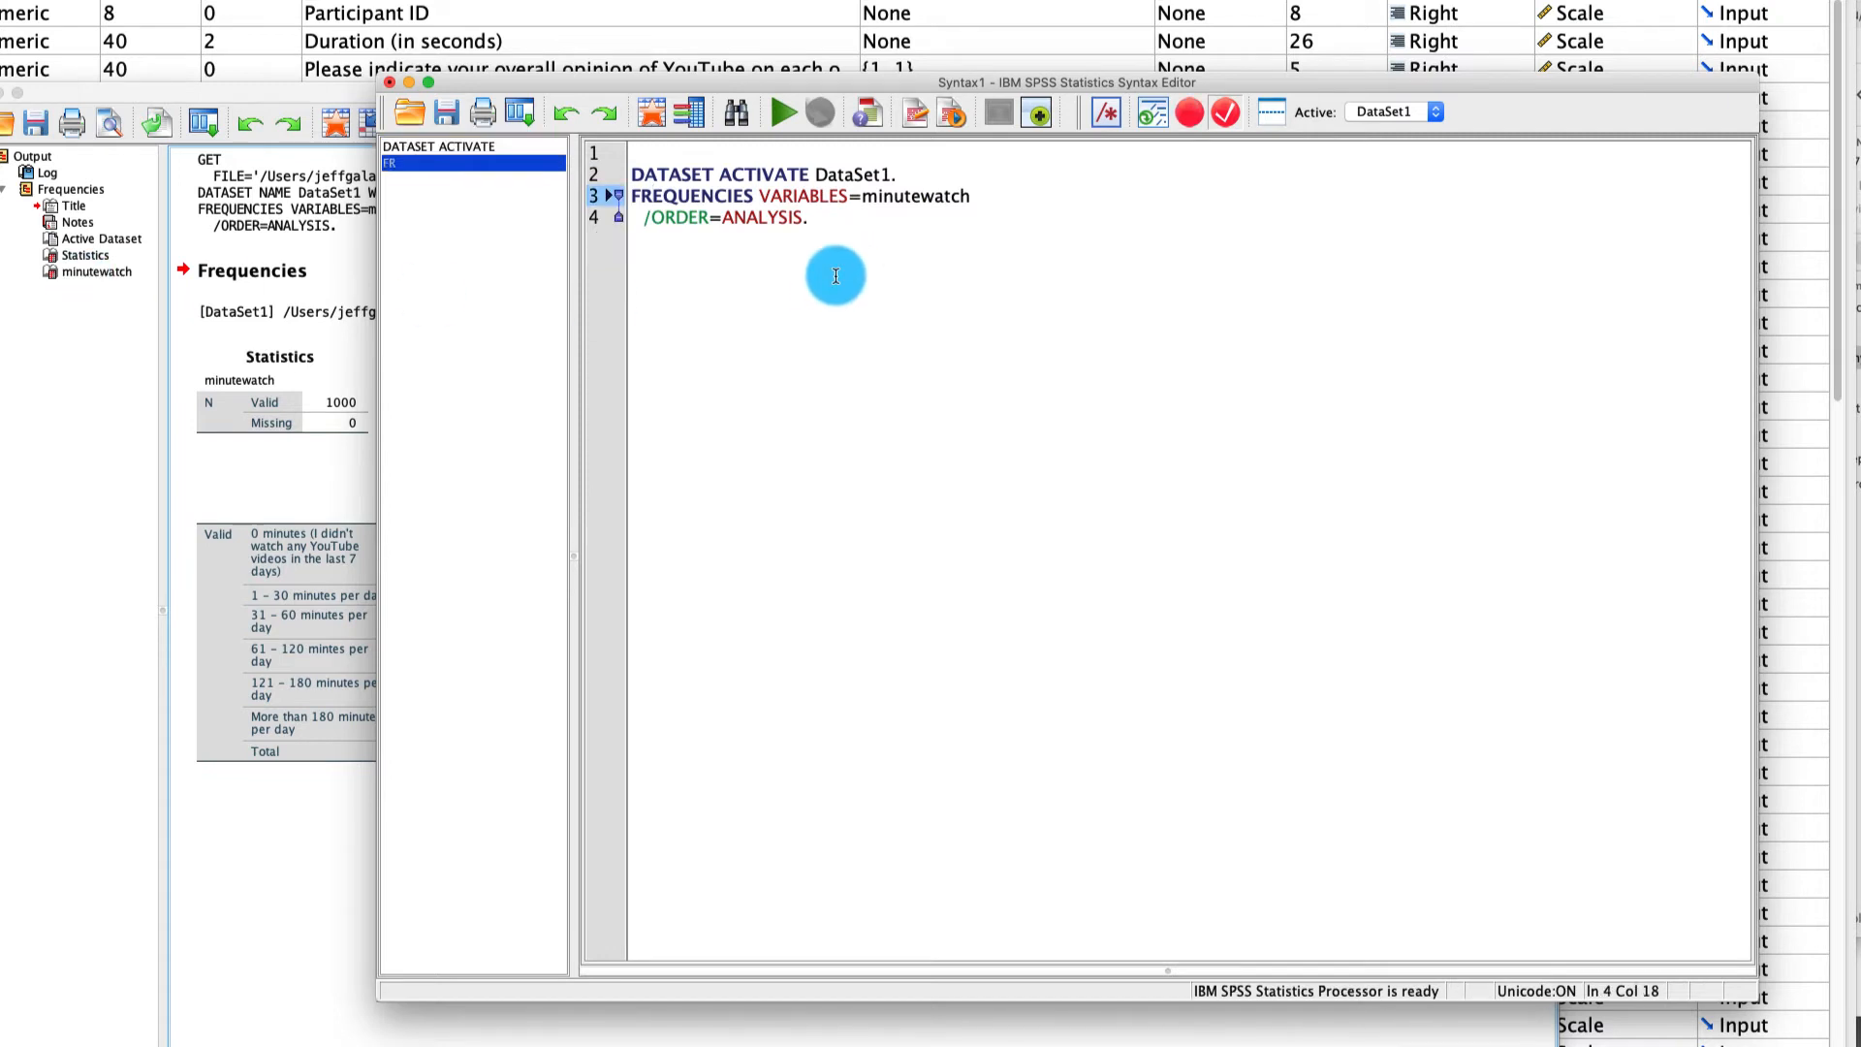
Select and run the pasted FREQUENCIES lines, adding a second minutewatch table
{"action": "double_click", "coordinate": [747, 217]}
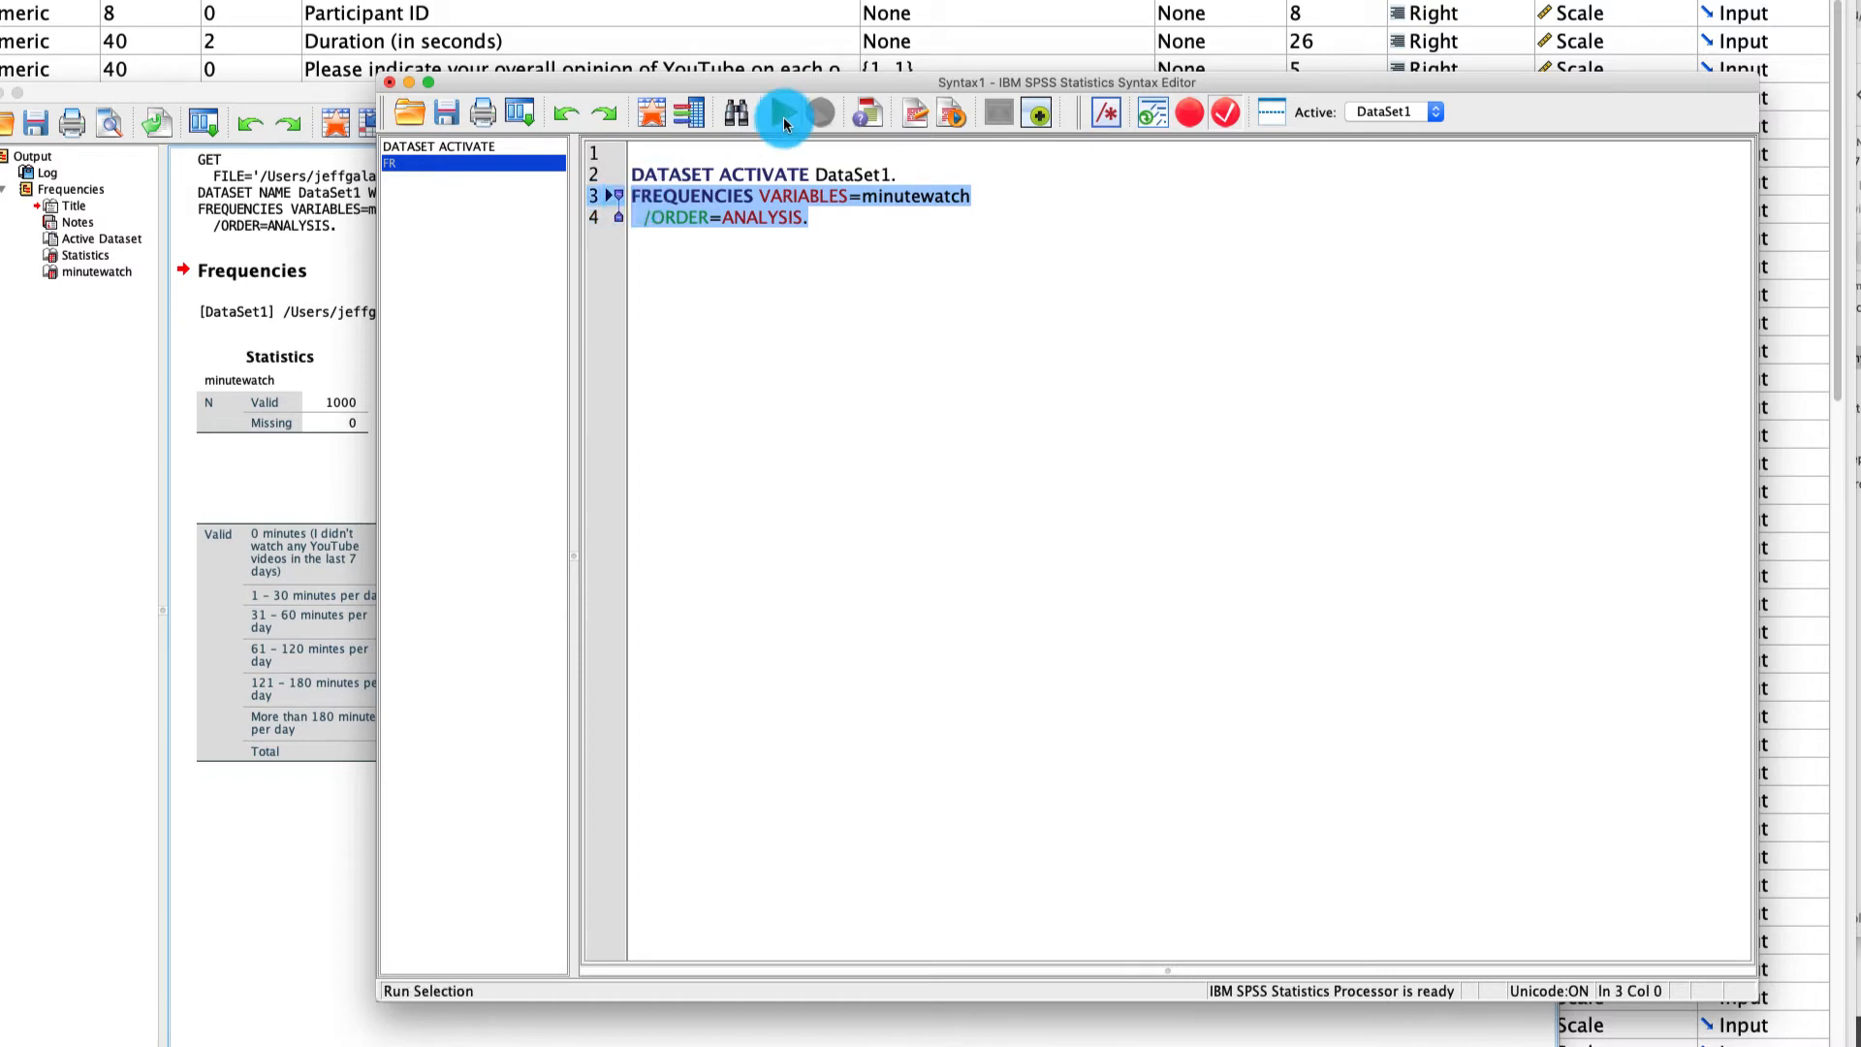
{"action": "left_click", "coordinate": [784, 111]}
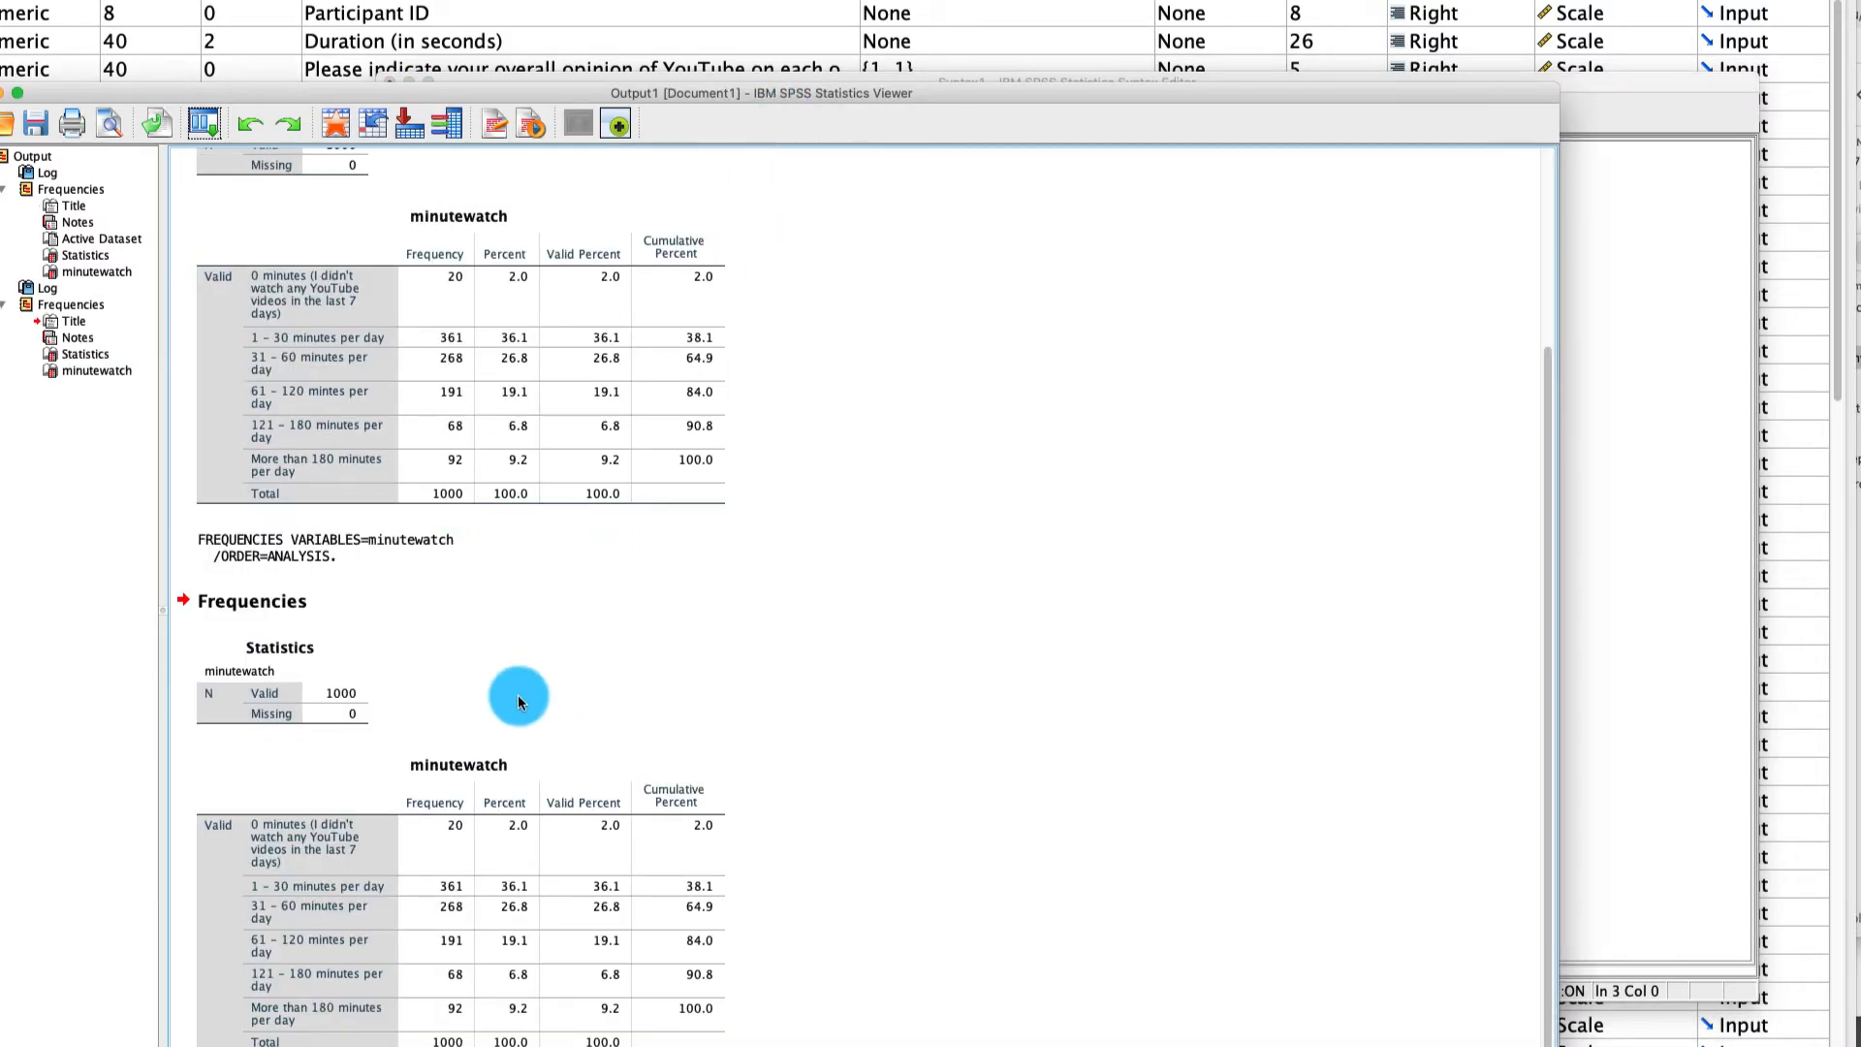
{"action": "mouse_move", "coordinate": [1581, 434]}
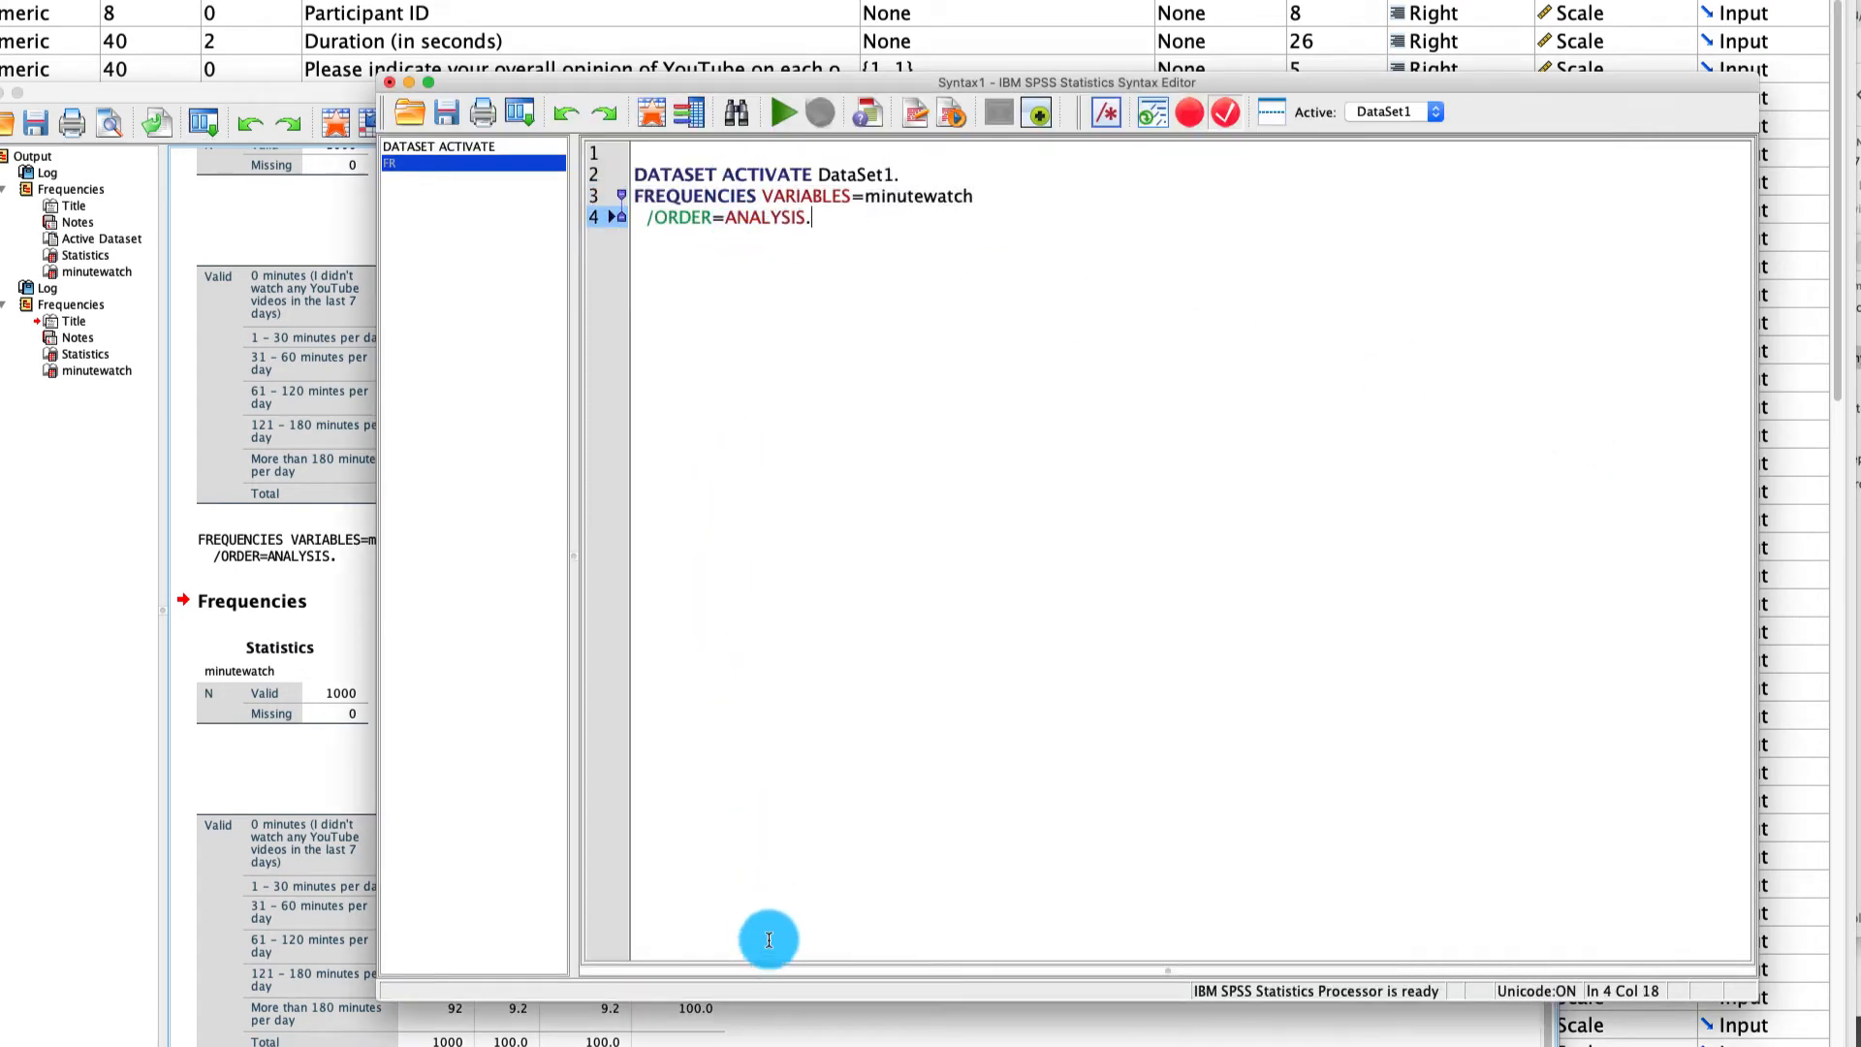
{"action": "mouse_move", "coordinate": [776, 928]}
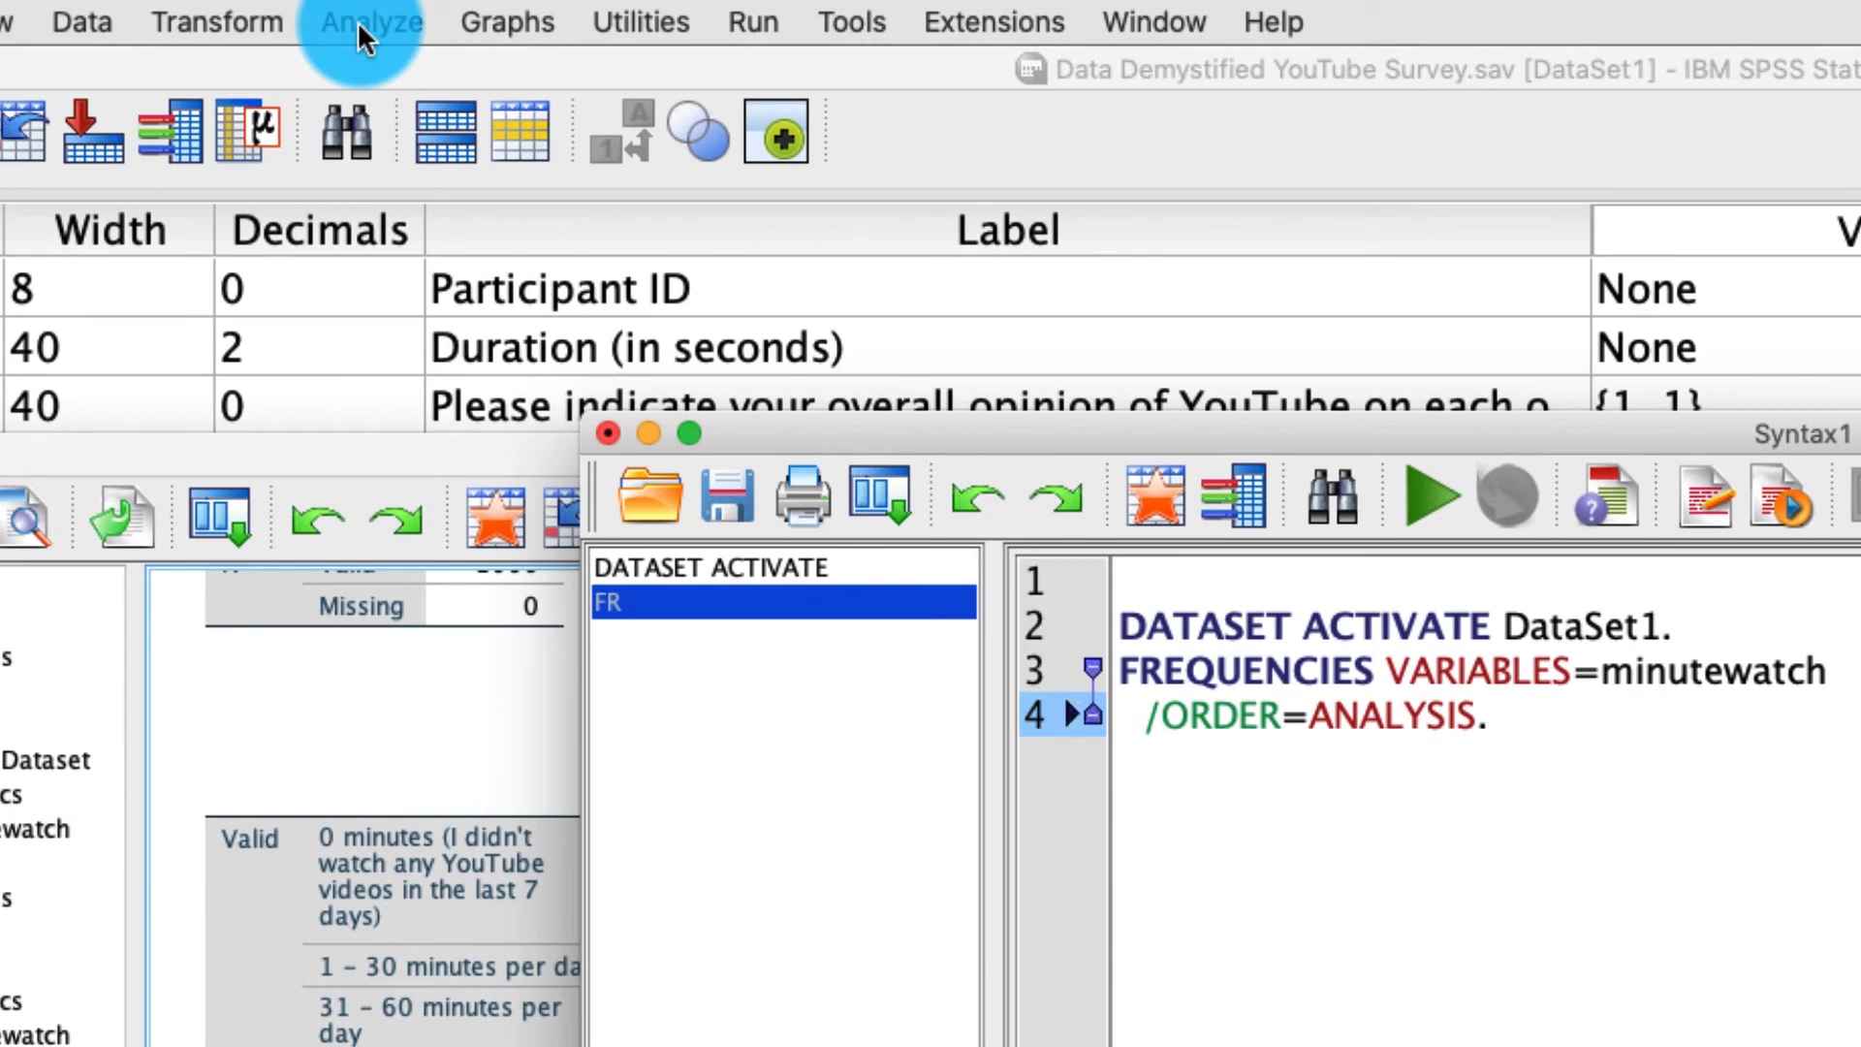
Browse the Analyze, Transform, Graphs, SPSS Statistics and File menus
{"action": "left_click", "coordinate": [369, 21]}
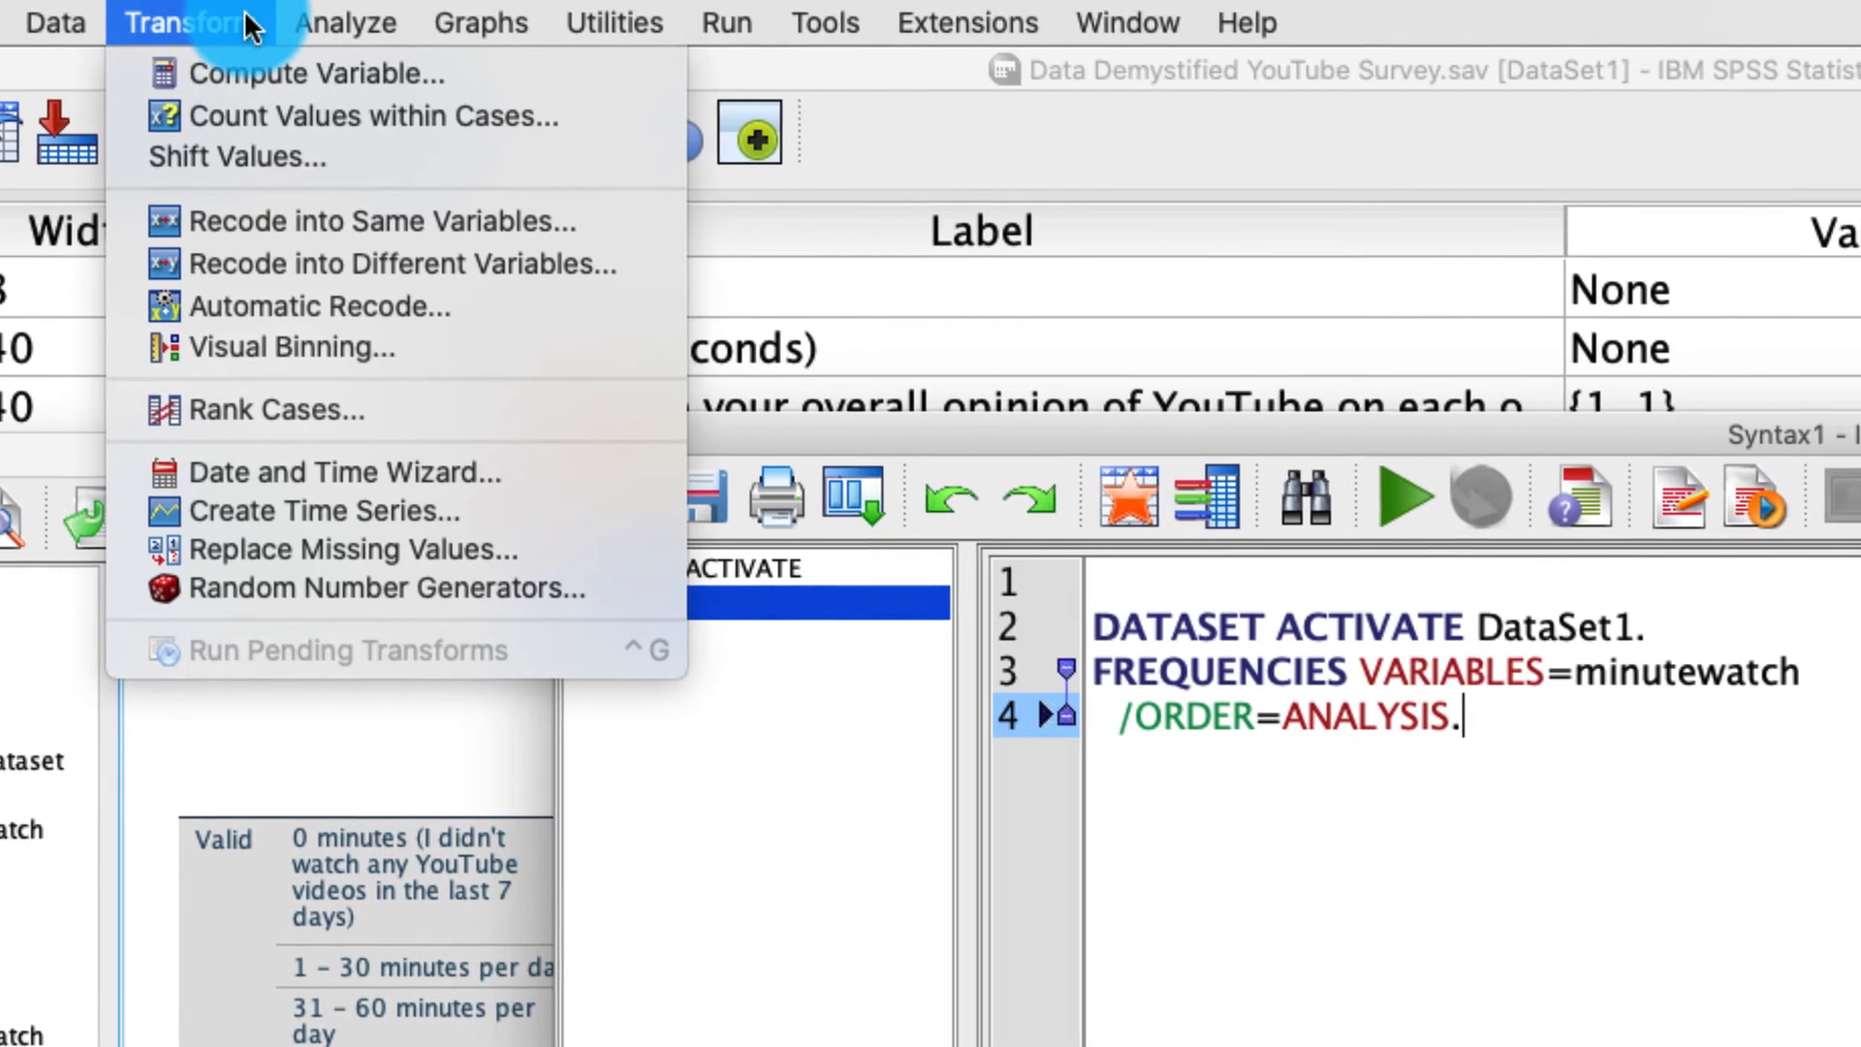
{"action": "left_click", "coordinate": [429, 22]}
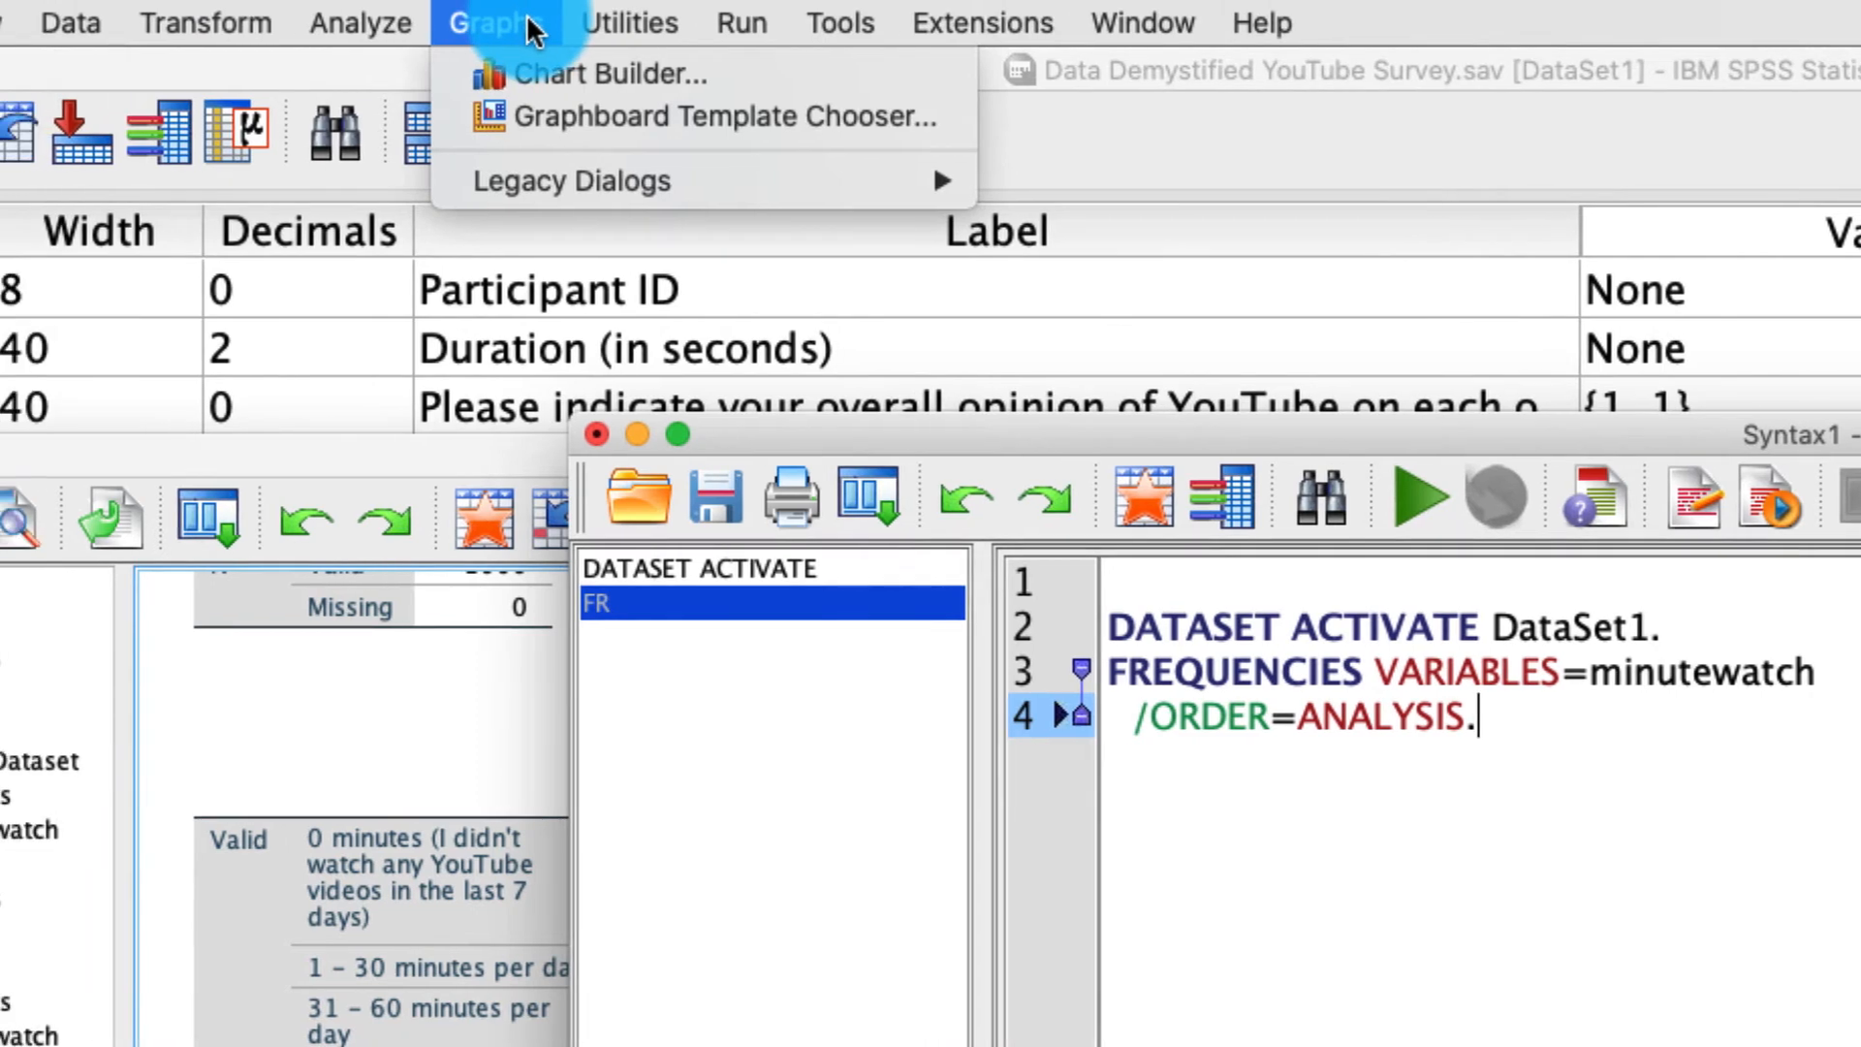
{"action": "left_click", "coordinate": [215, 21]}
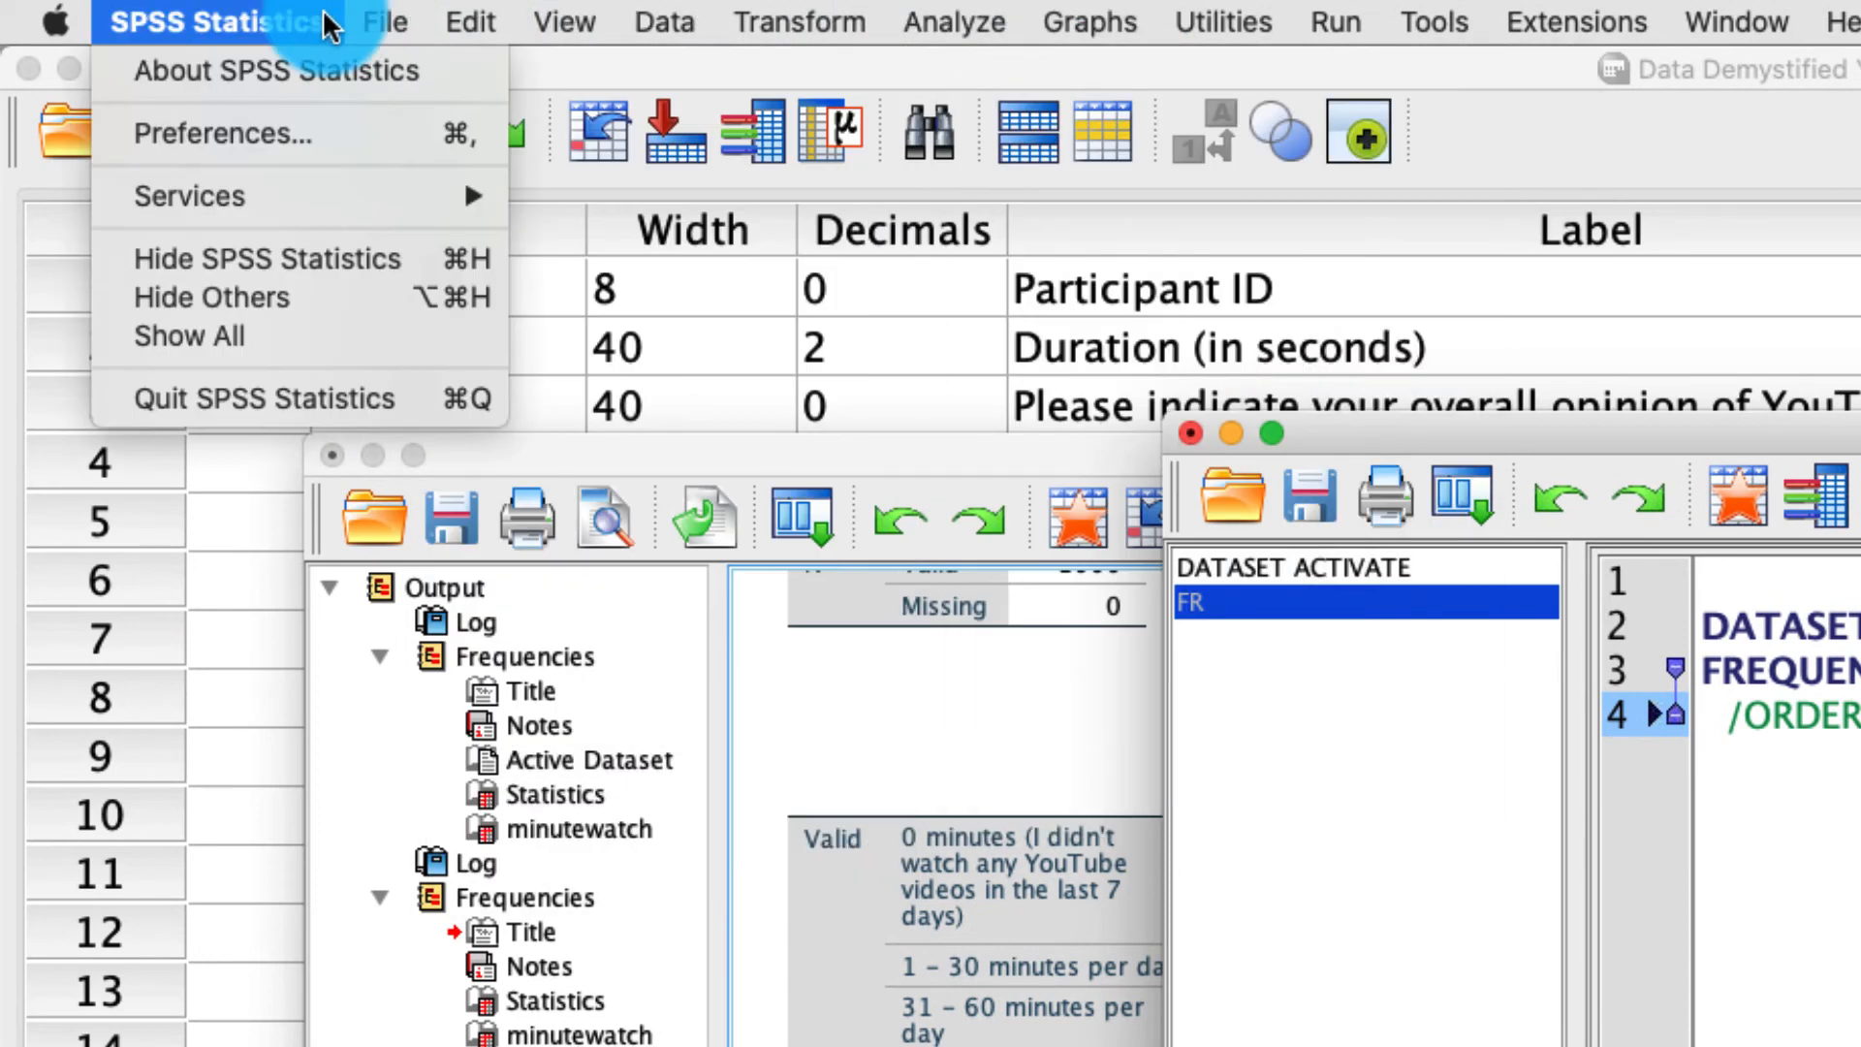
{"action": "left_click", "coordinate": [384, 22]}
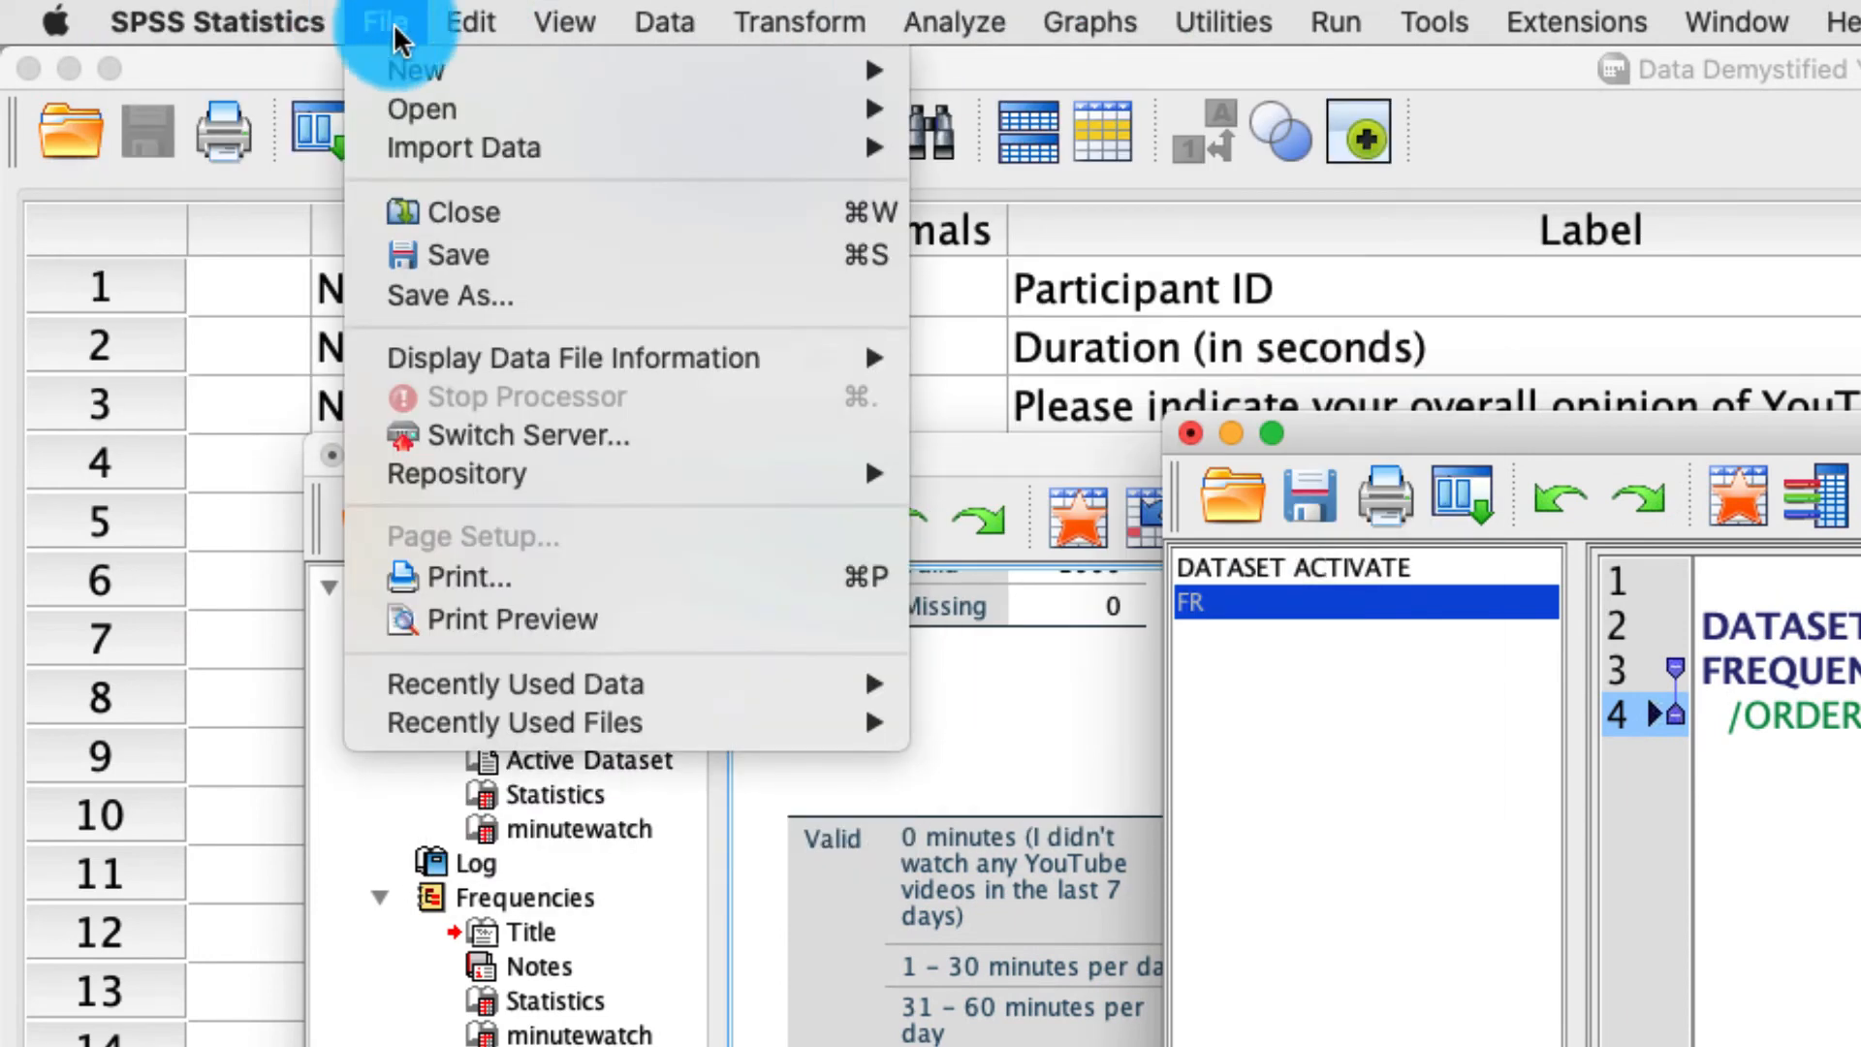
{"action": "left_click", "coordinate": [217, 21]}
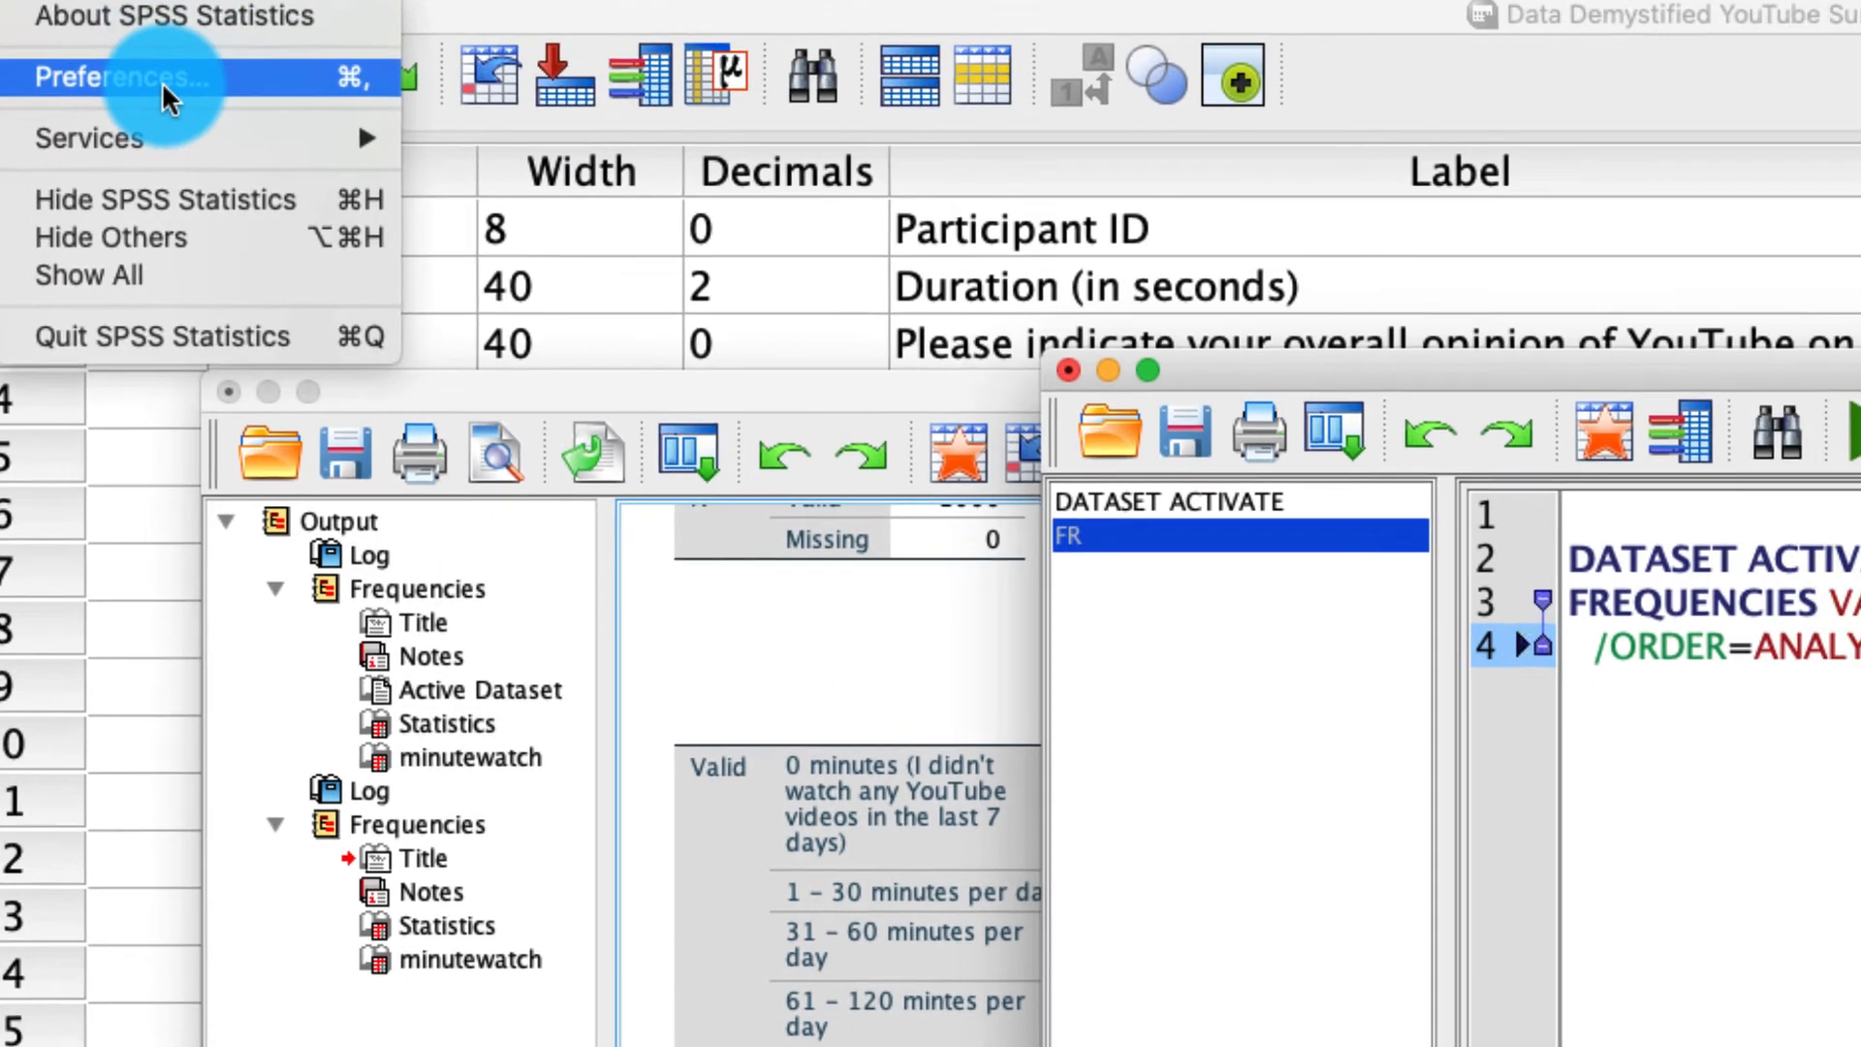
In Preferences, set dialog variable lists to display labels instead of names
{"action": "left_click", "coordinate": [122, 75]}
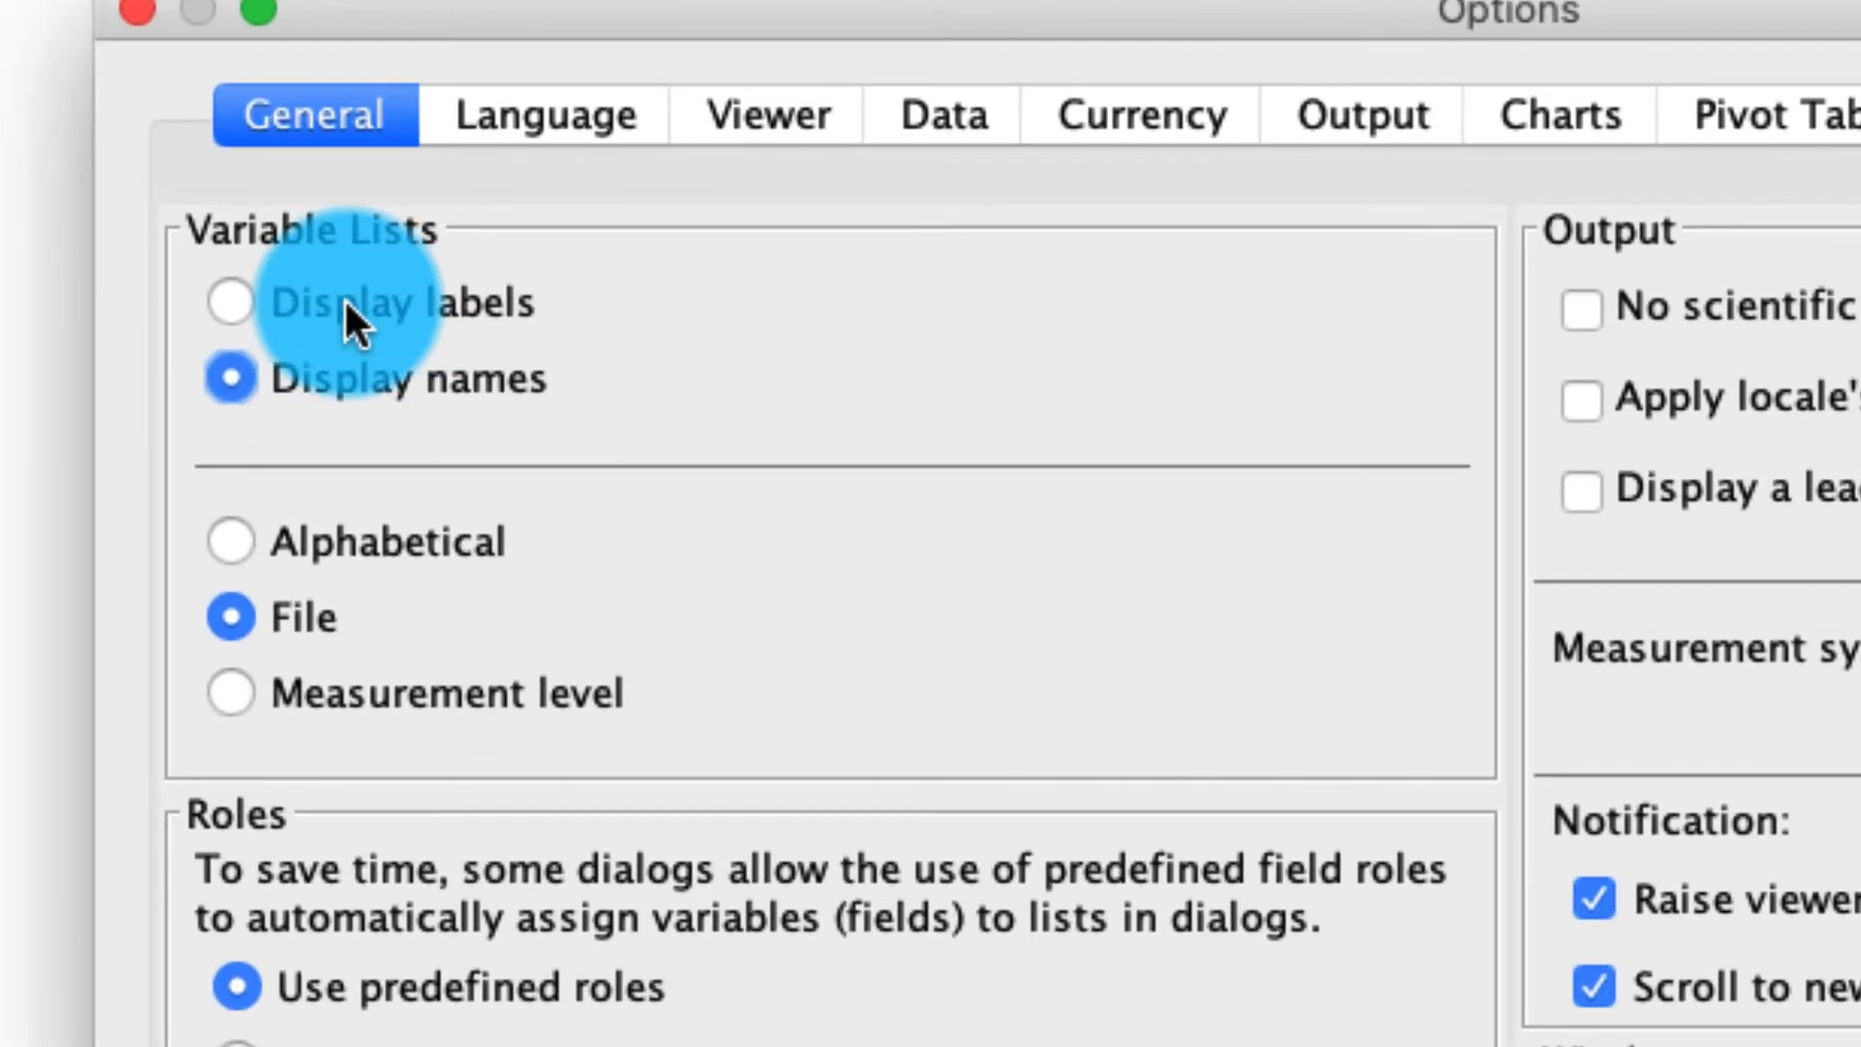
{"action": "left_click", "coordinate": [227, 303]}
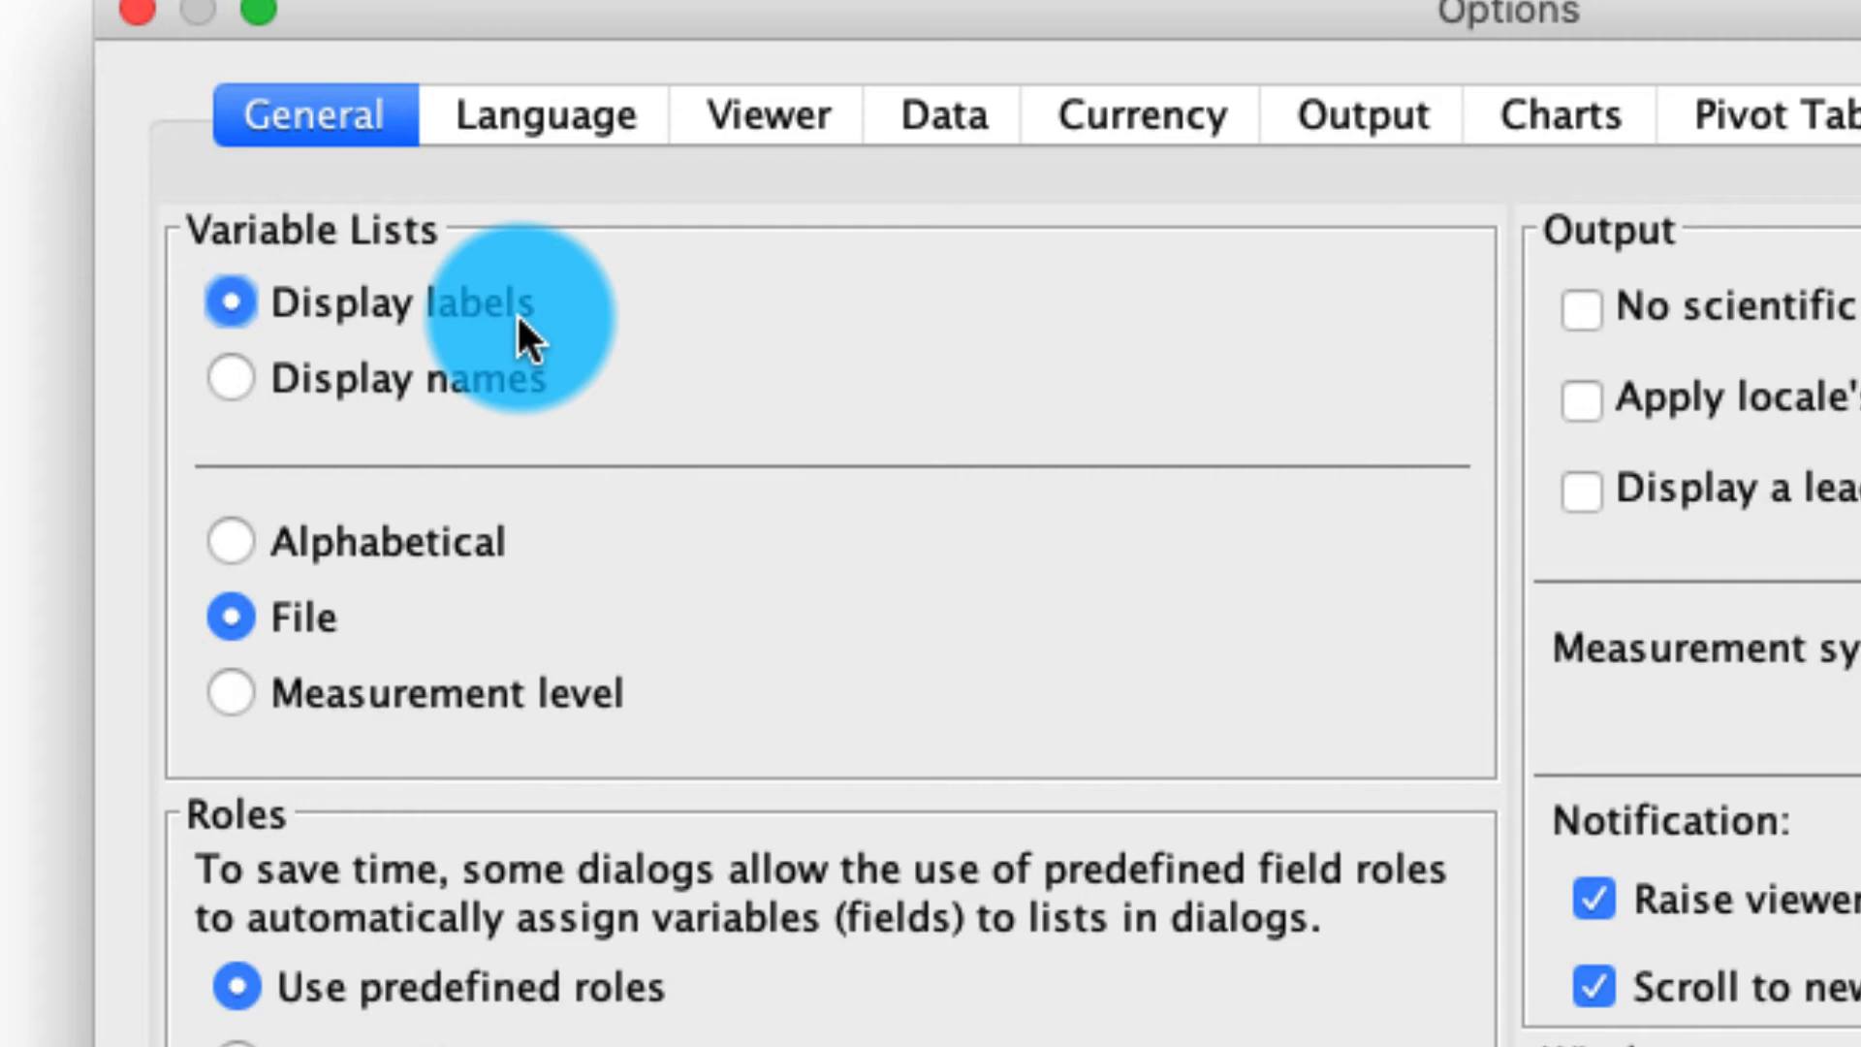
{"action": "mouse_move", "coordinate": [435, 402]}
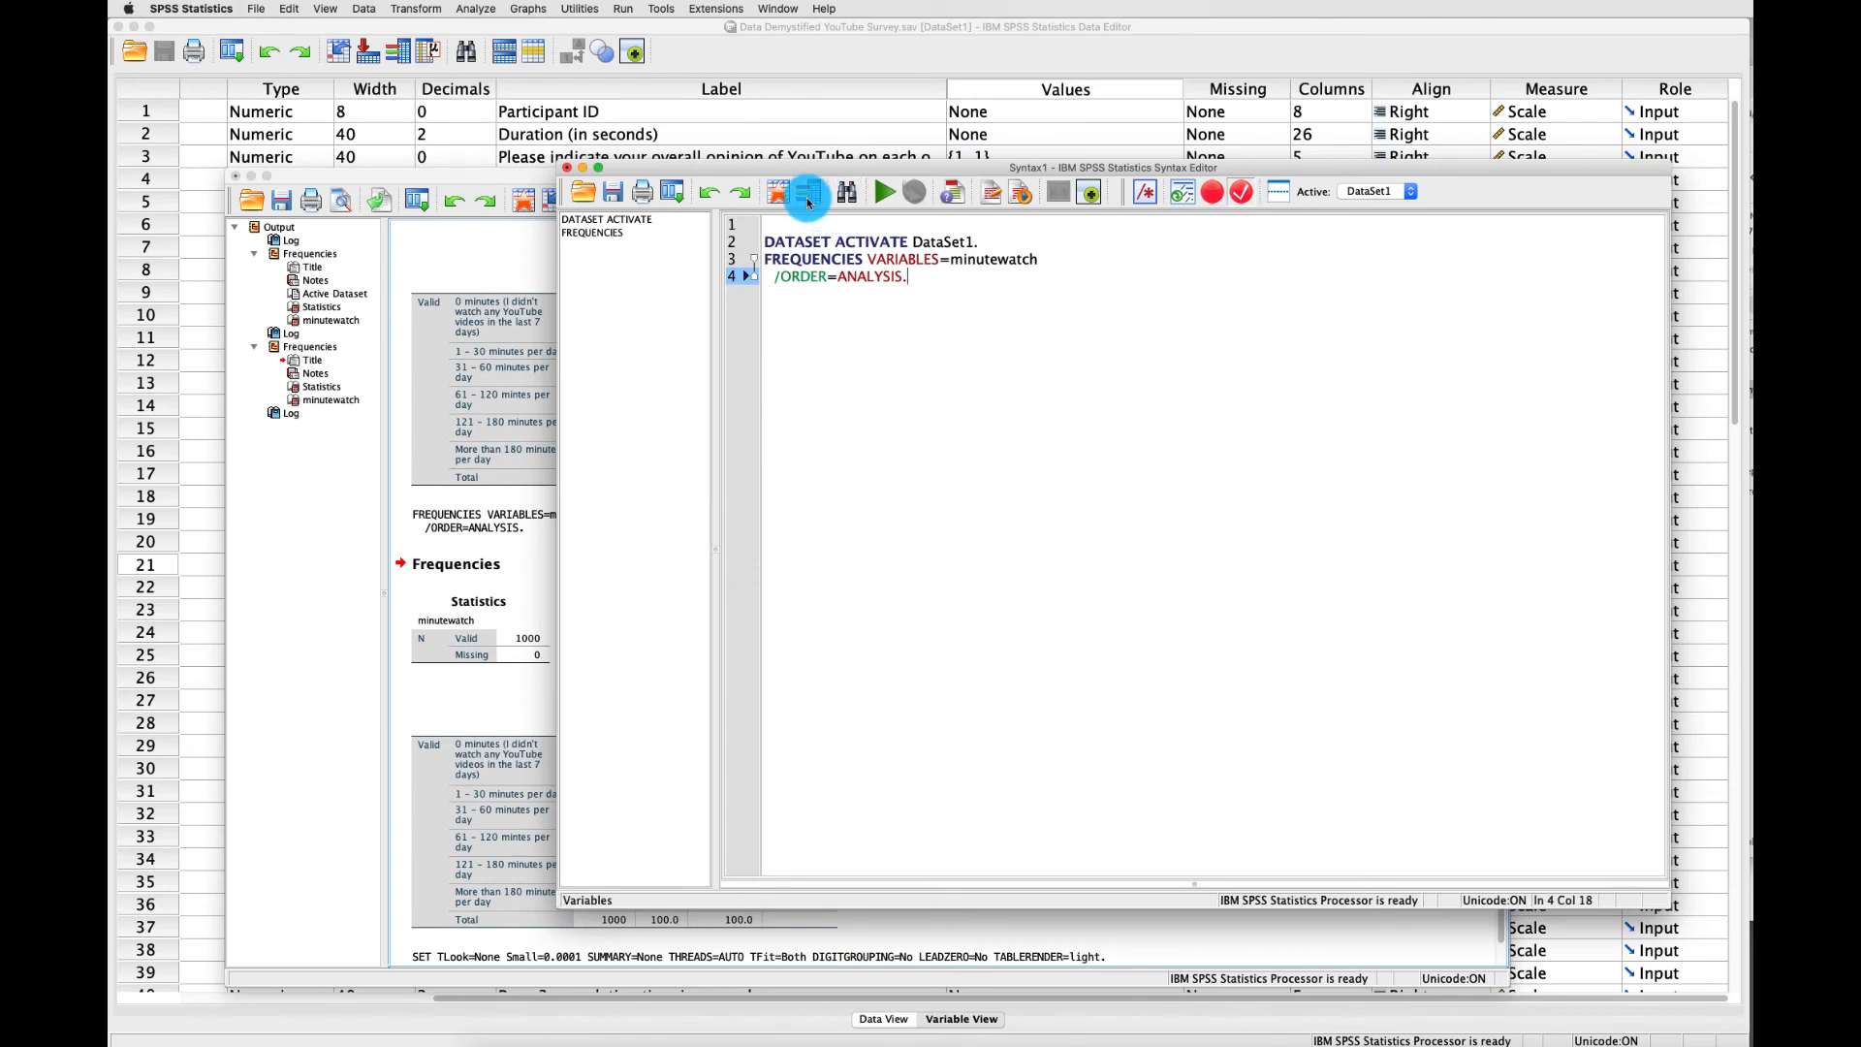
Inspect long labels in the recalled Frequencies dialog, cancel, then set Preferences to display names
{"action": "left_click", "coordinate": [672, 192]}
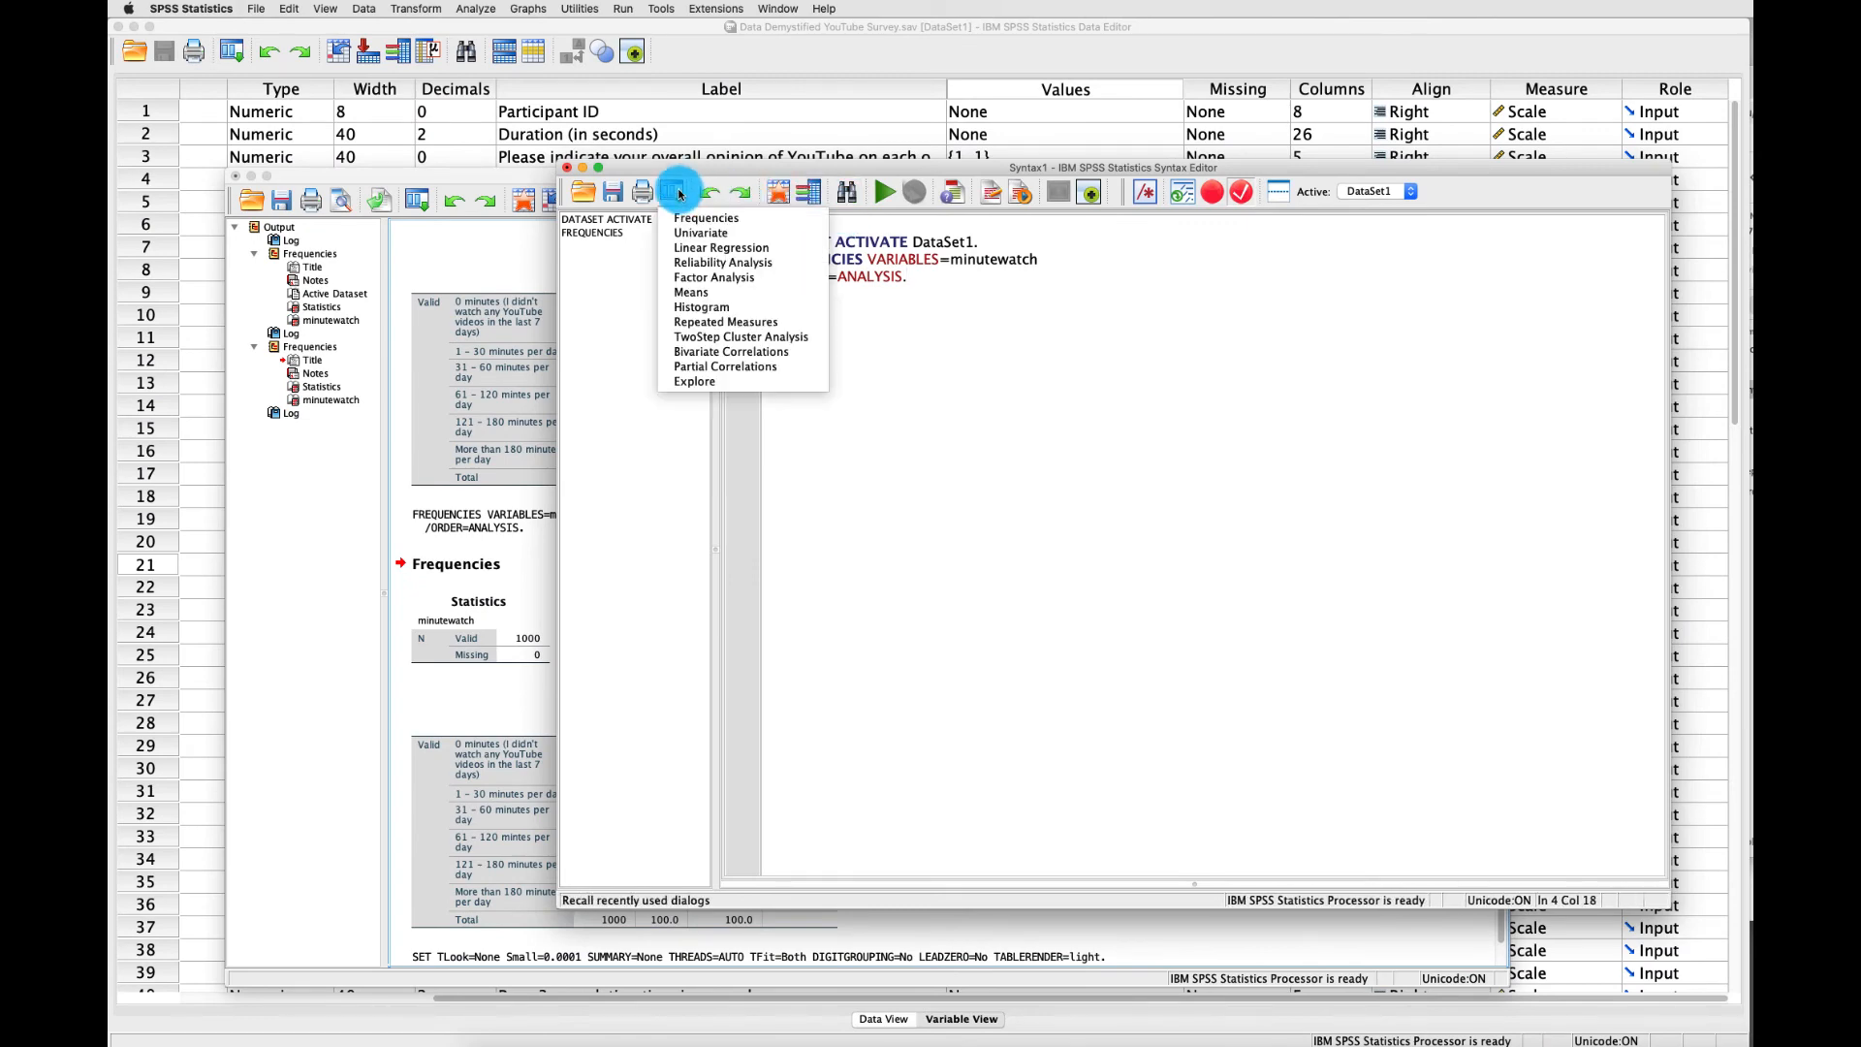
{"action": "left_click", "coordinate": [707, 218]}
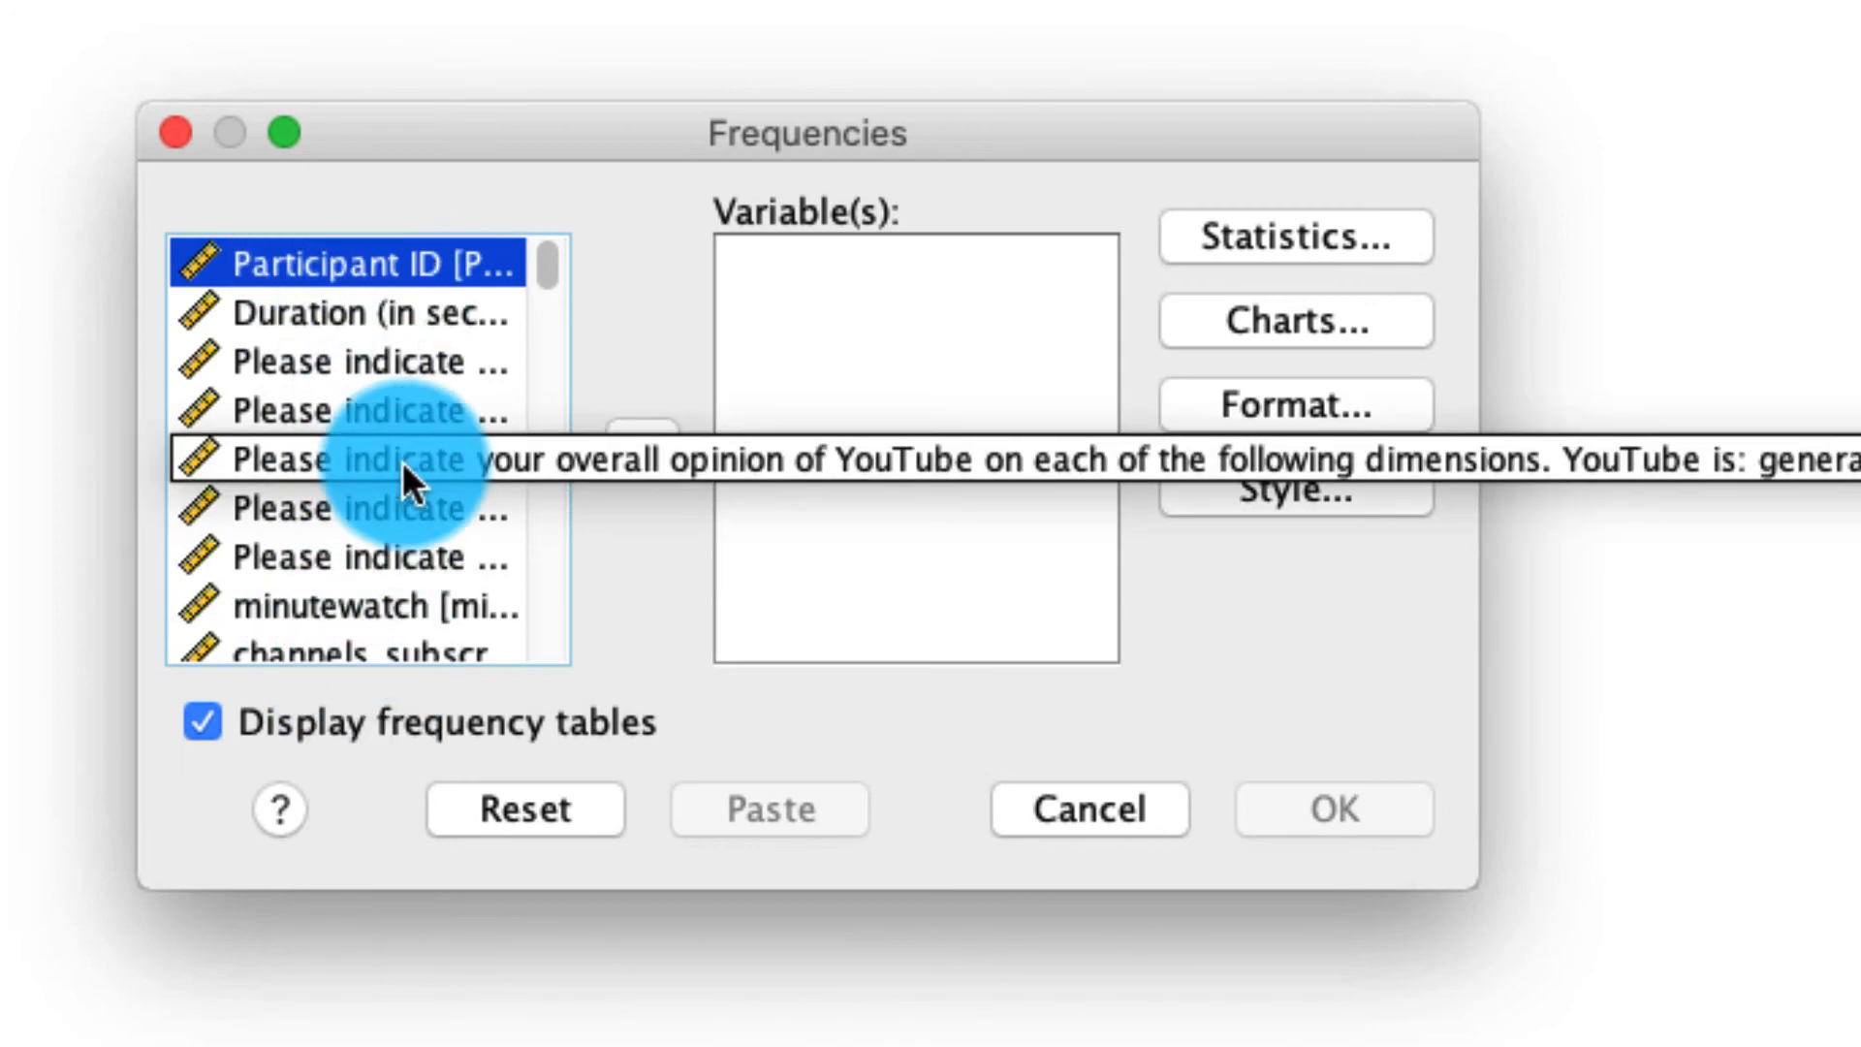
{"action": "left_click", "coordinate": [368, 507]}
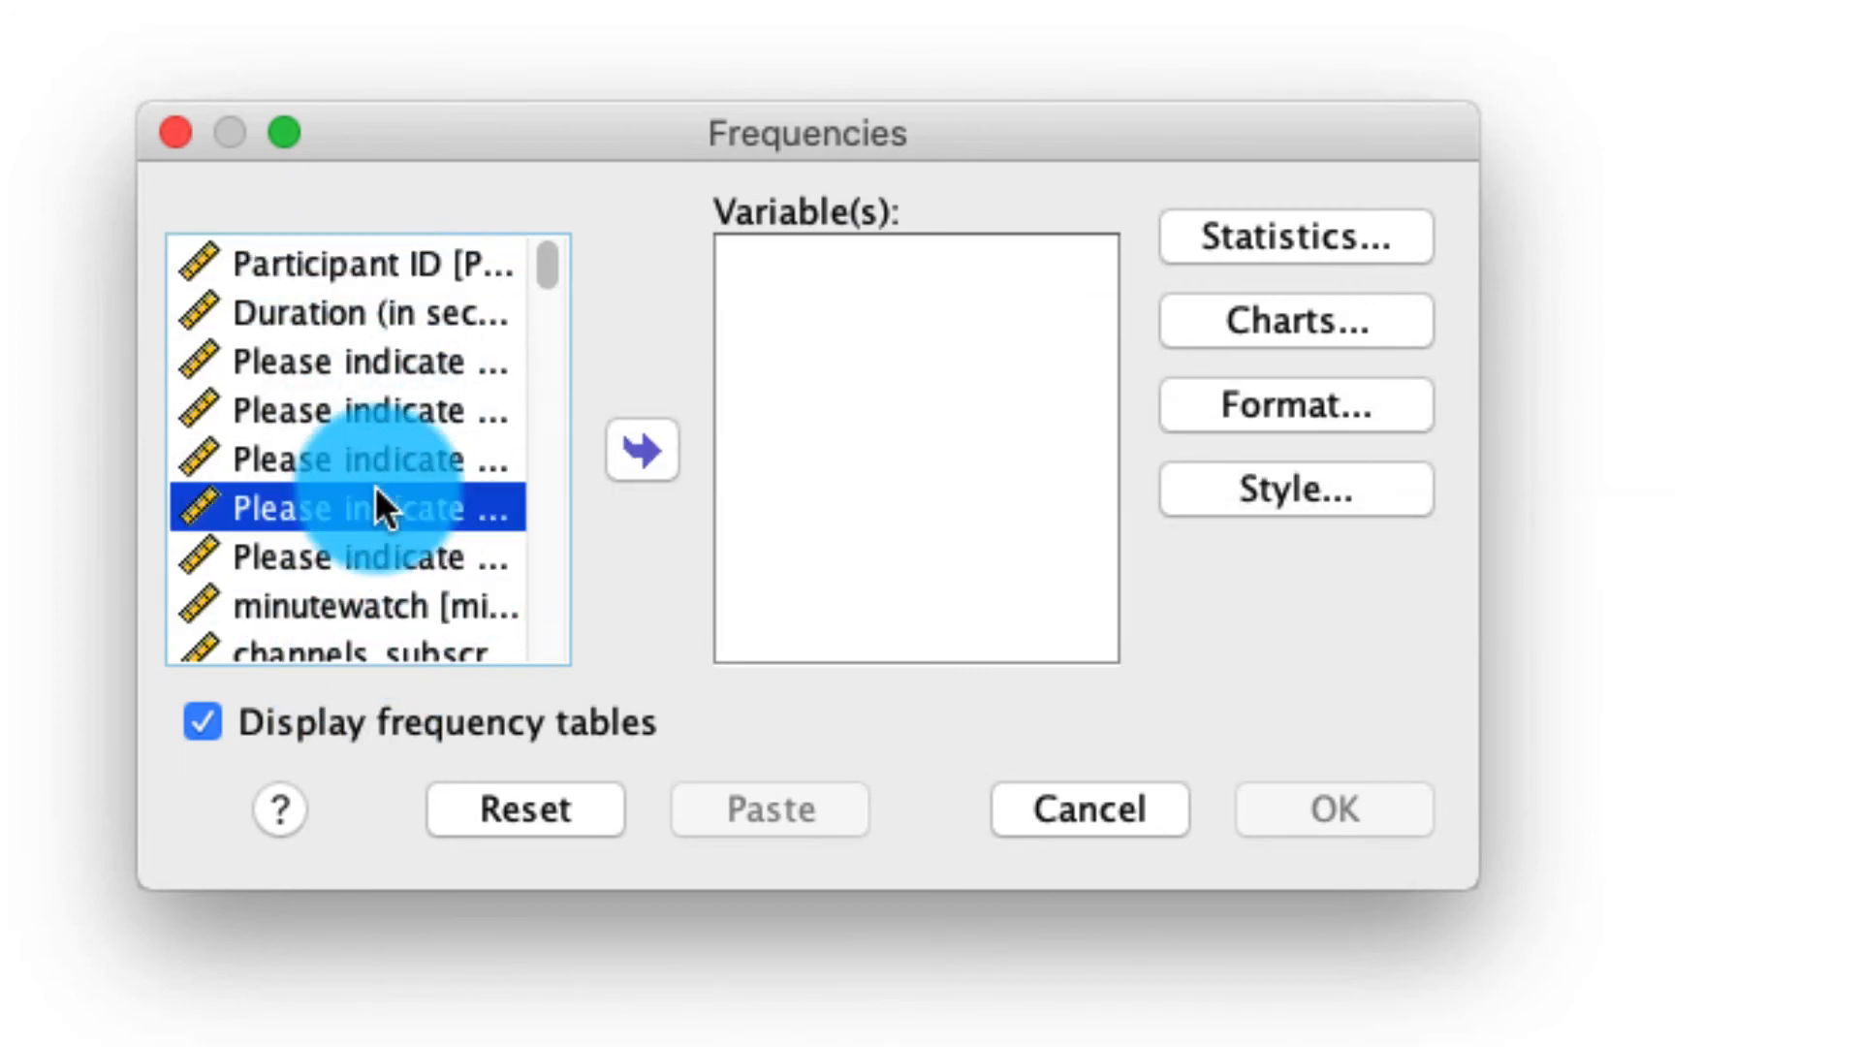
{"action": "scroll", "scroll_direction": "down", "scroll_amount": 3}
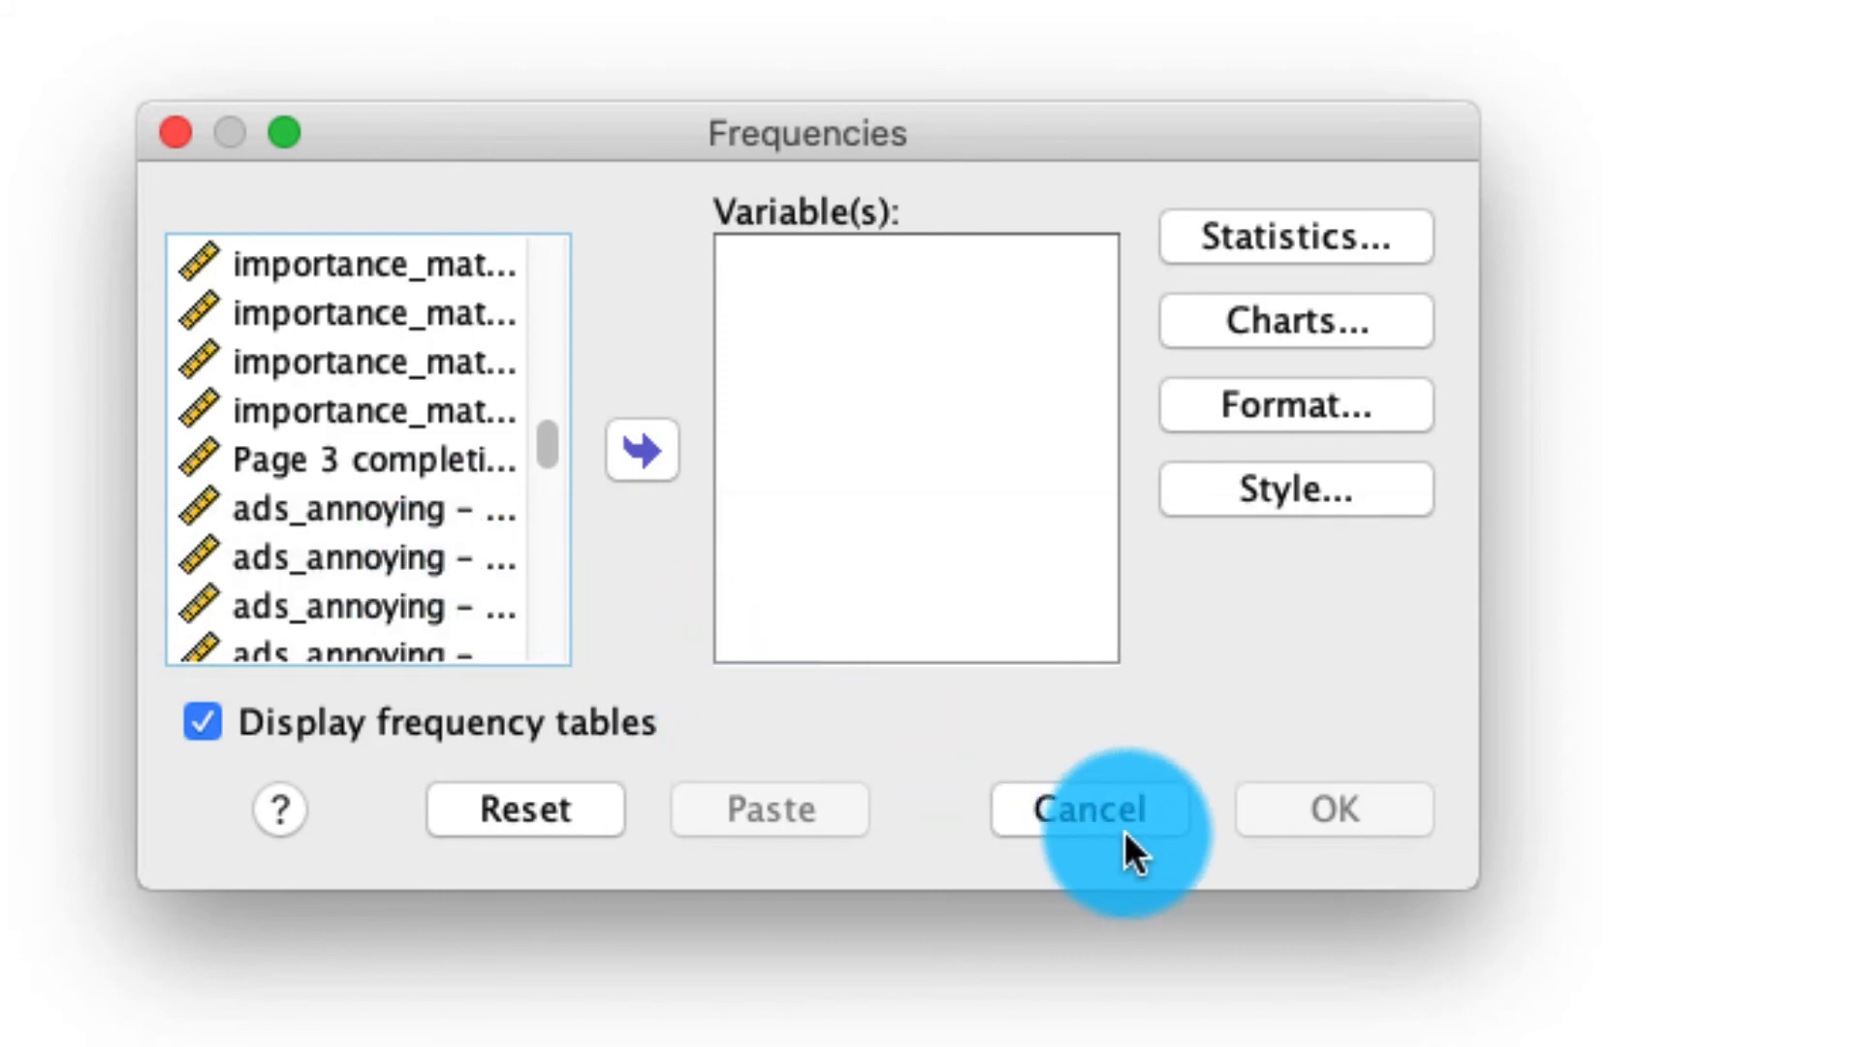
{"action": "left_click", "coordinate": [1088, 808]}
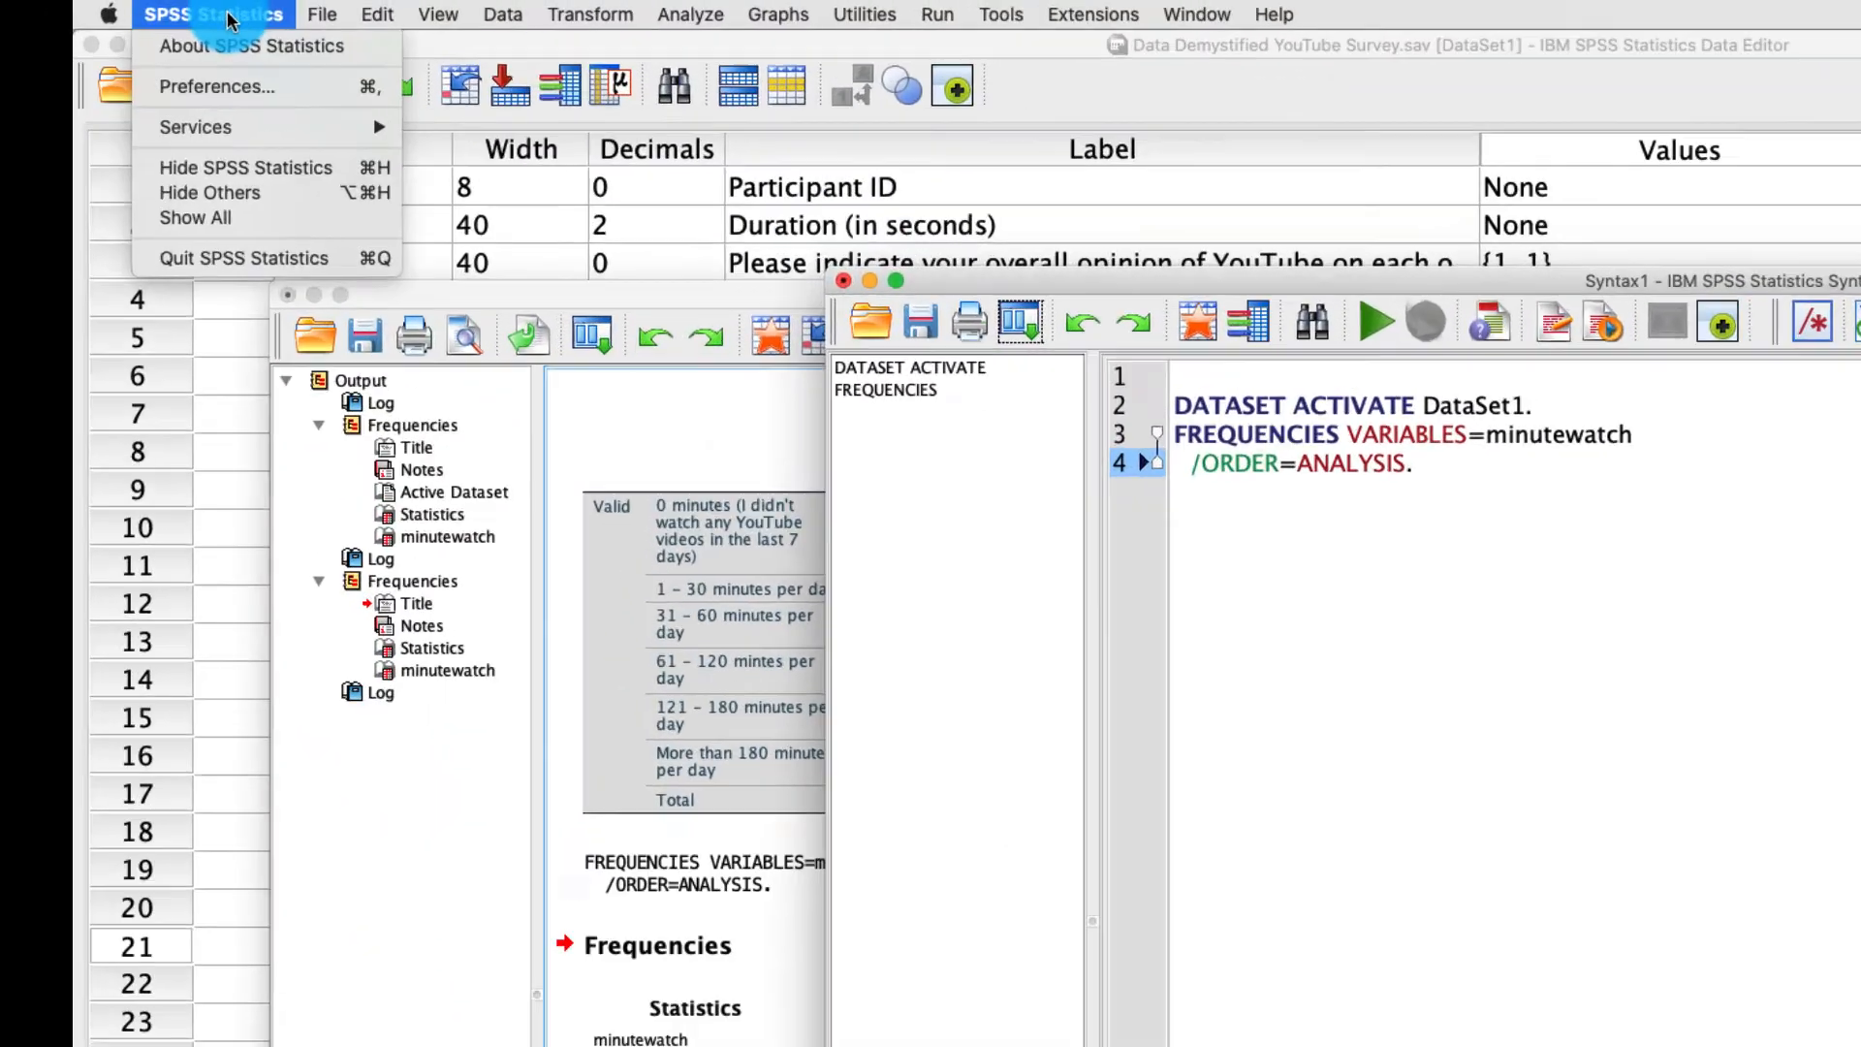
{"action": "left_click", "coordinate": [217, 85]}
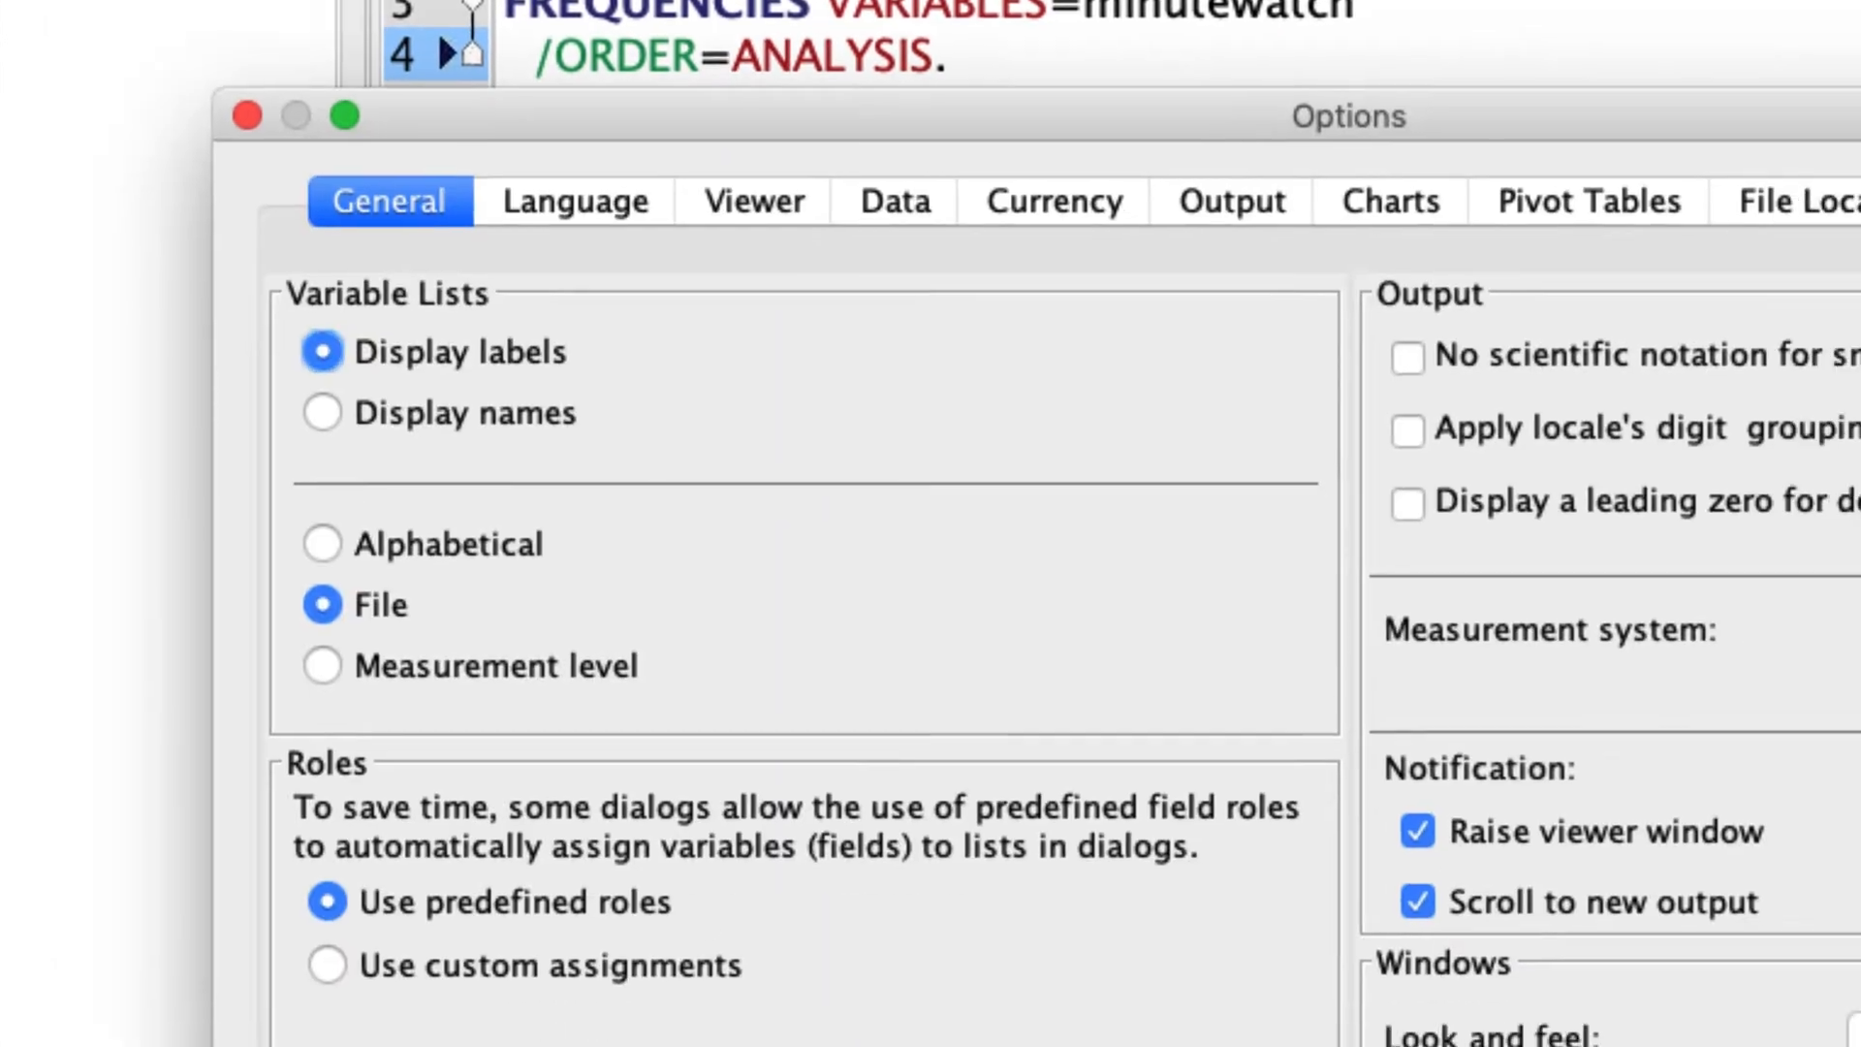
{"action": "left_click", "coordinate": [321, 412]}
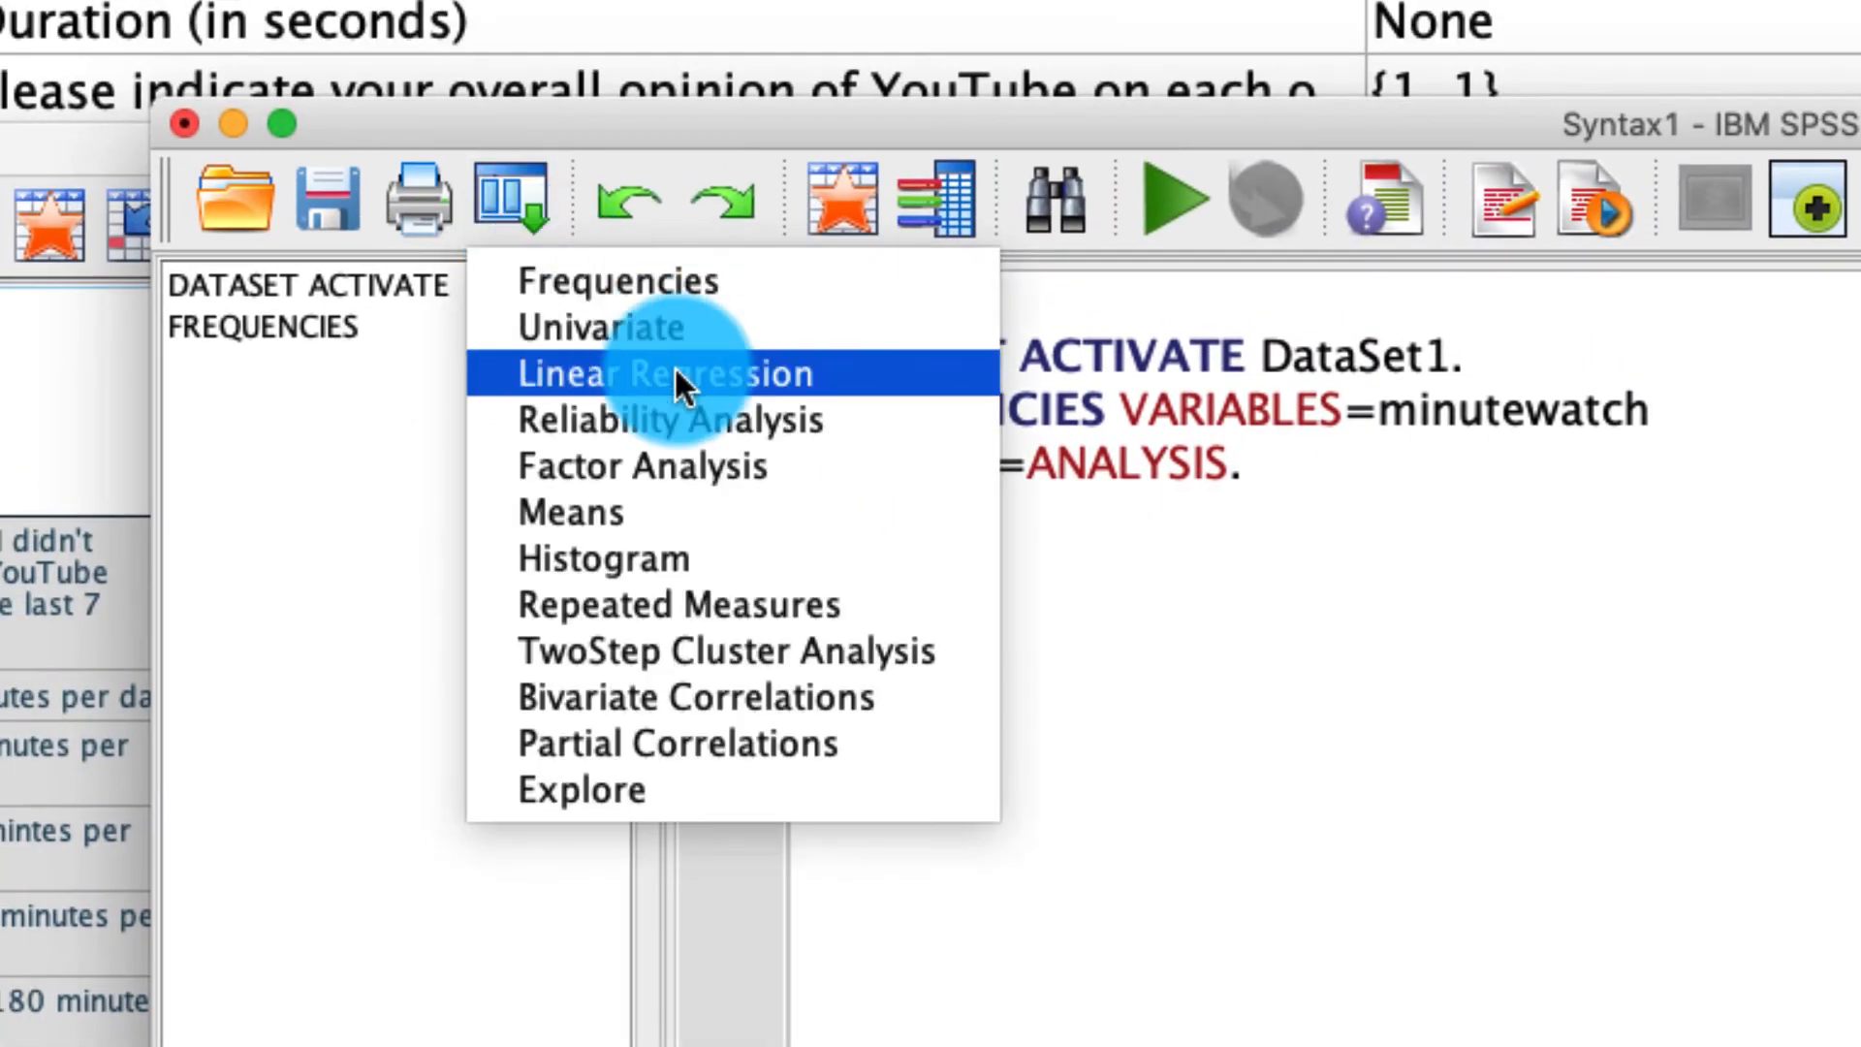
Reopen Frequencies, scroll the short variable names and select importance_about
{"action": "left_click", "coordinate": [617, 281]}
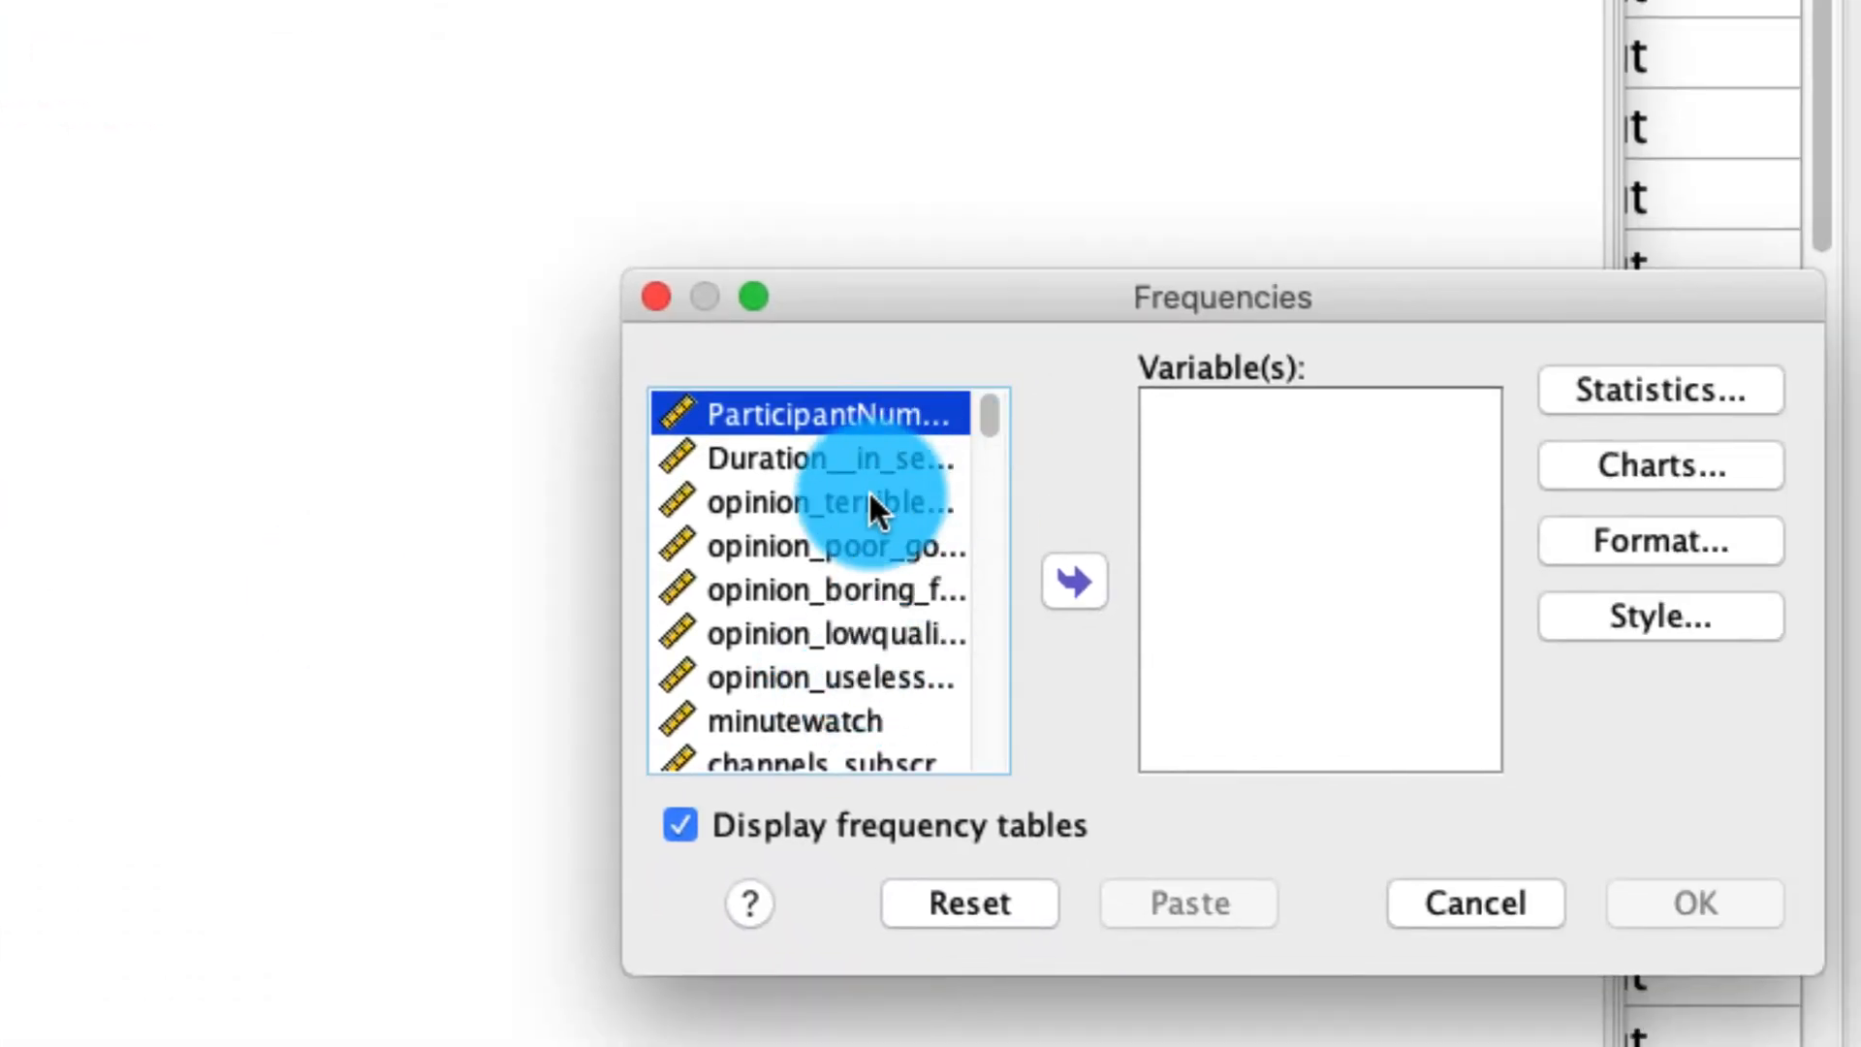
{"action": "scroll", "scroll_direction": "down", "scroll_amount": 3}
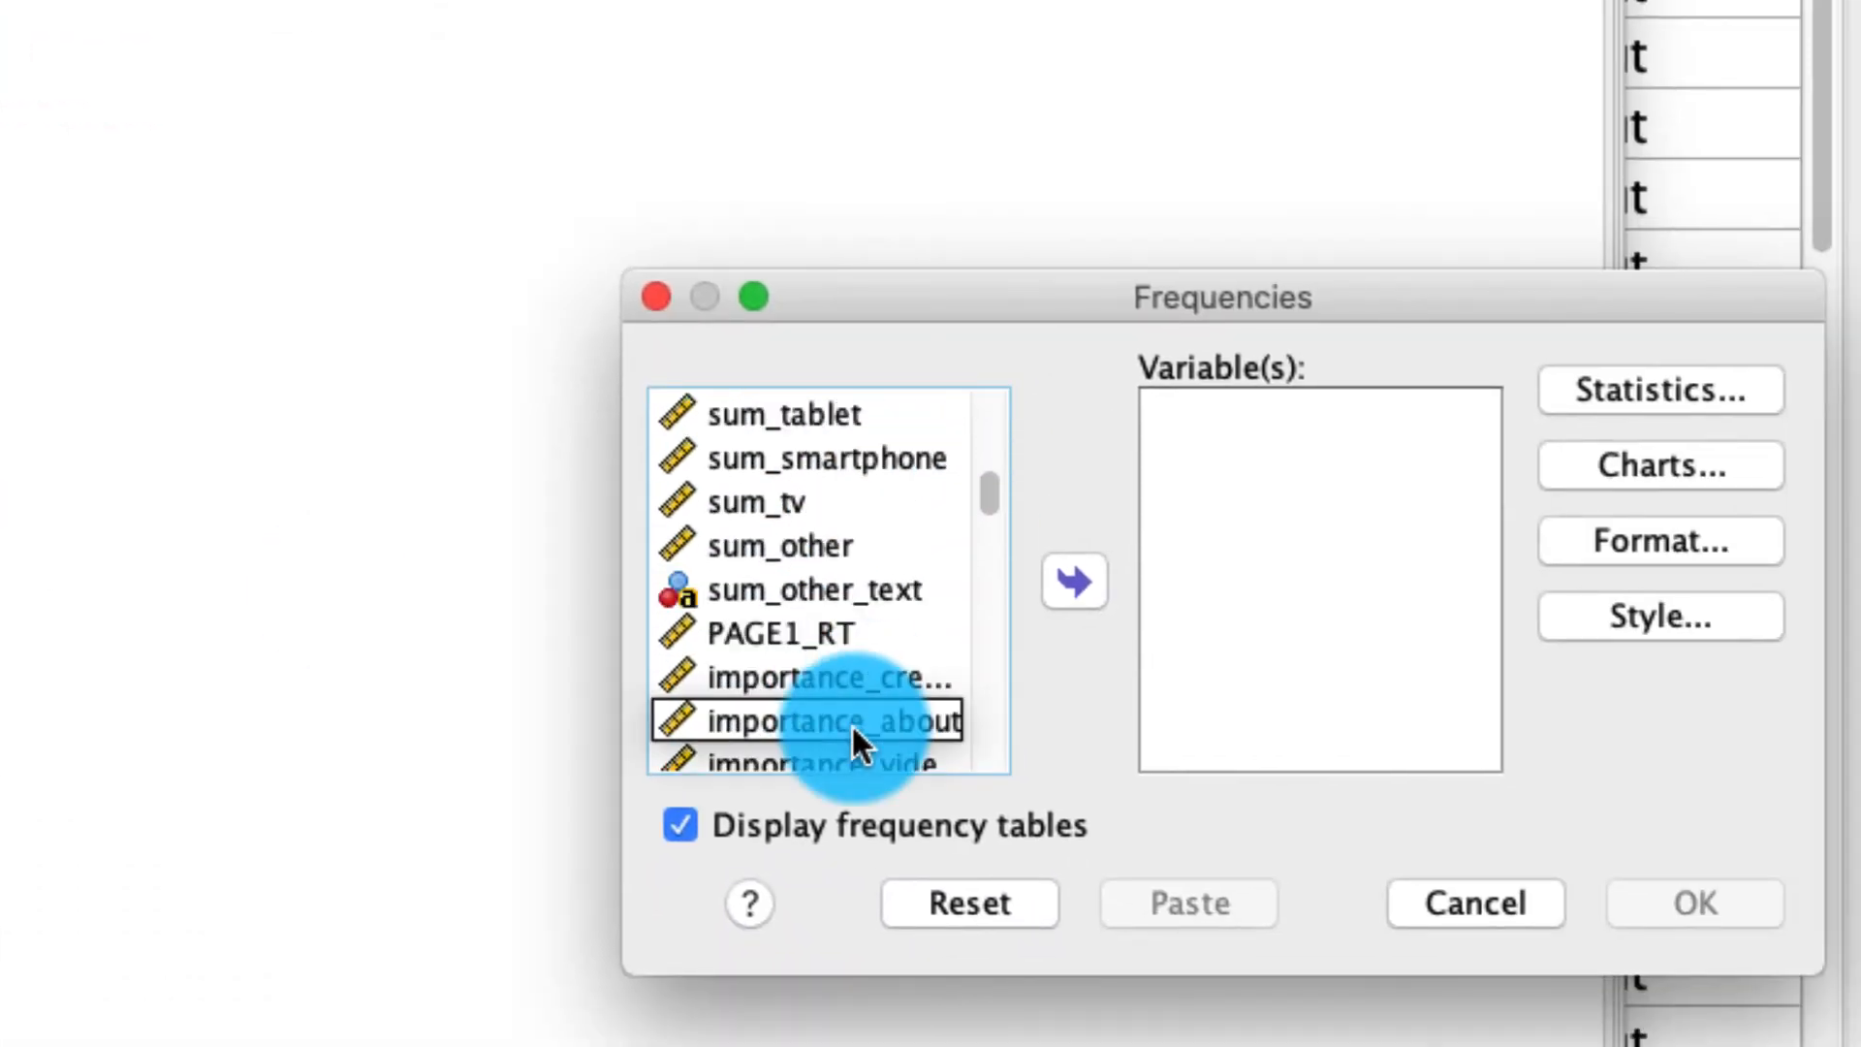
{"action": "left_click", "coordinate": [779, 633]}
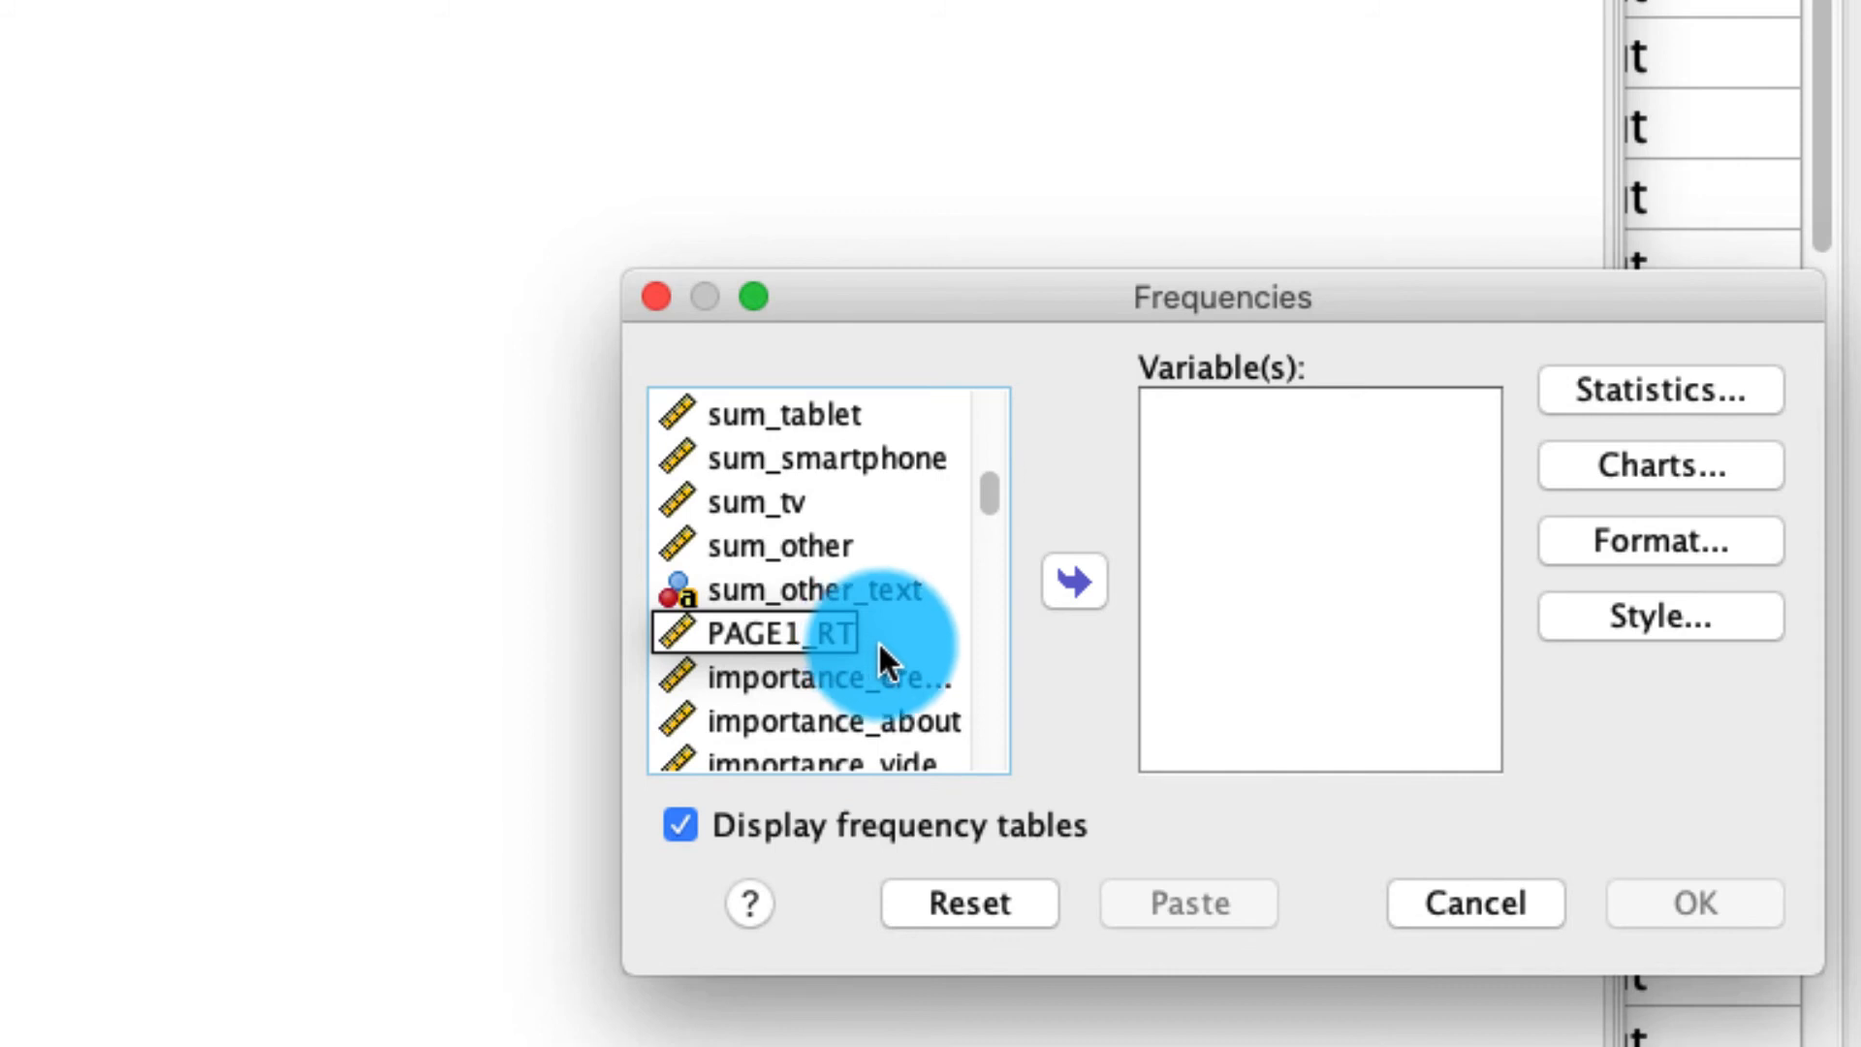
{"action": "mouse_move", "coordinate": [878, 635]}
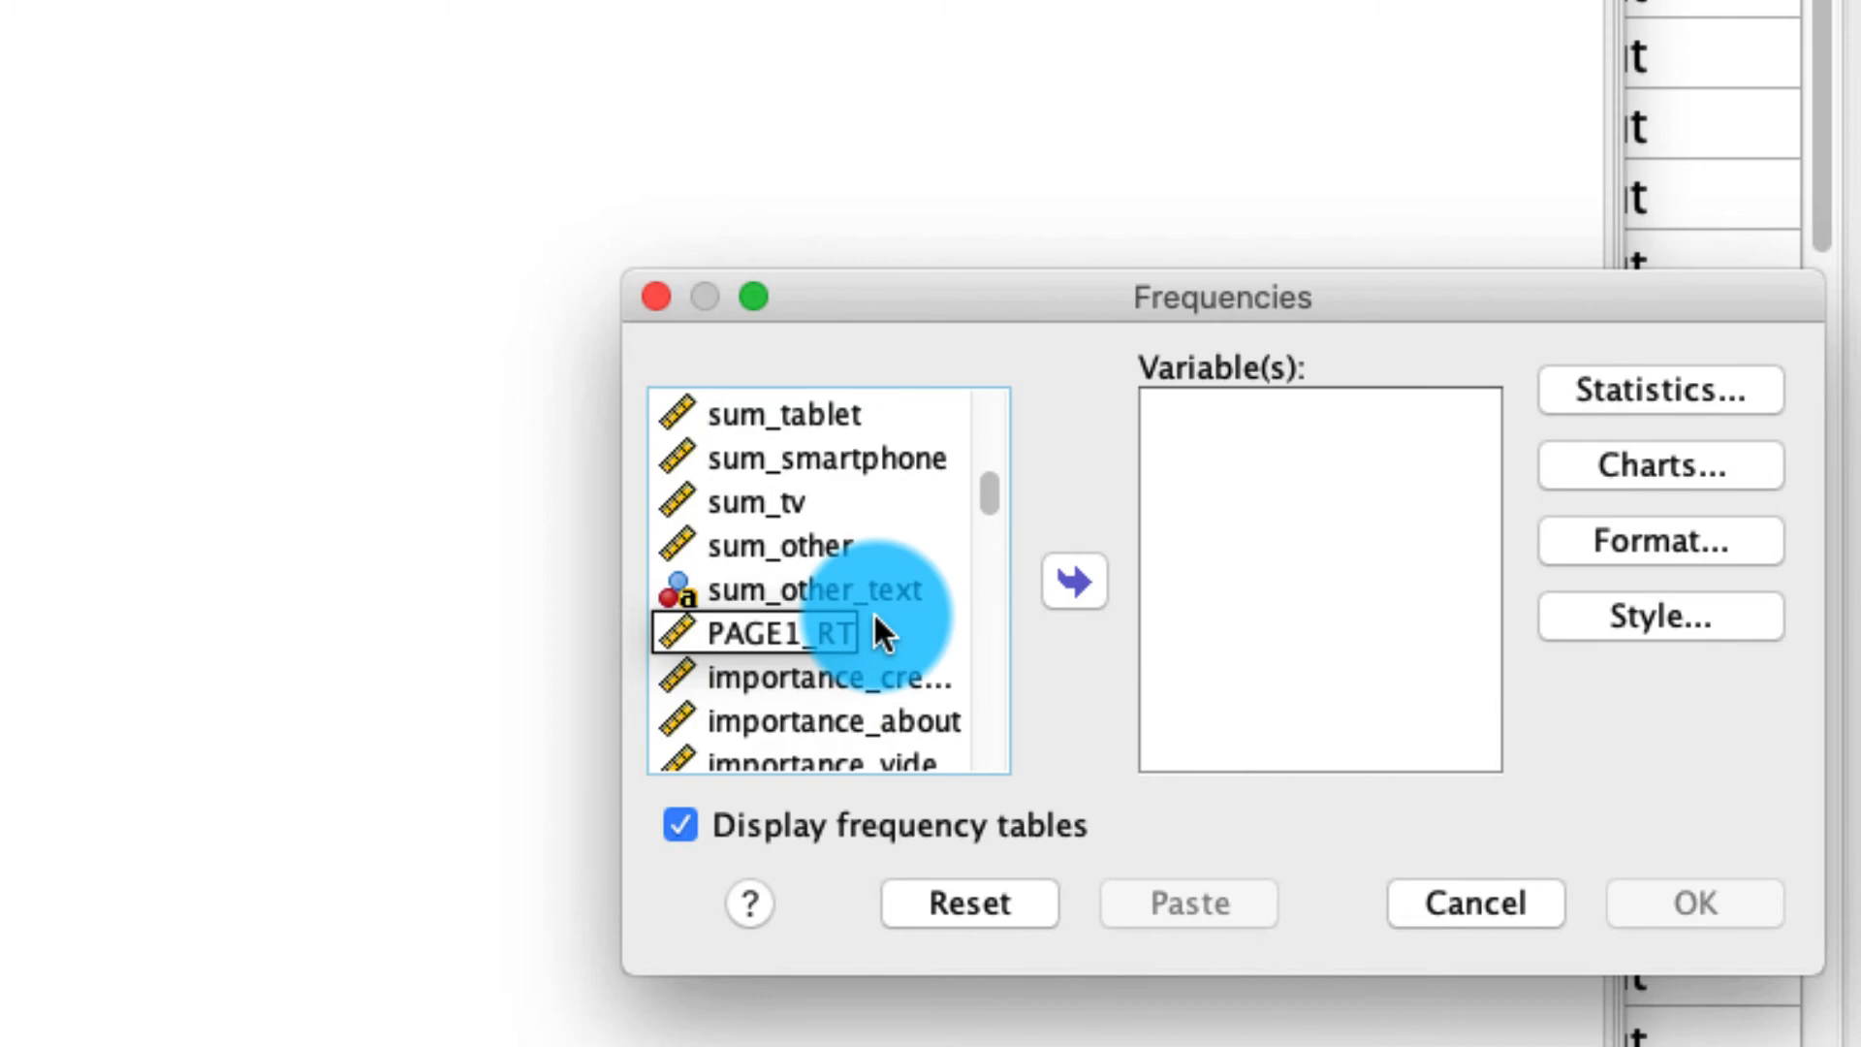